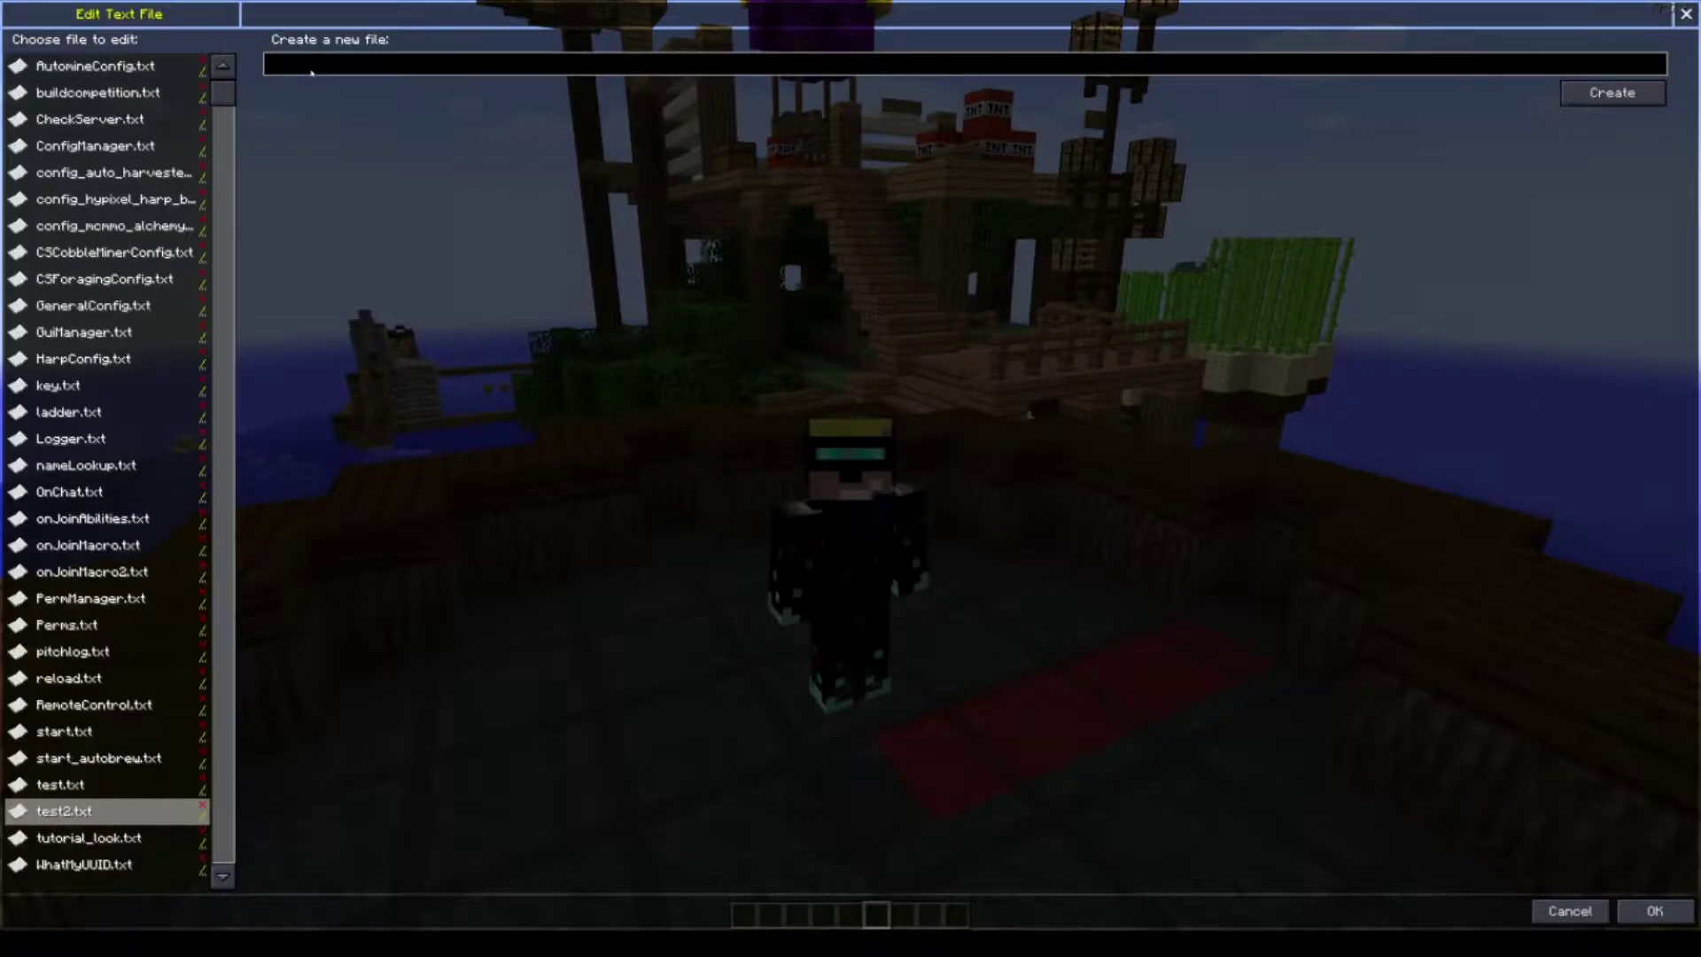
# Create a new script file named tutorial_look from the Edit Text File dialog.
pyautogui.write('tutorial')
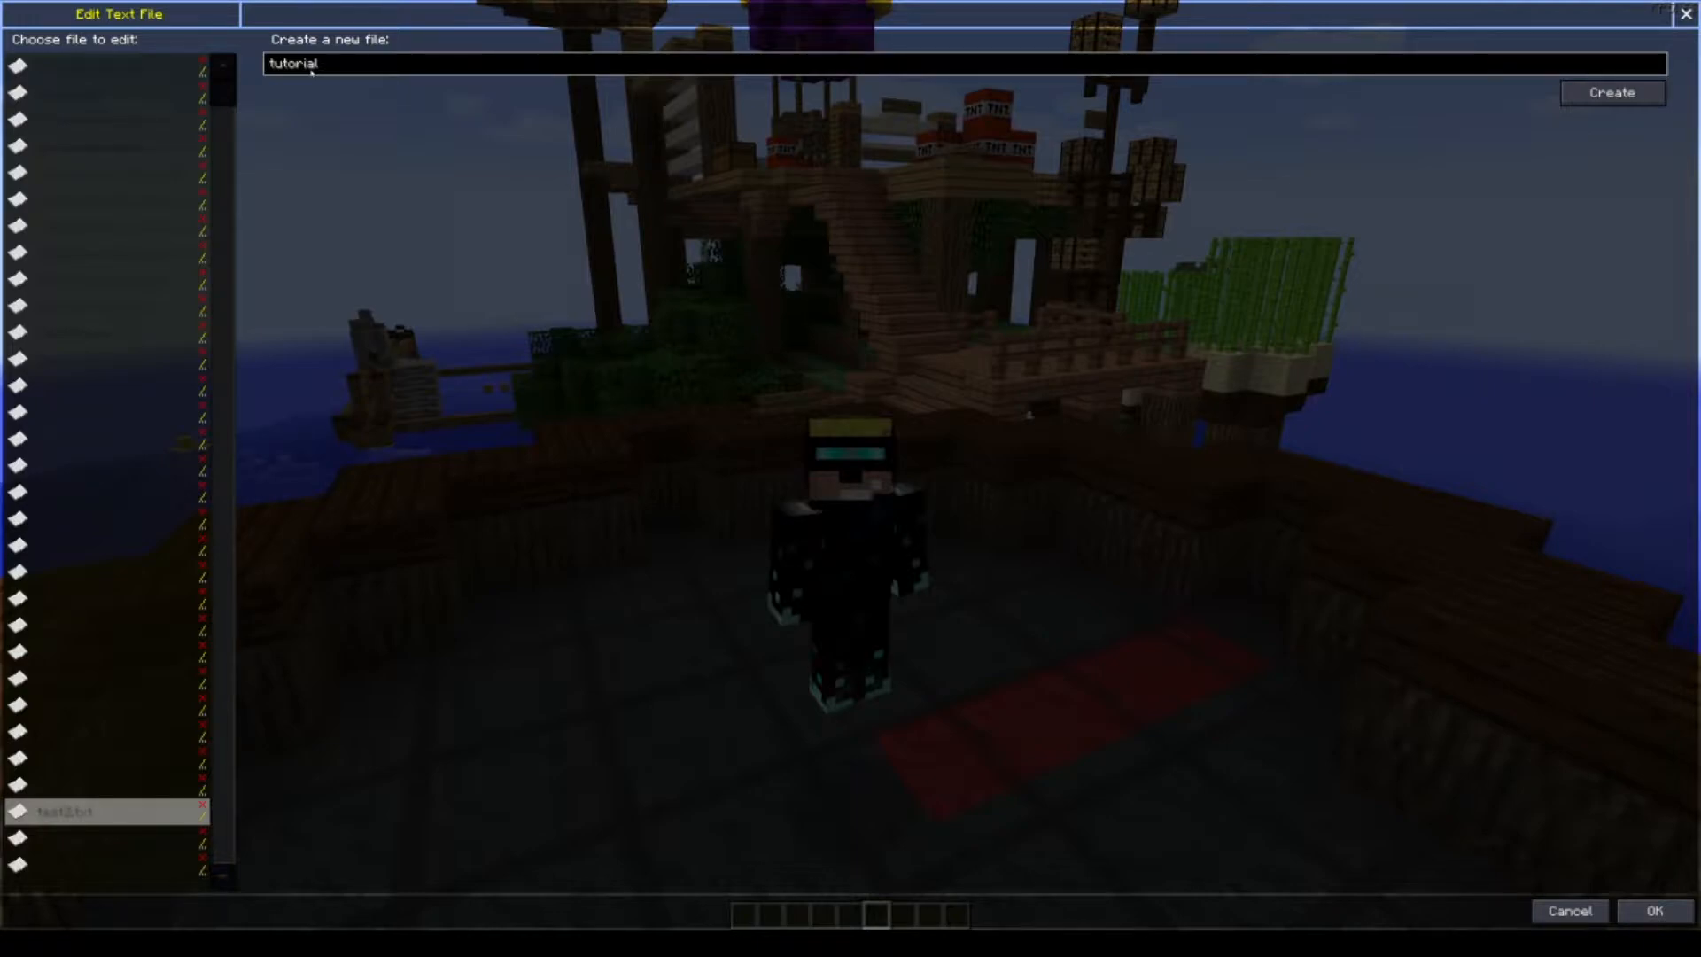
pyautogui.write('_look')
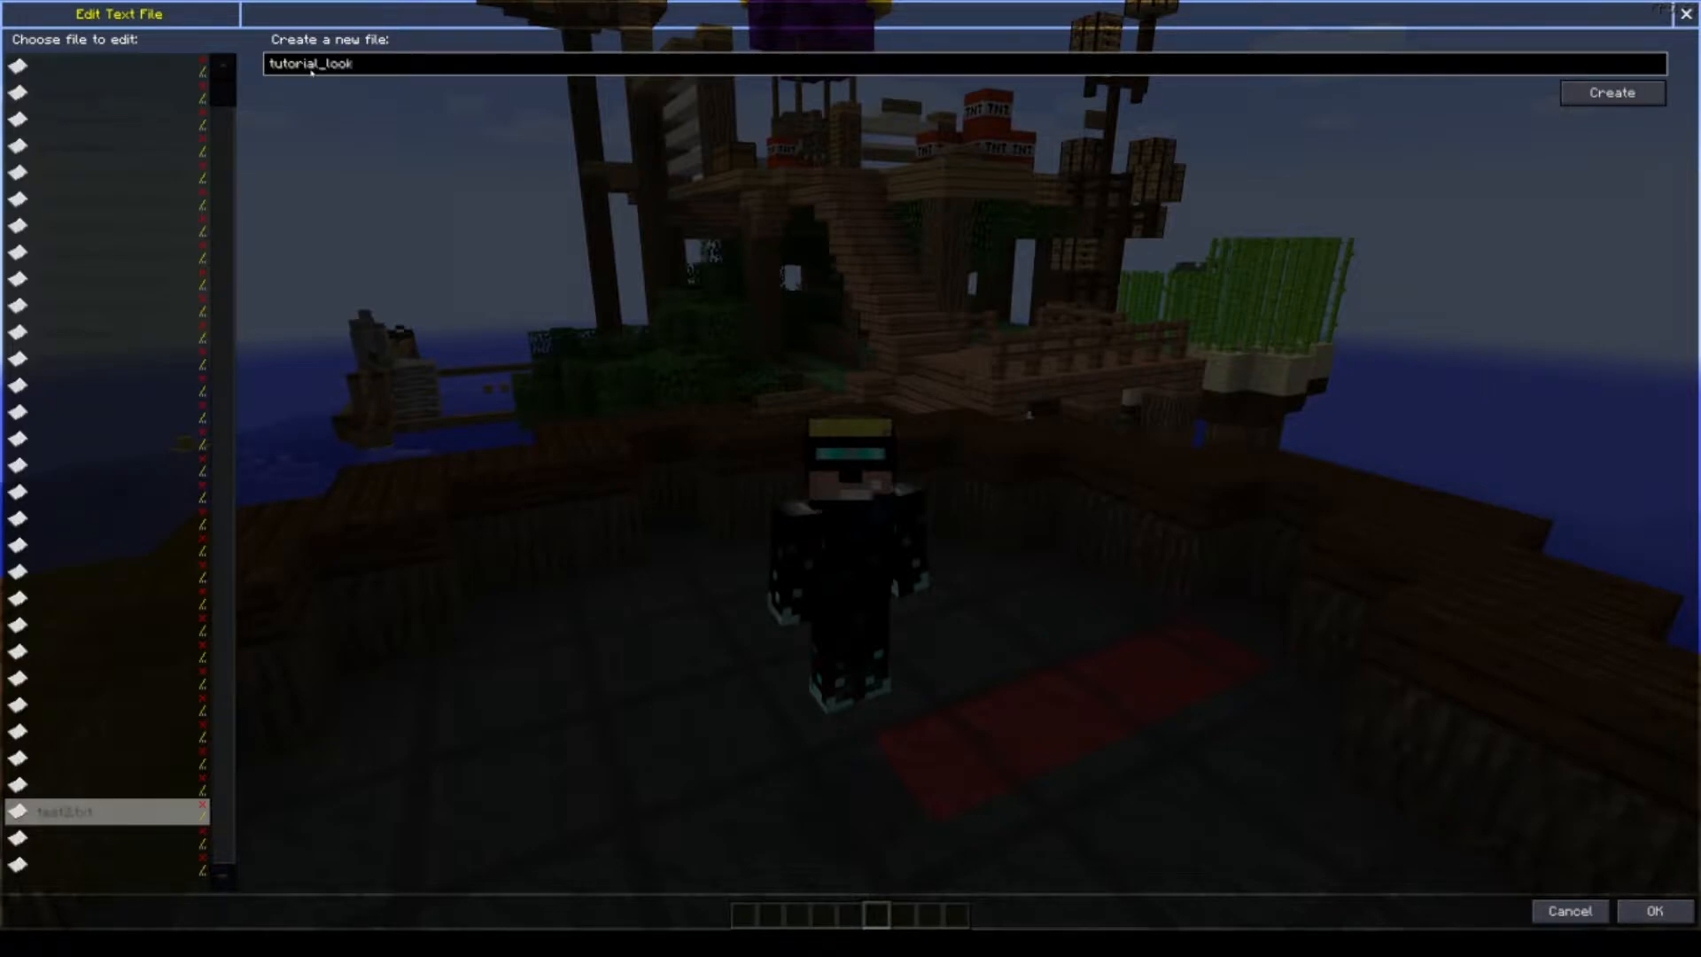
pyautogui.click(1611, 93)
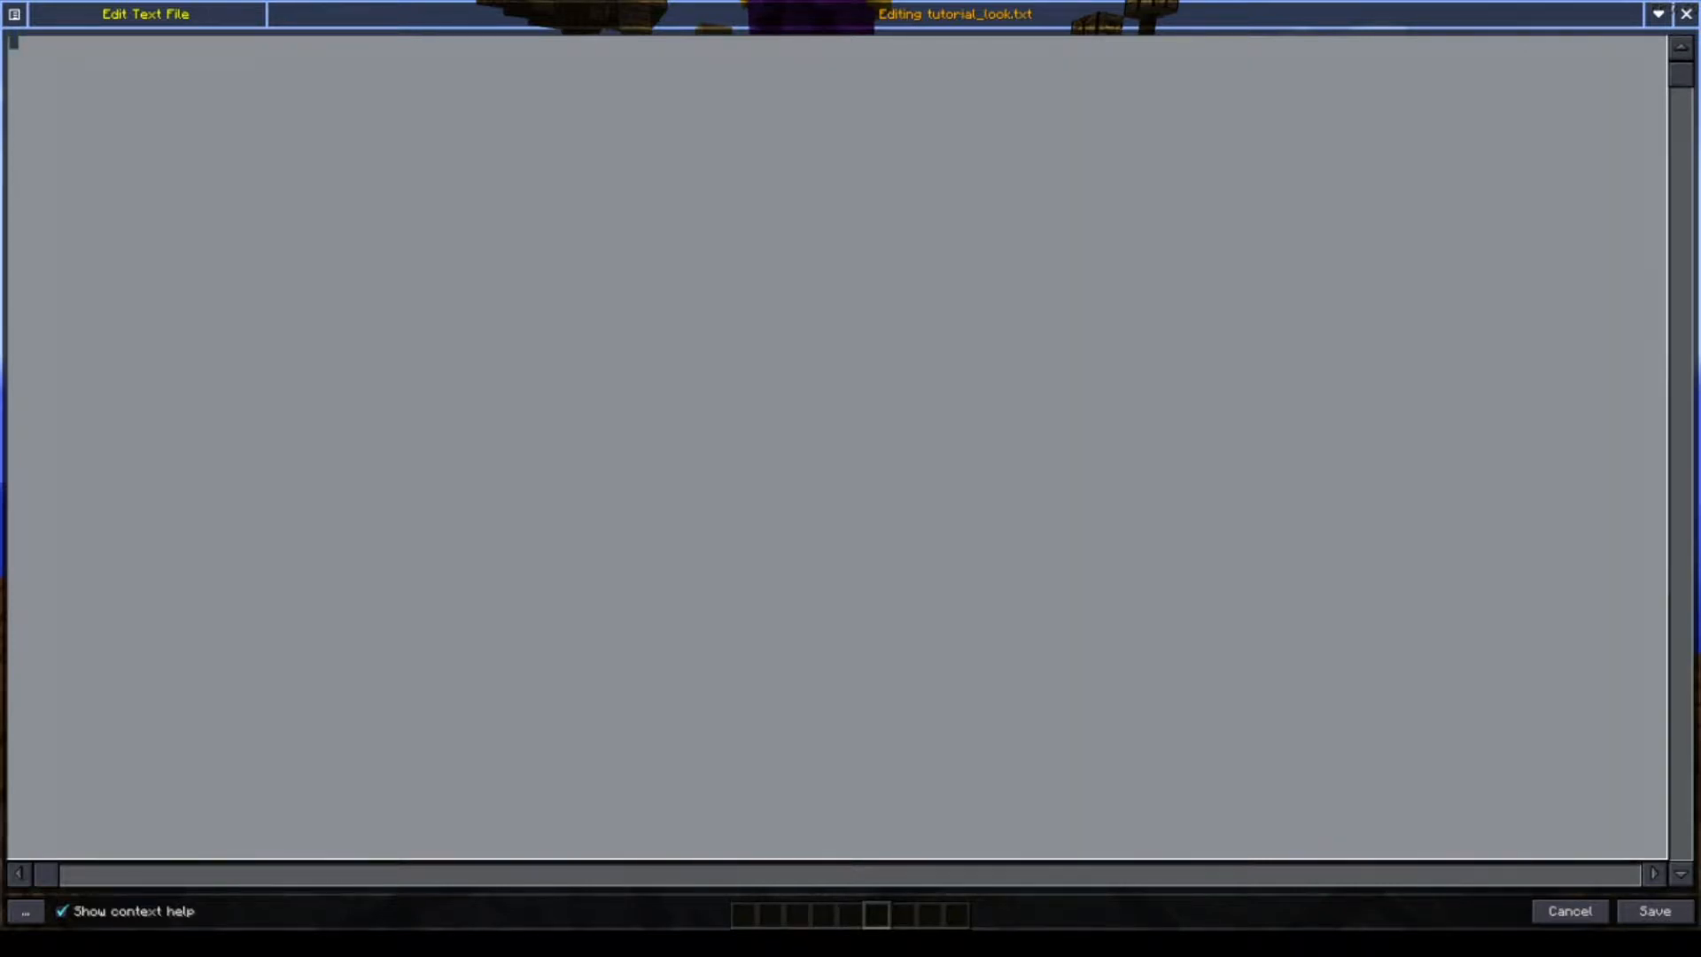
# Write a comment on LOOK vs LOOKS, a LOOK(+90,,10) turn, and EXEC("pitchlog.txt",LOGGING).
pyautogui.write('// Difference between LOOK and LOOKS')
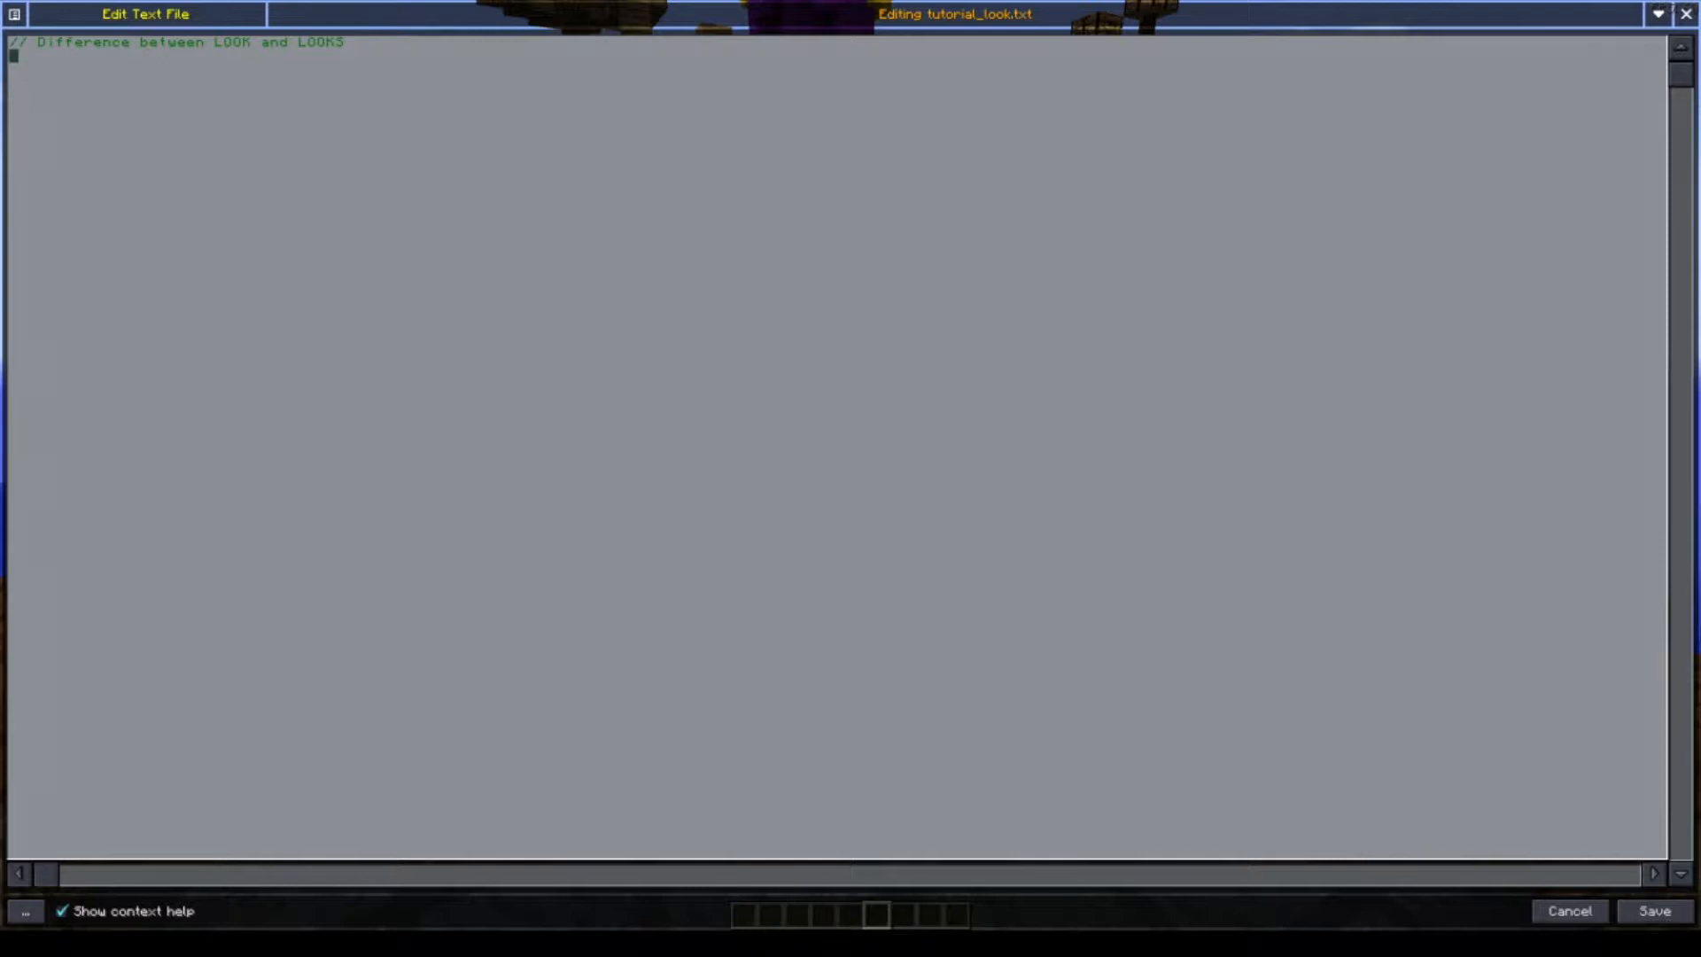
pyautogui.write('LOOK(+90,,10)')
pyautogui.write('loop')
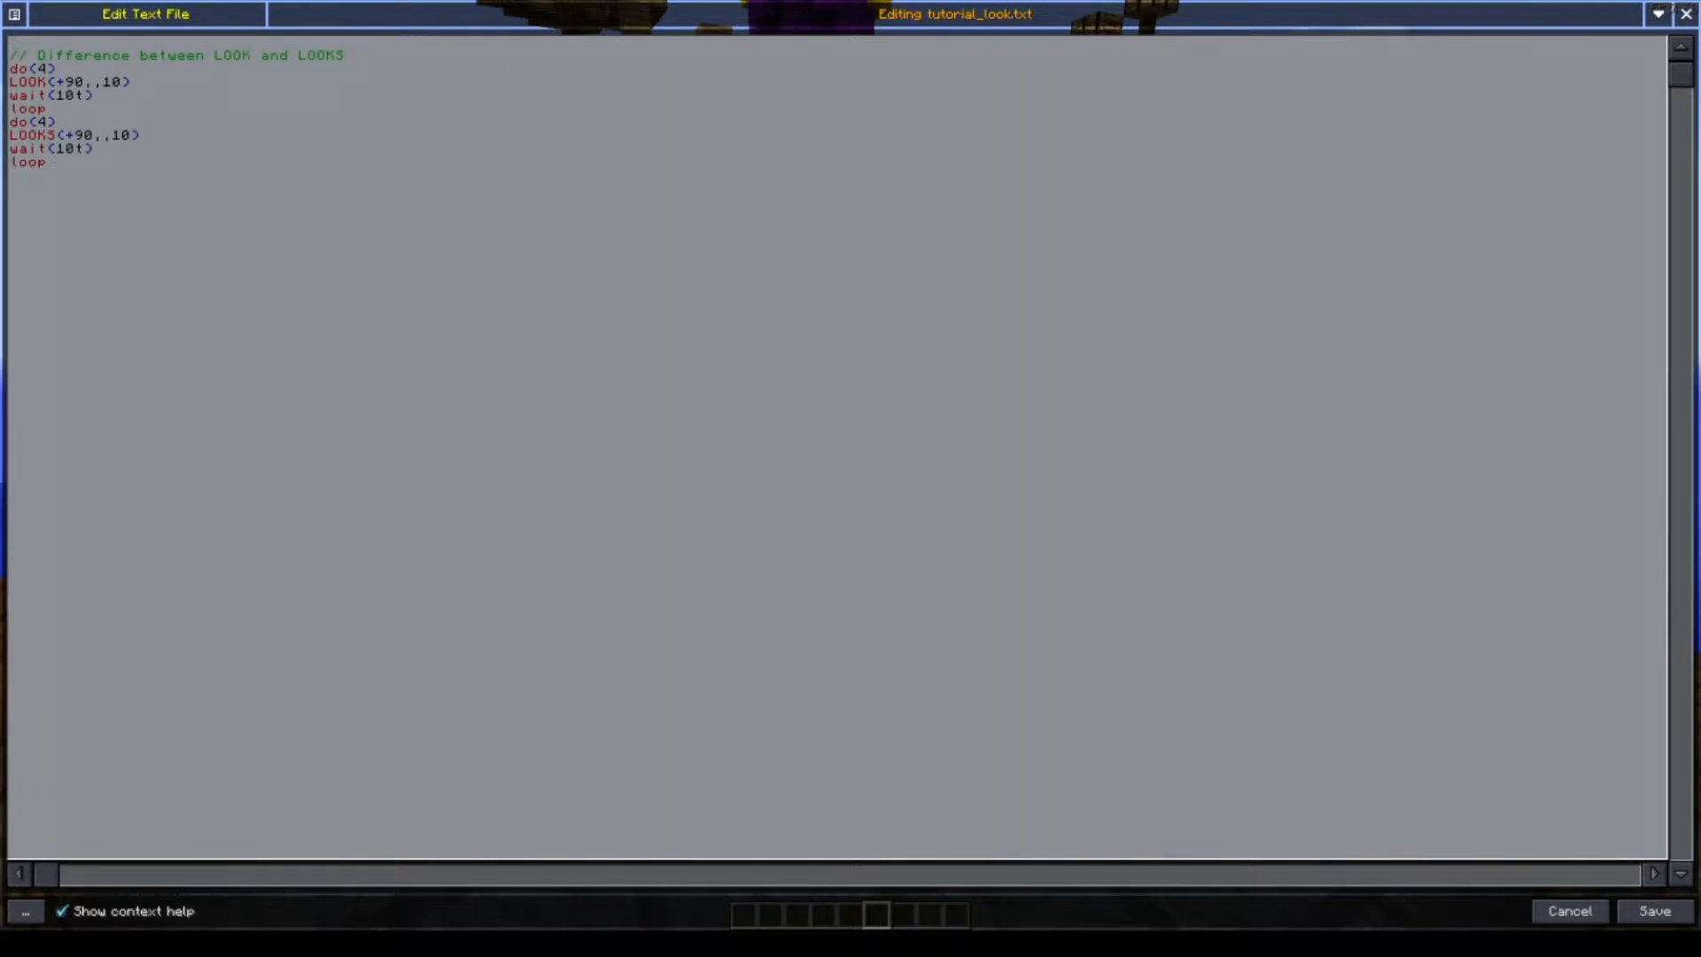
pyautogui.write('EXEC("pitchlog.txt",LOGGING)')
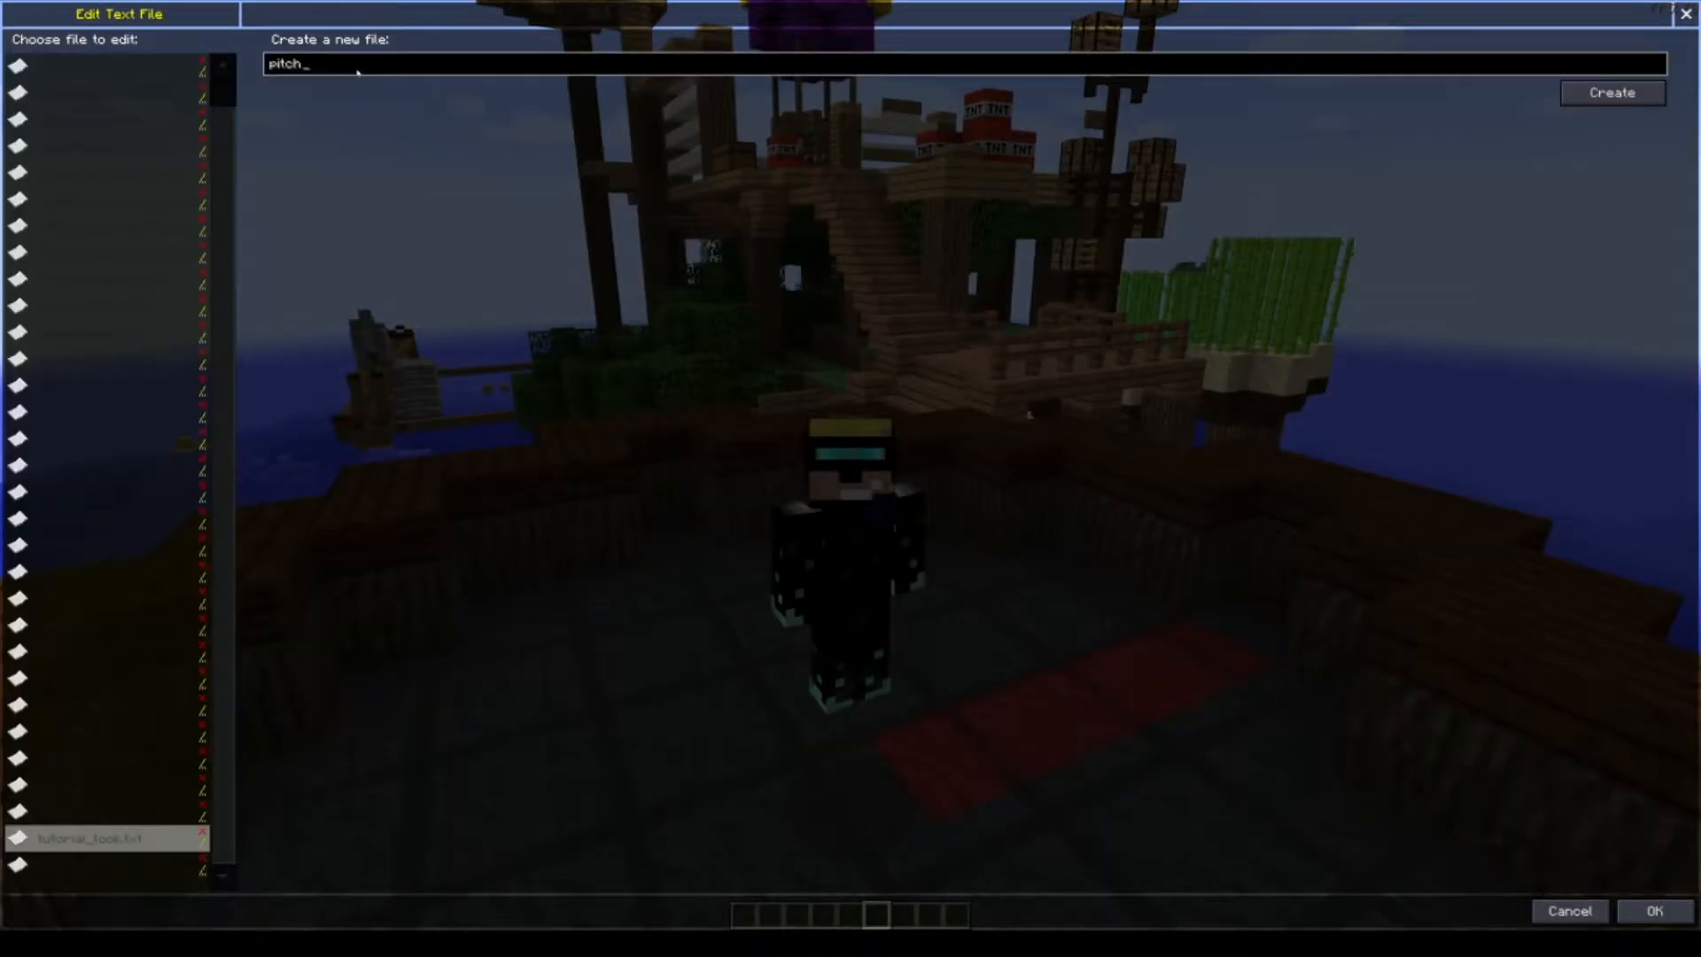
# Create pitchlog and add logto("timepitch.txt","%TIMESTAMP%,%YAW%,%PITCH%") to it.
pyautogui.write('log')
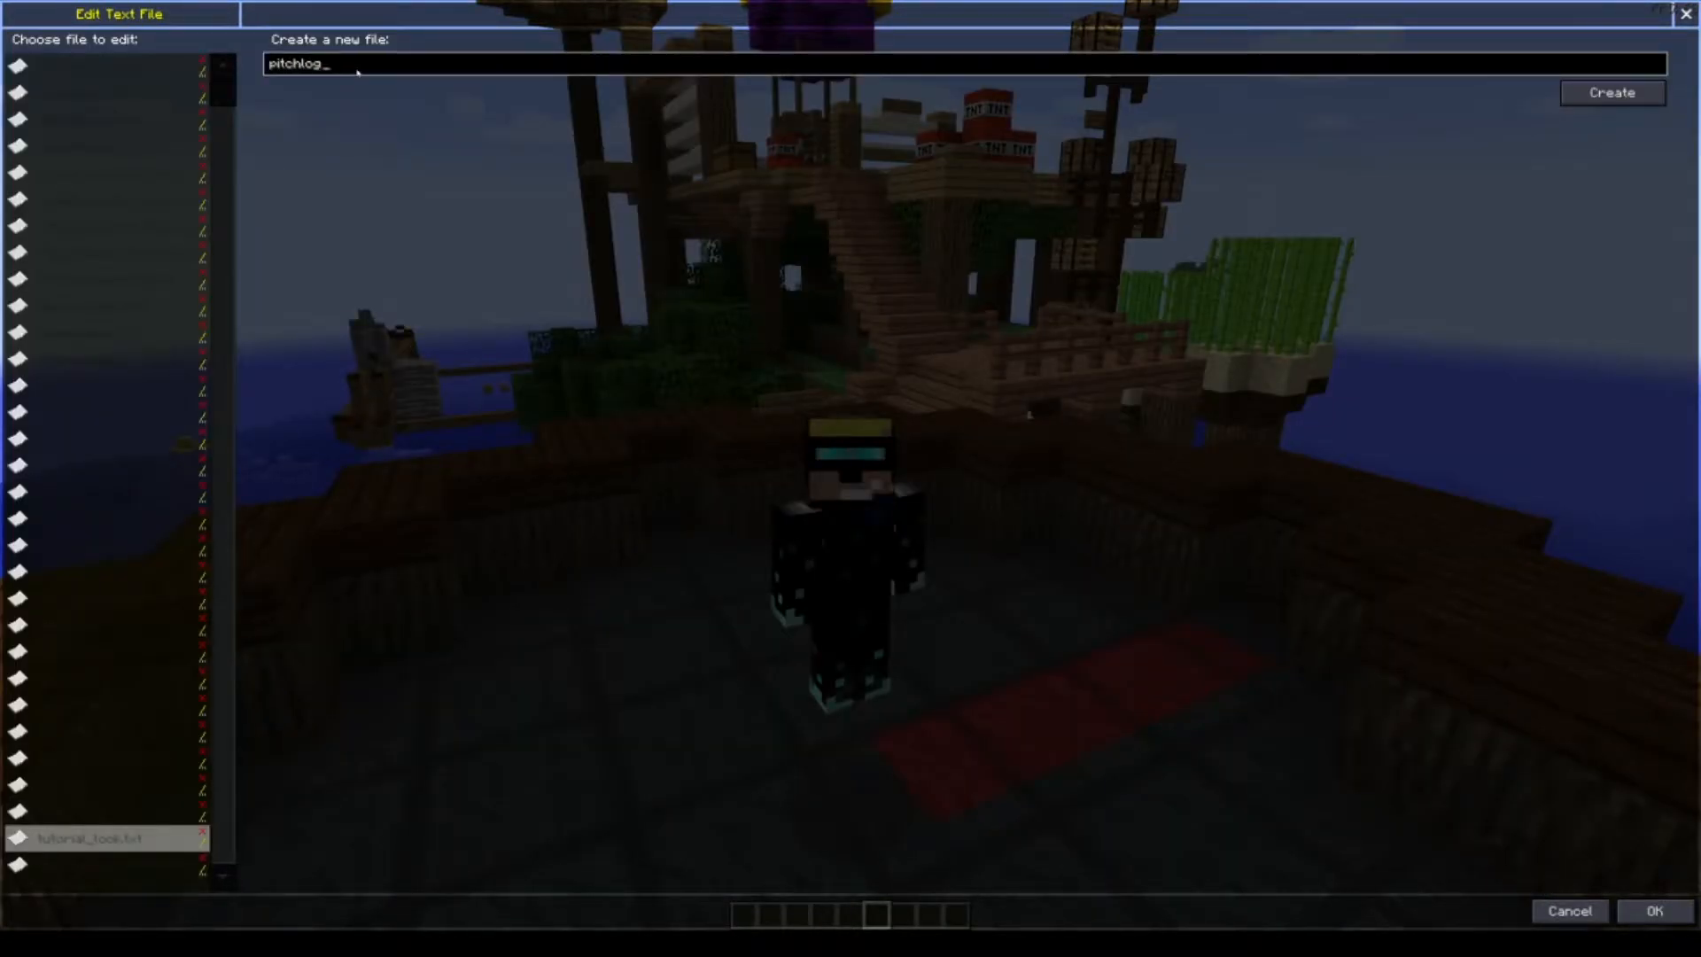
pyautogui.click(1613, 93)
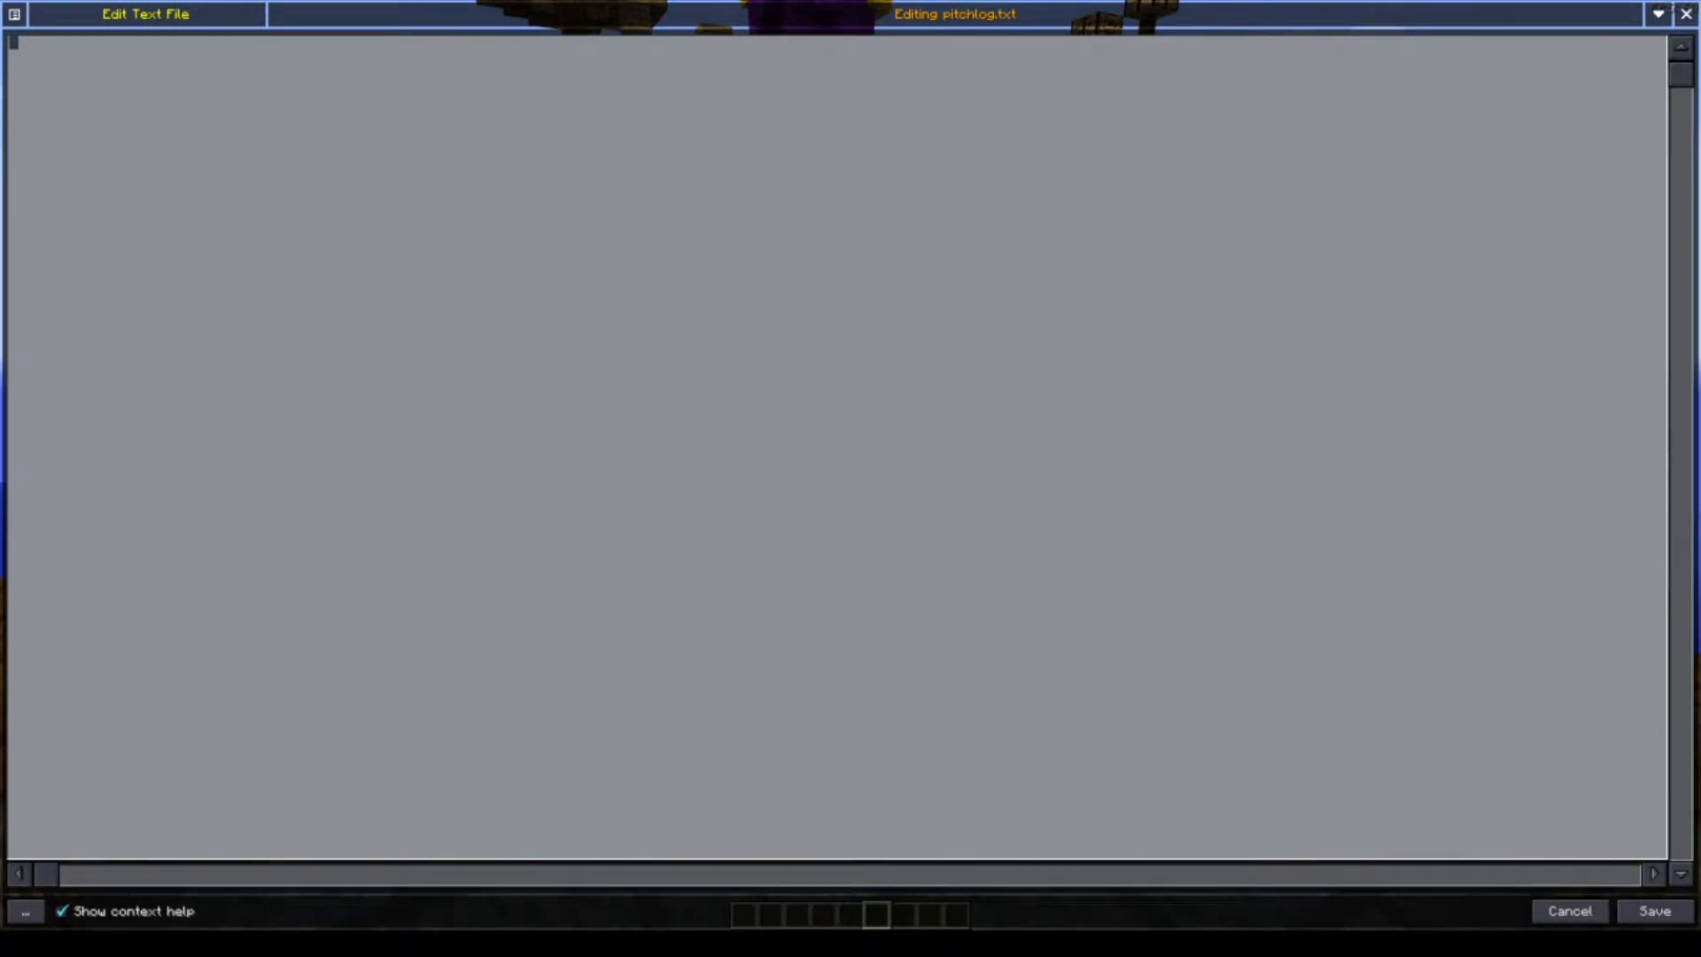
pyautogui.write('logto("timepitch.txt","%TIMESTAMP%,%YAW%,%PITCH%")')
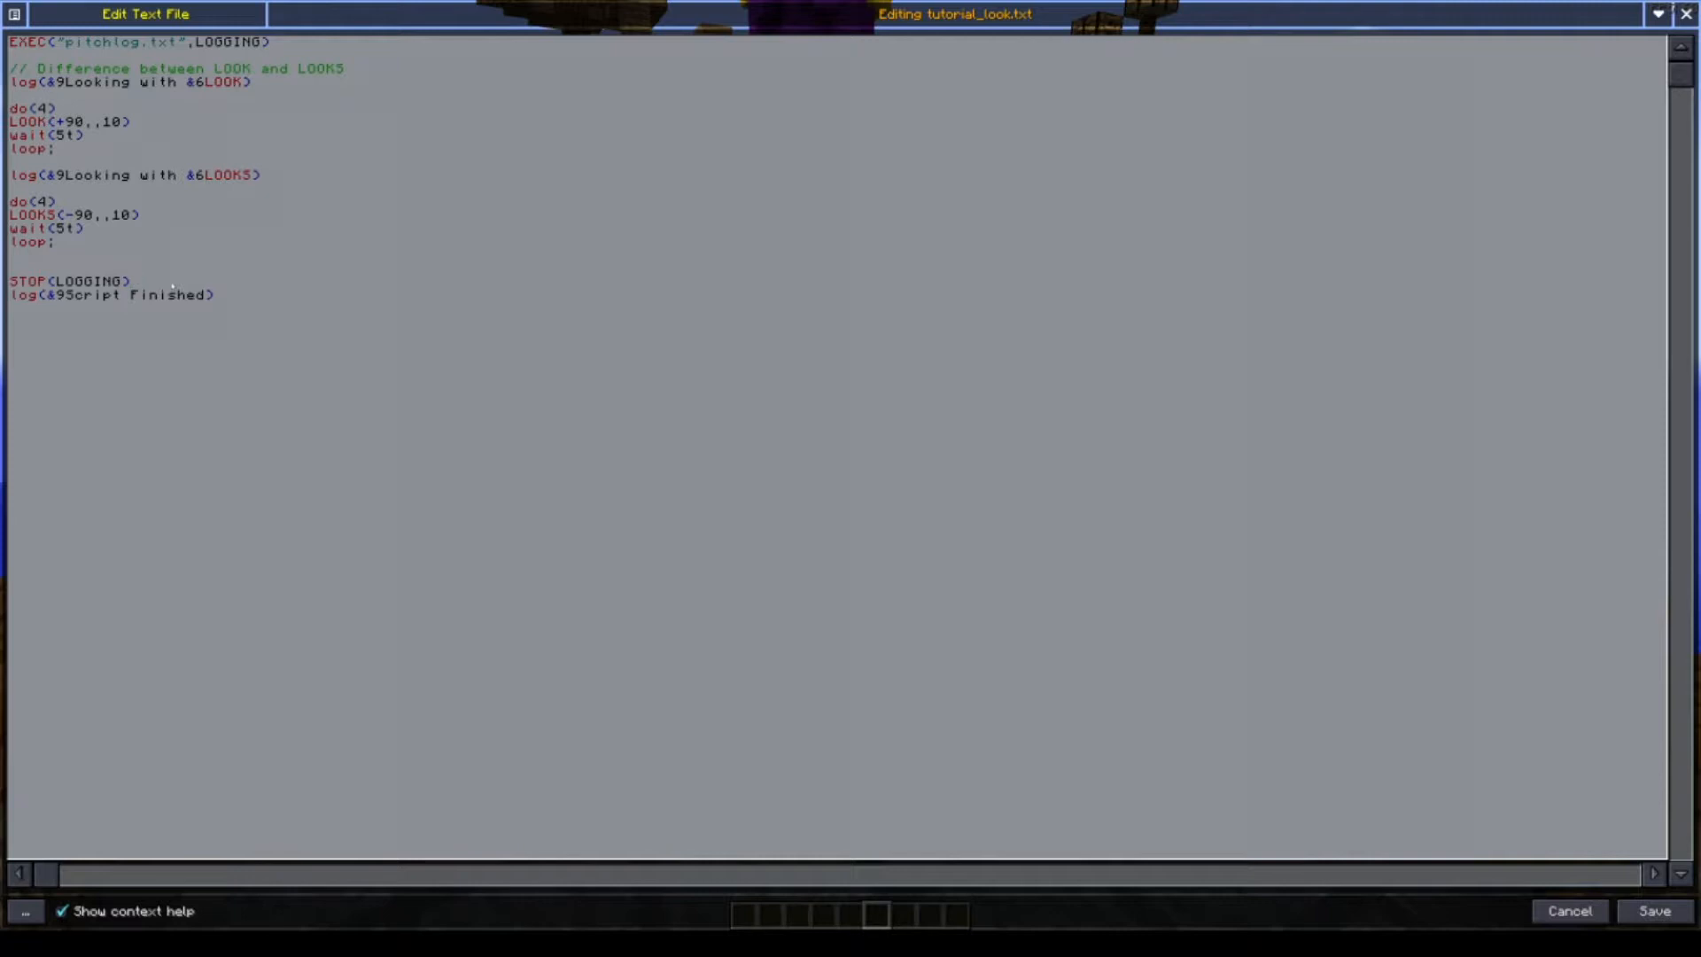
# Select a line in tutorial_look.txt while adding the logging and turn-back commands.
pyautogui.tripleClick(106, 294)
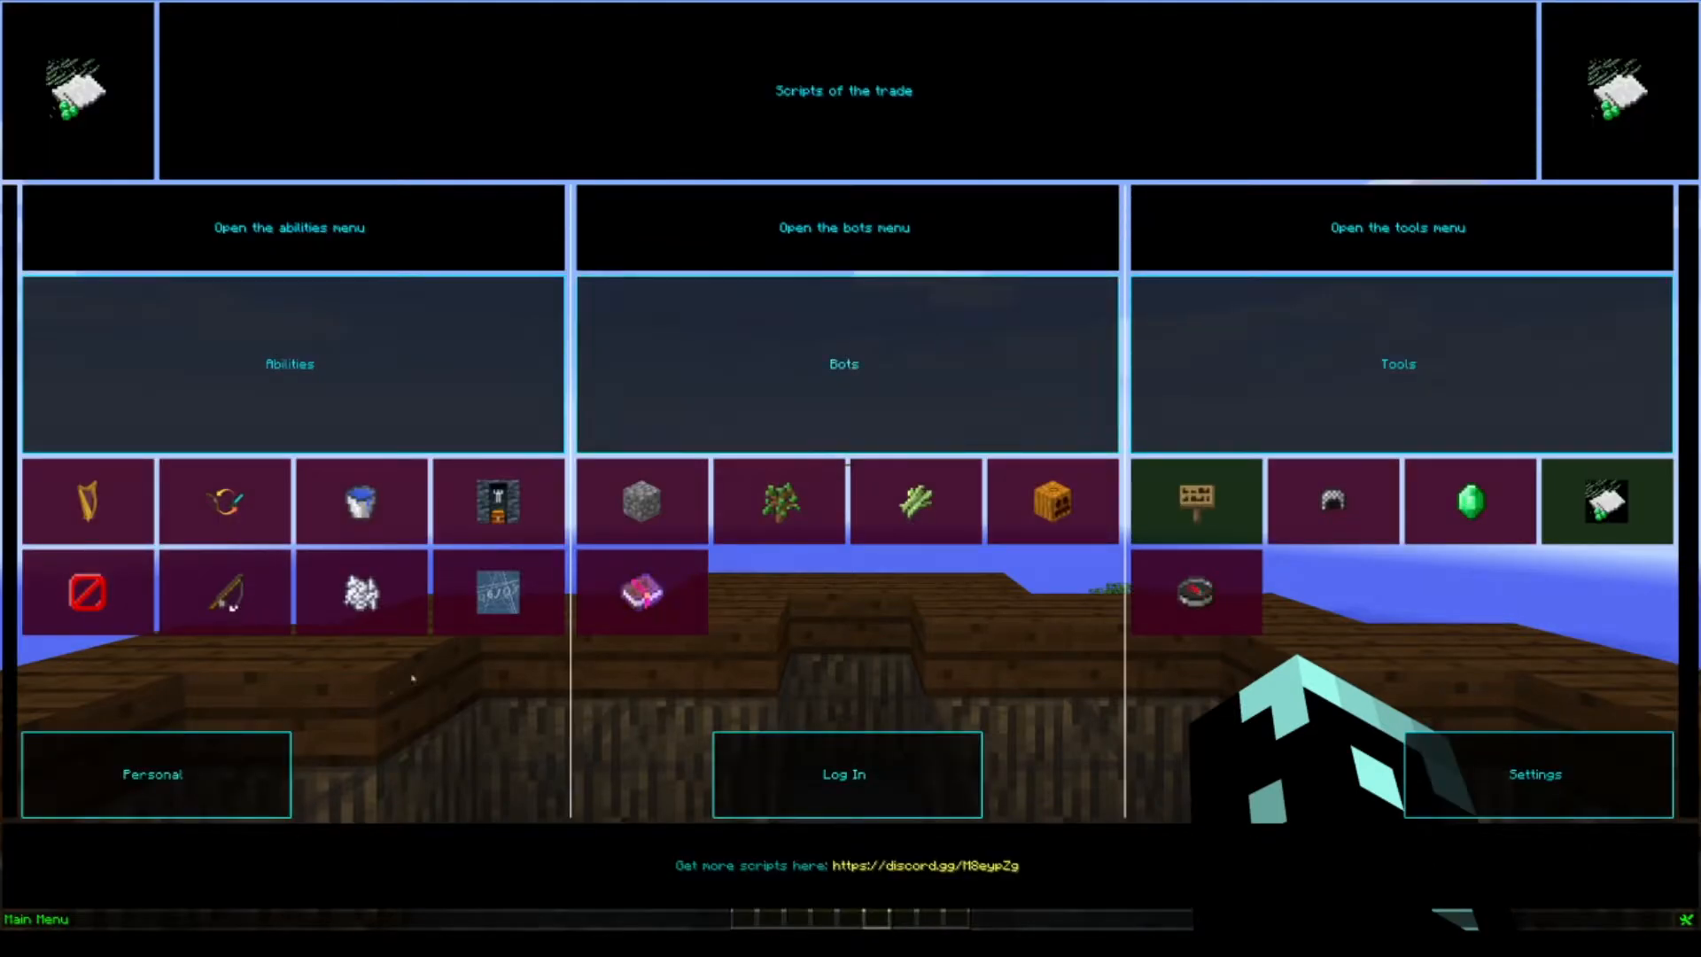
# Run the testing script from the Personal scripts collection.
pyautogui.click(155, 775)
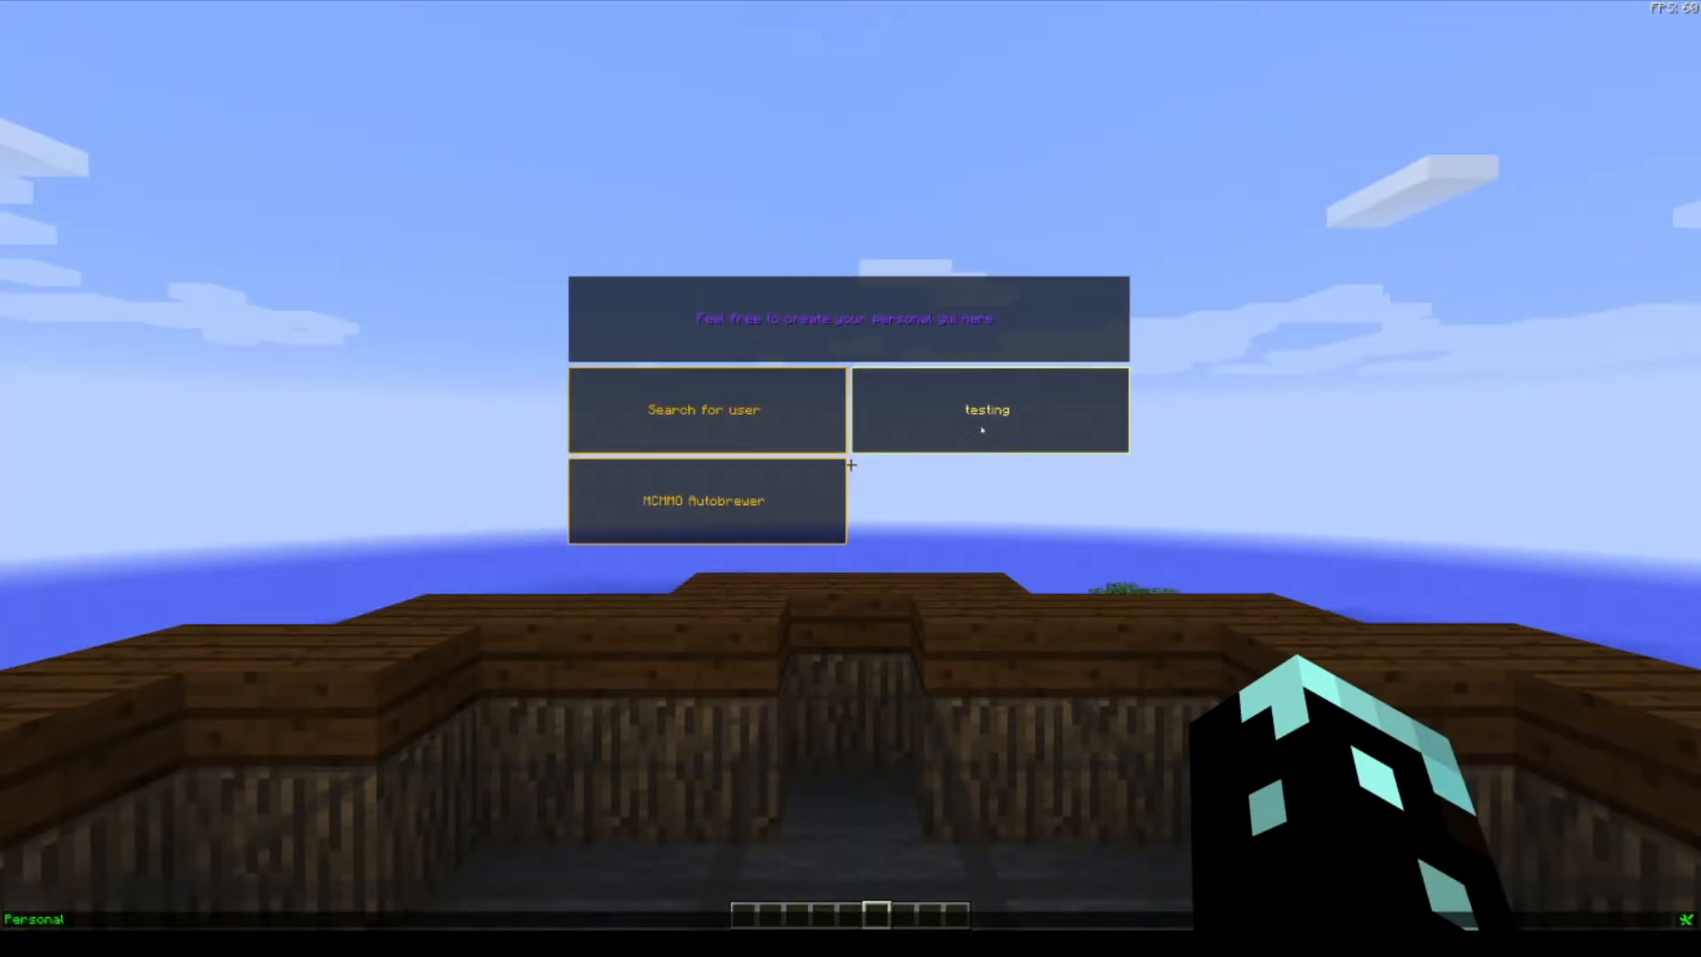
pyautogui.click(986, 411)
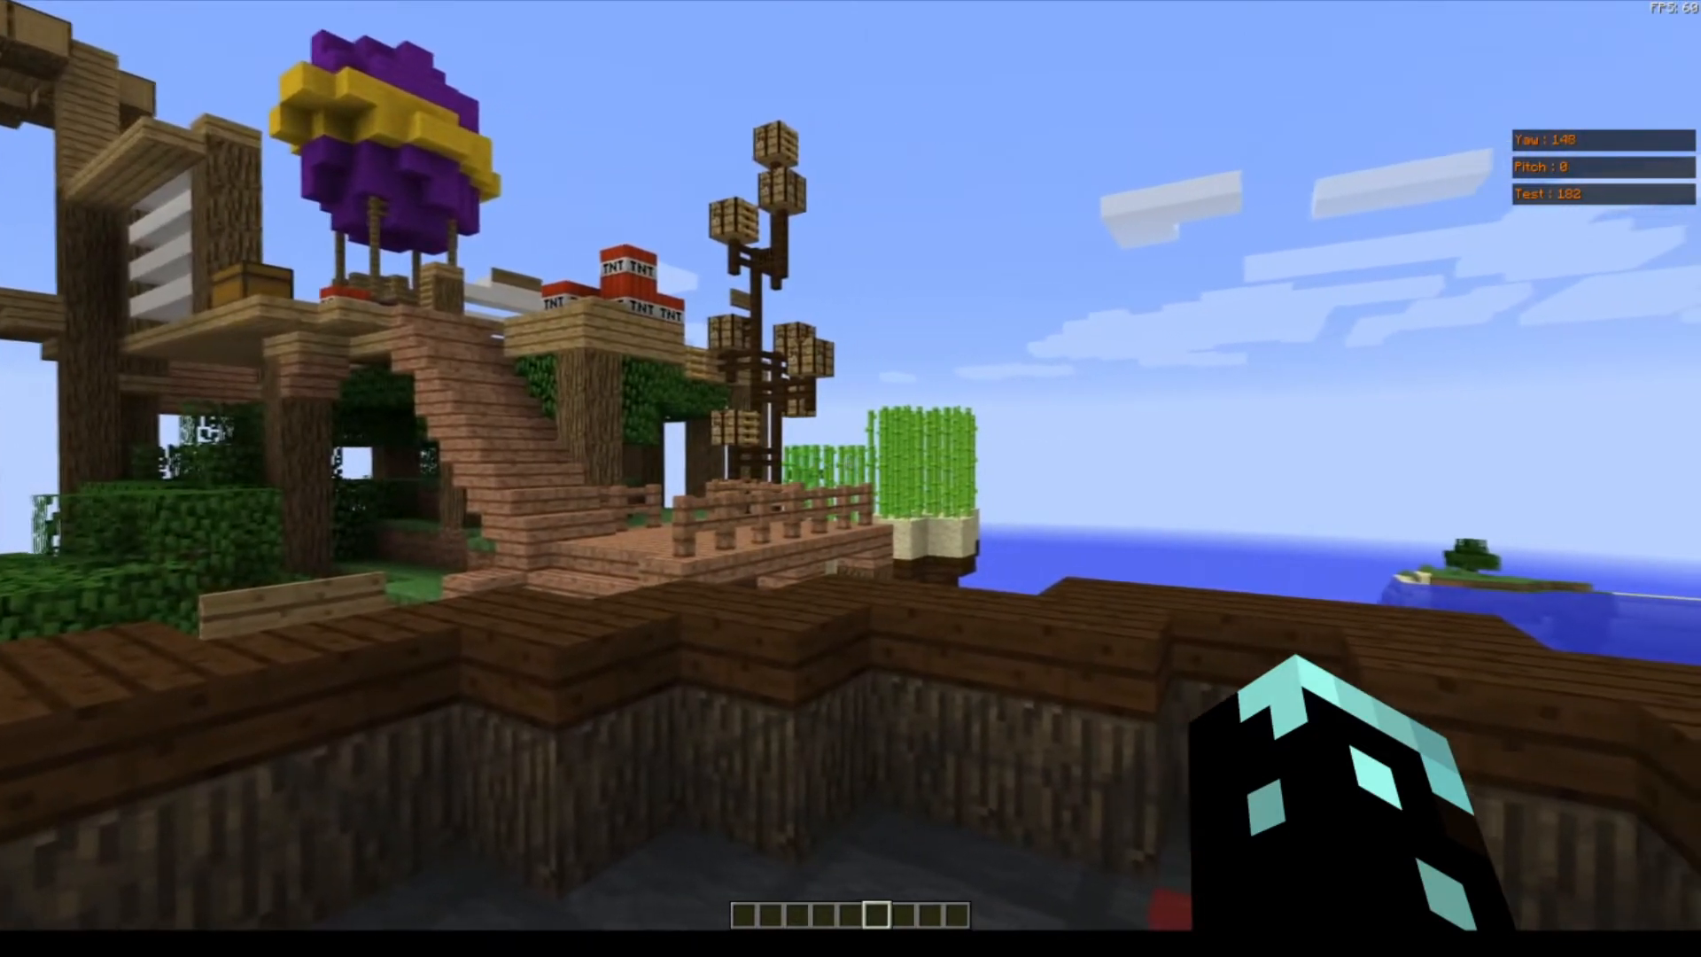
pyautogui.moveTo(852, 466)
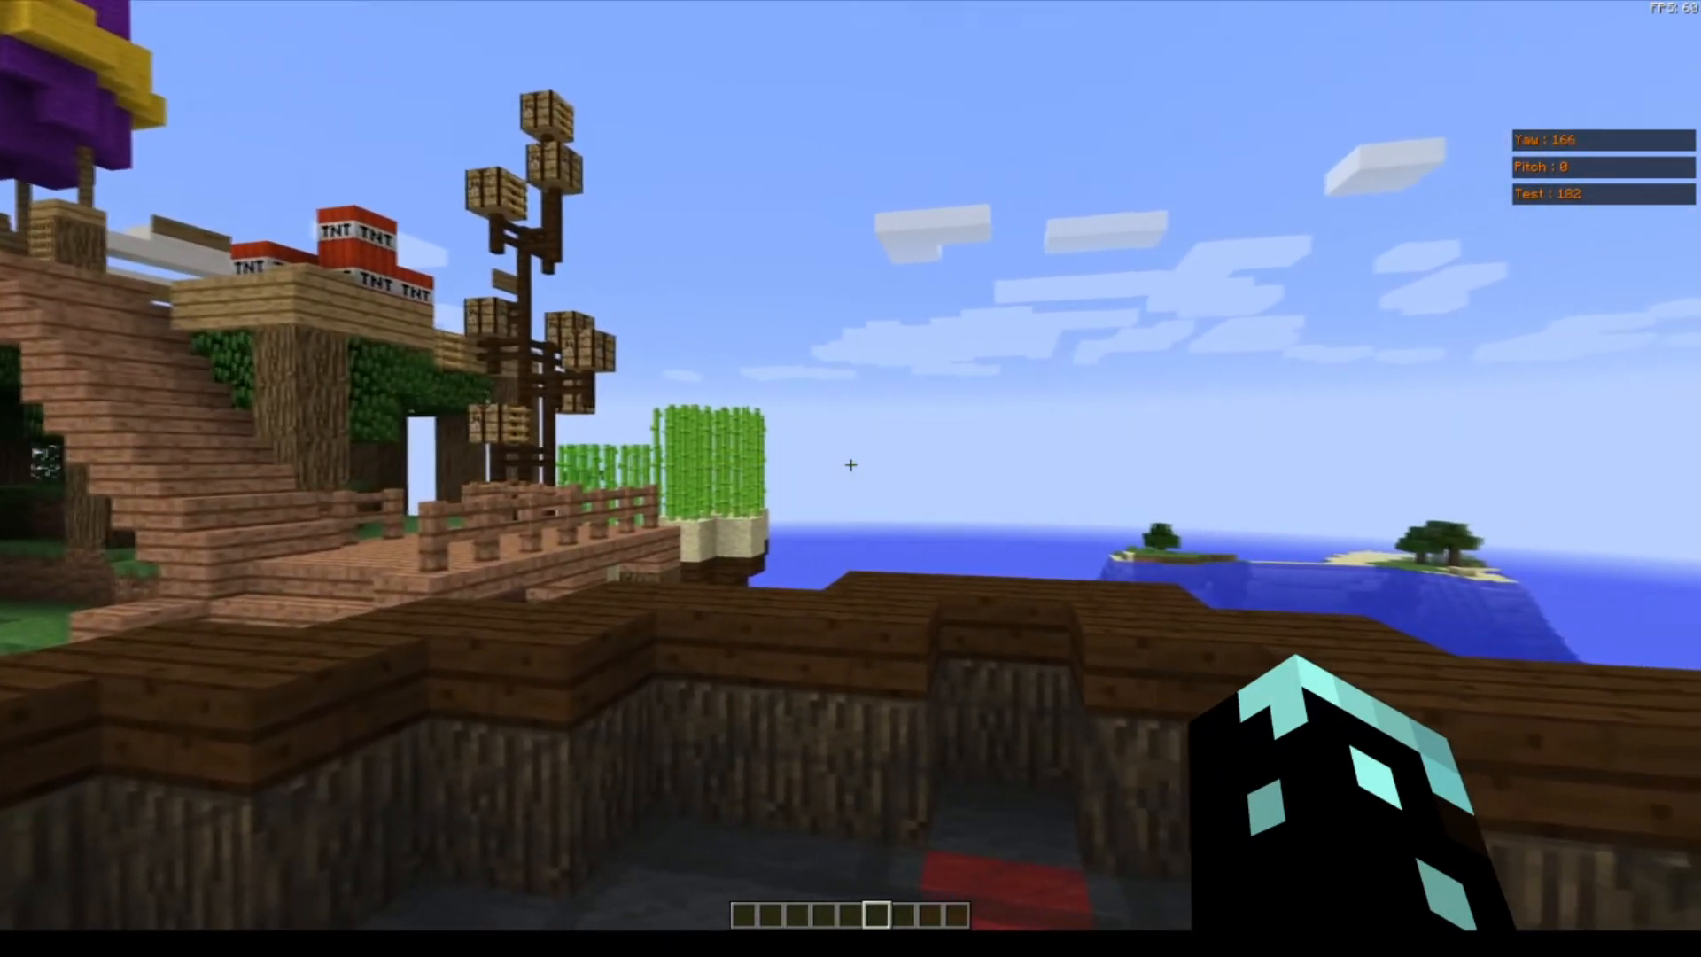
pyautogui.moveTo(850, 467)
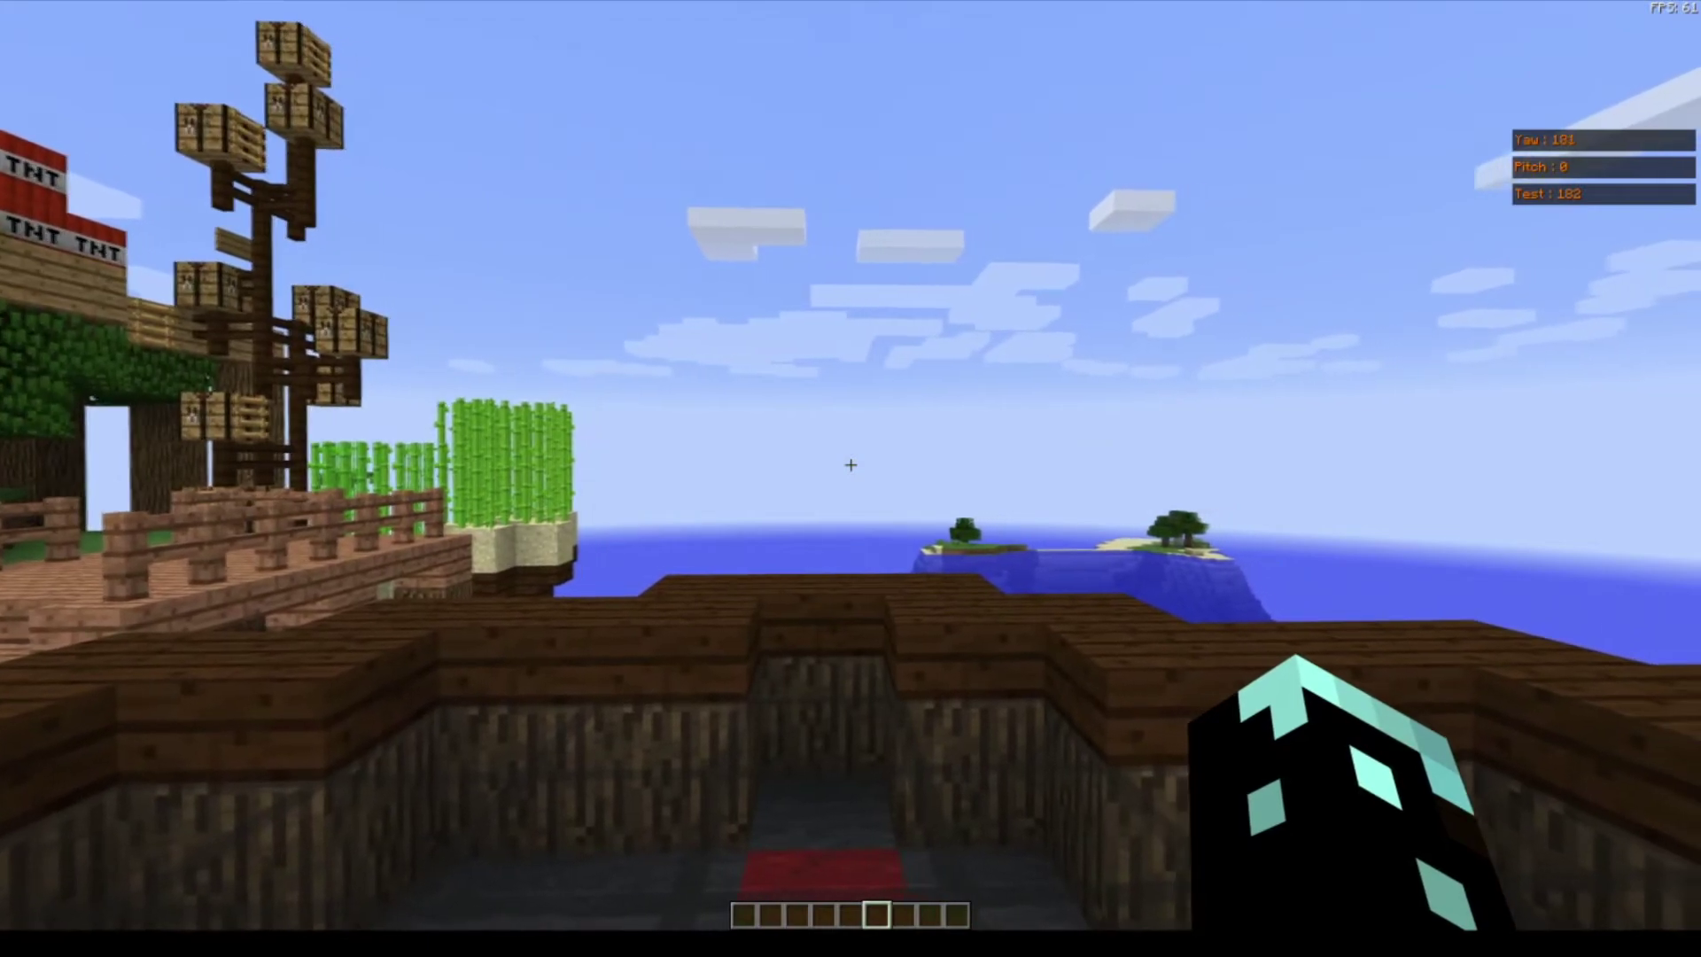
pyautogui.moveTo(851, 468)
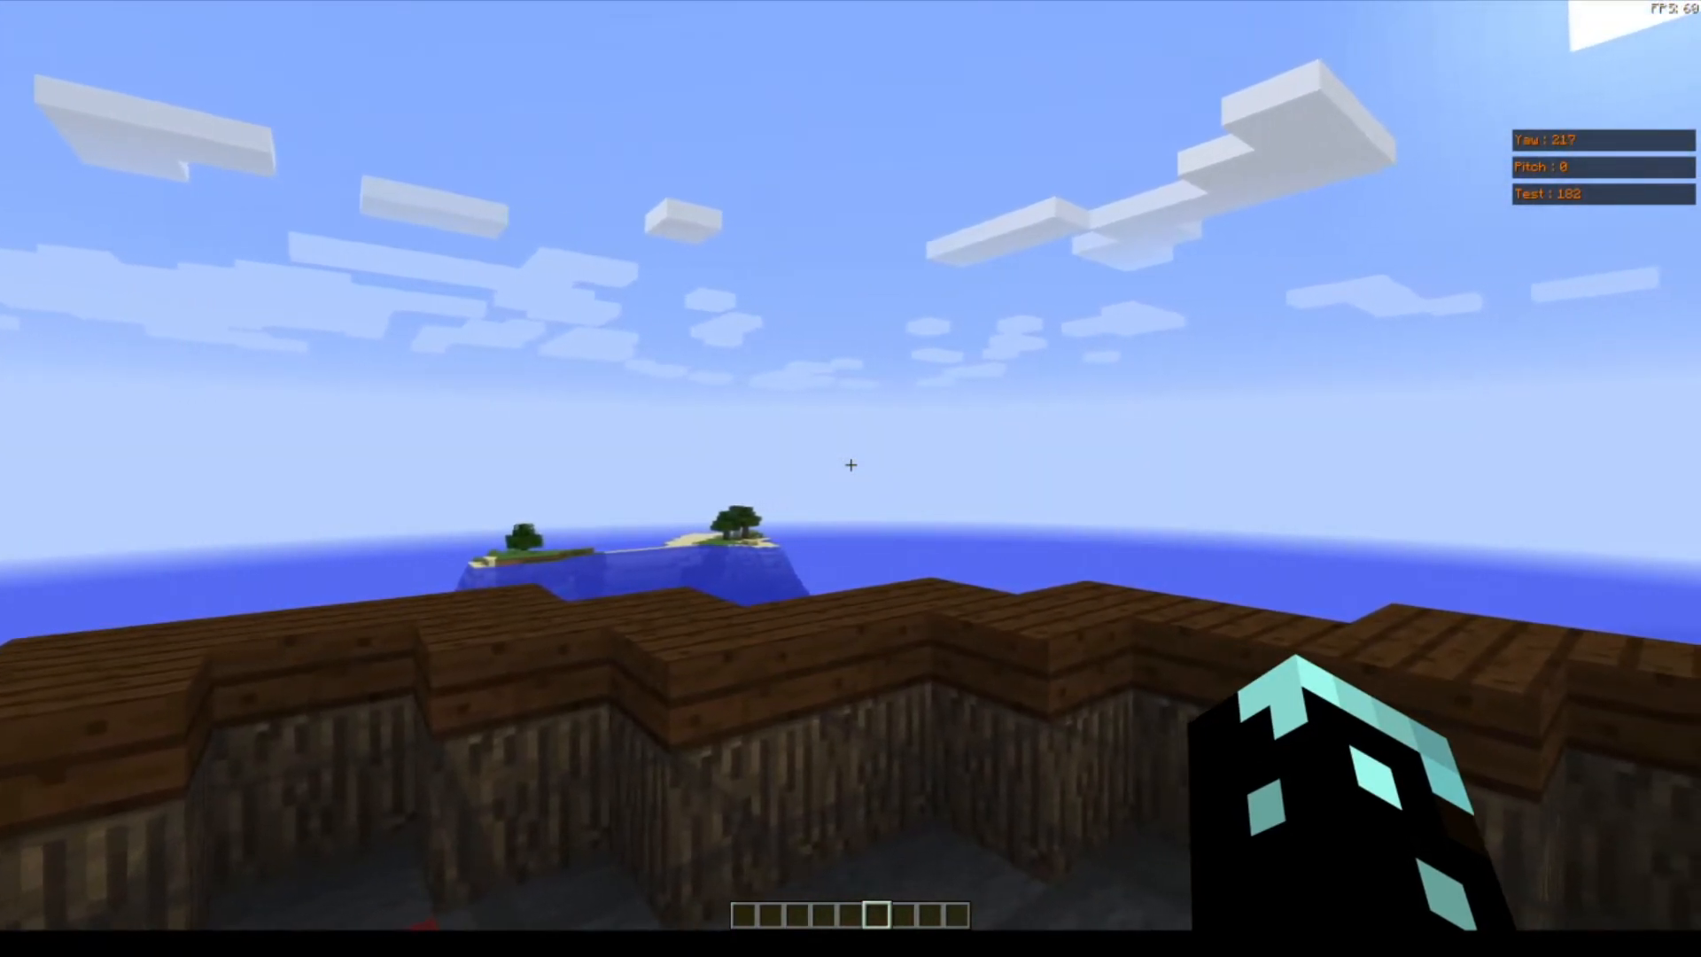
pyautogui.moveTo(851, 468)
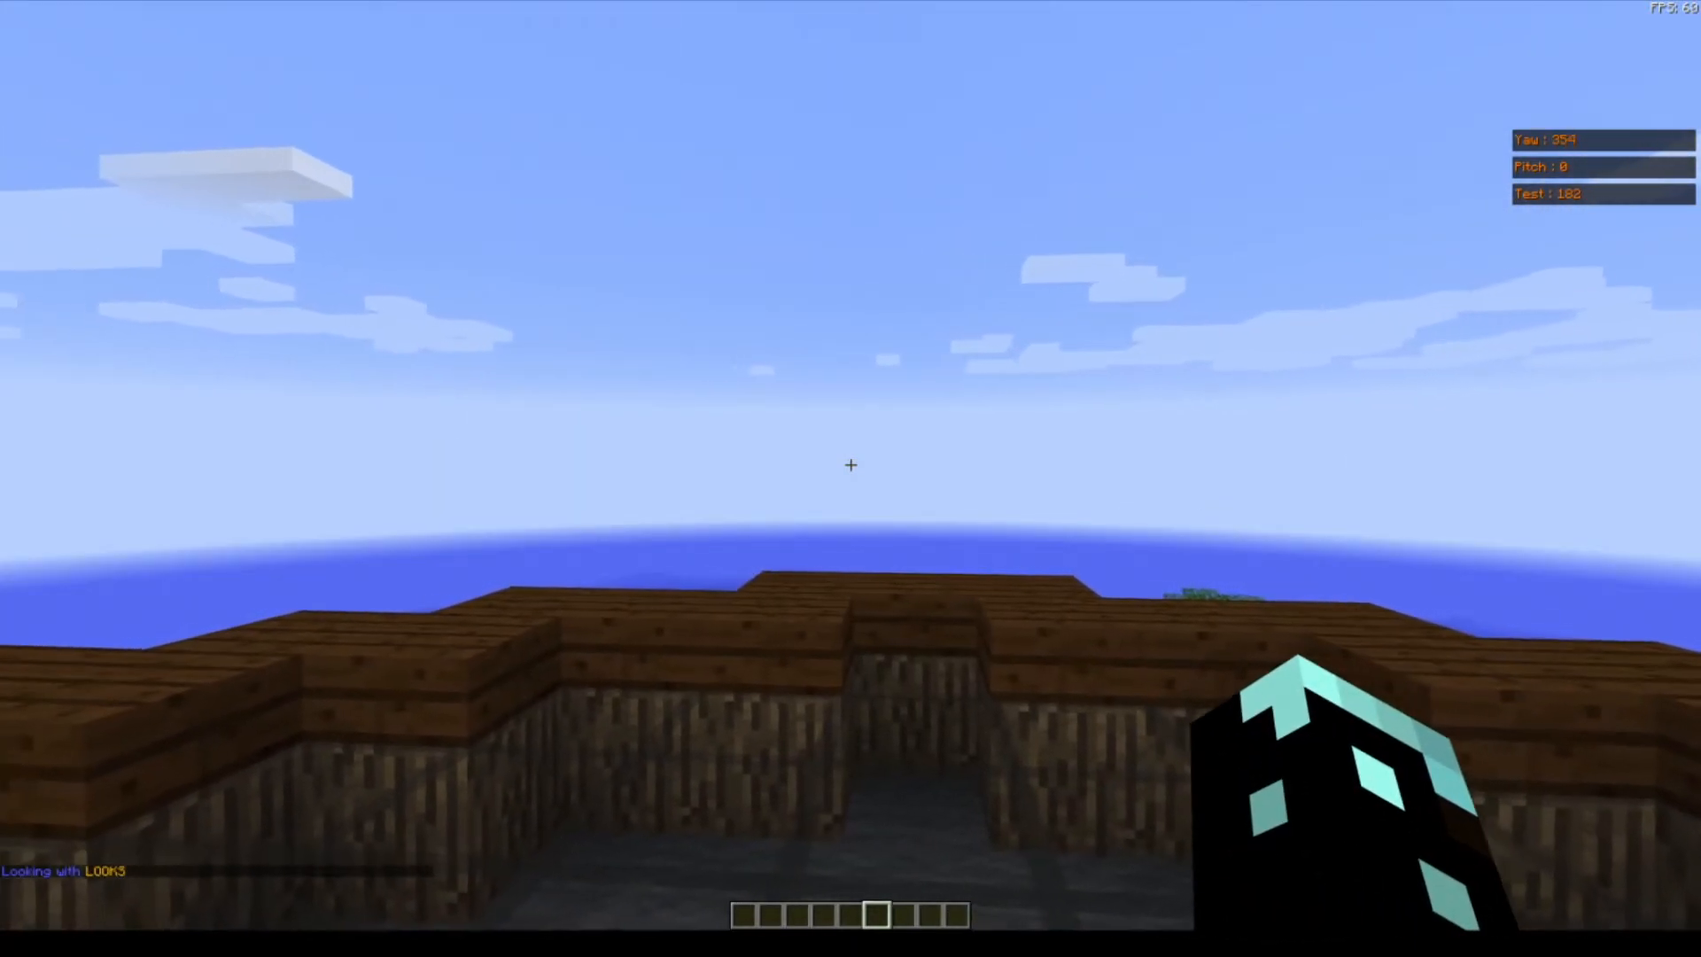
pyautogui.moveTo(851, 468)
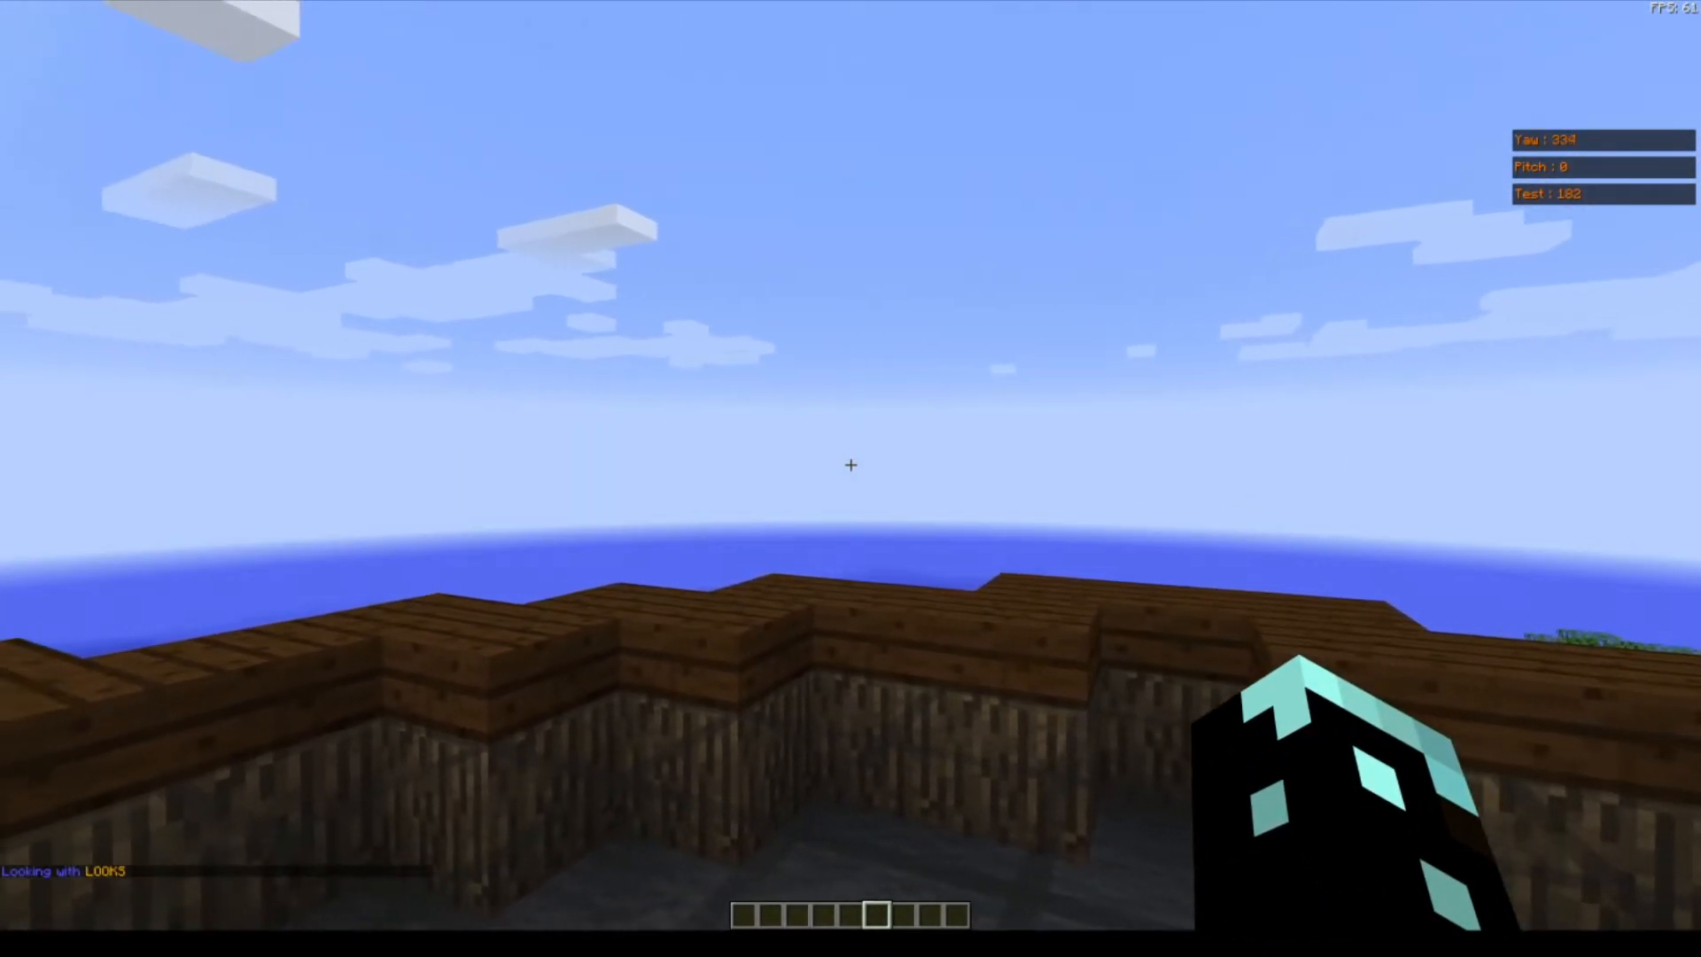
pyautogui.moveTo(851, 466)
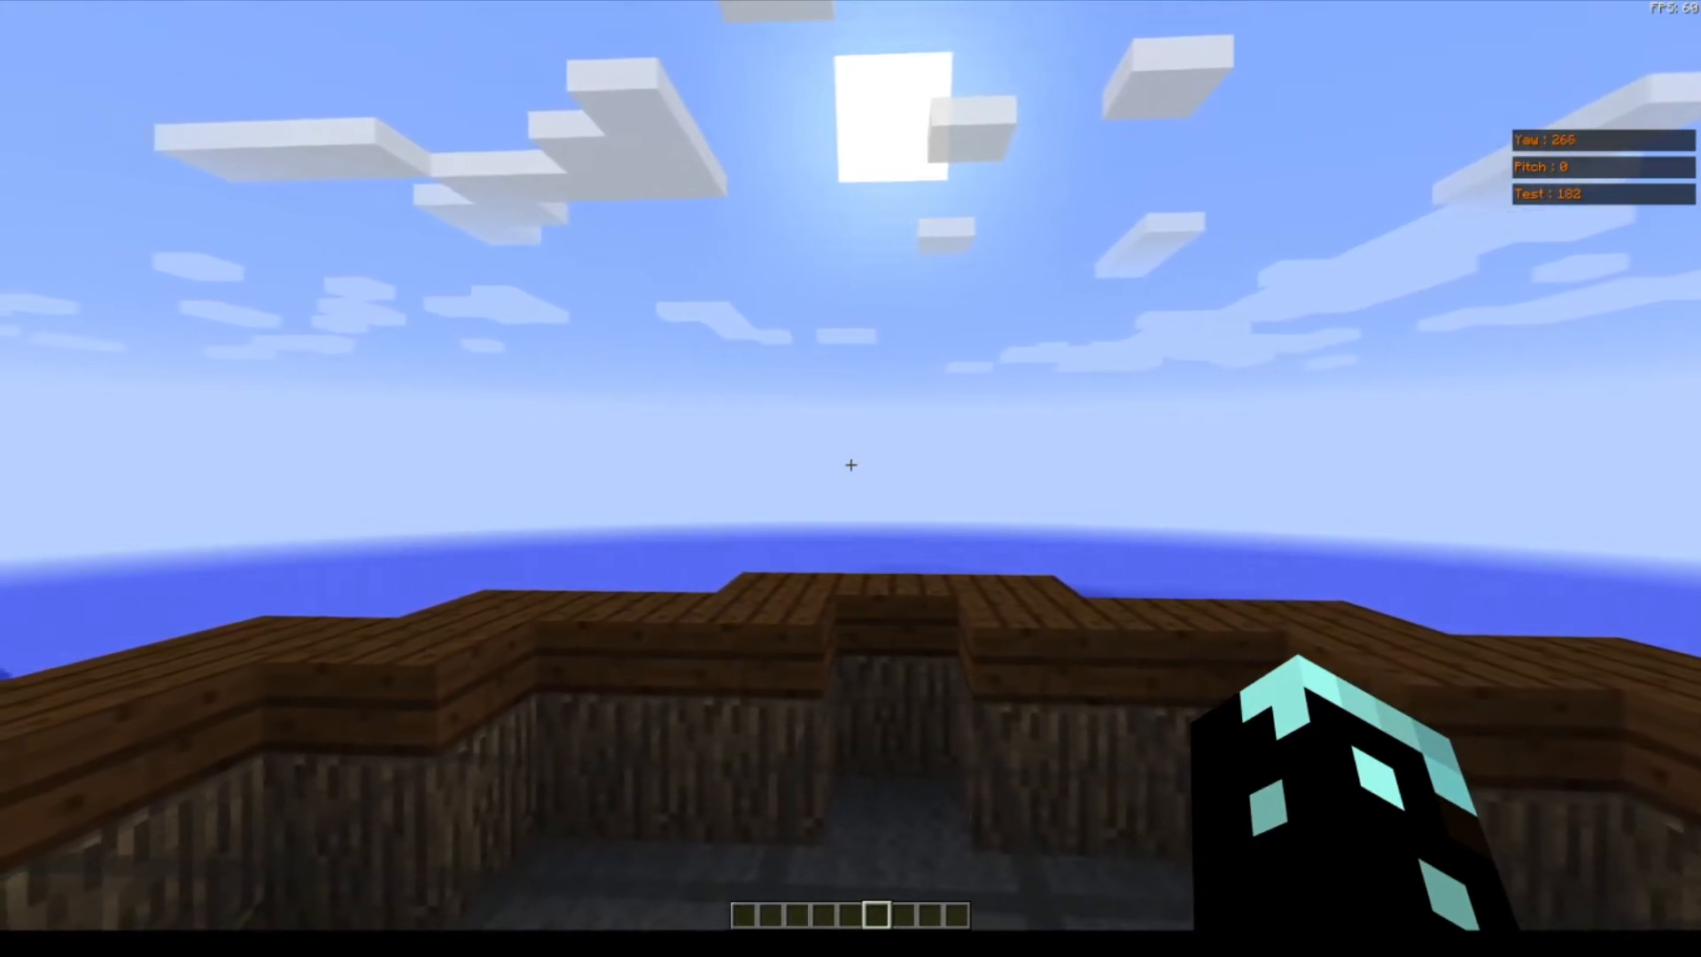
pyautogui.moveTo(853, 467)
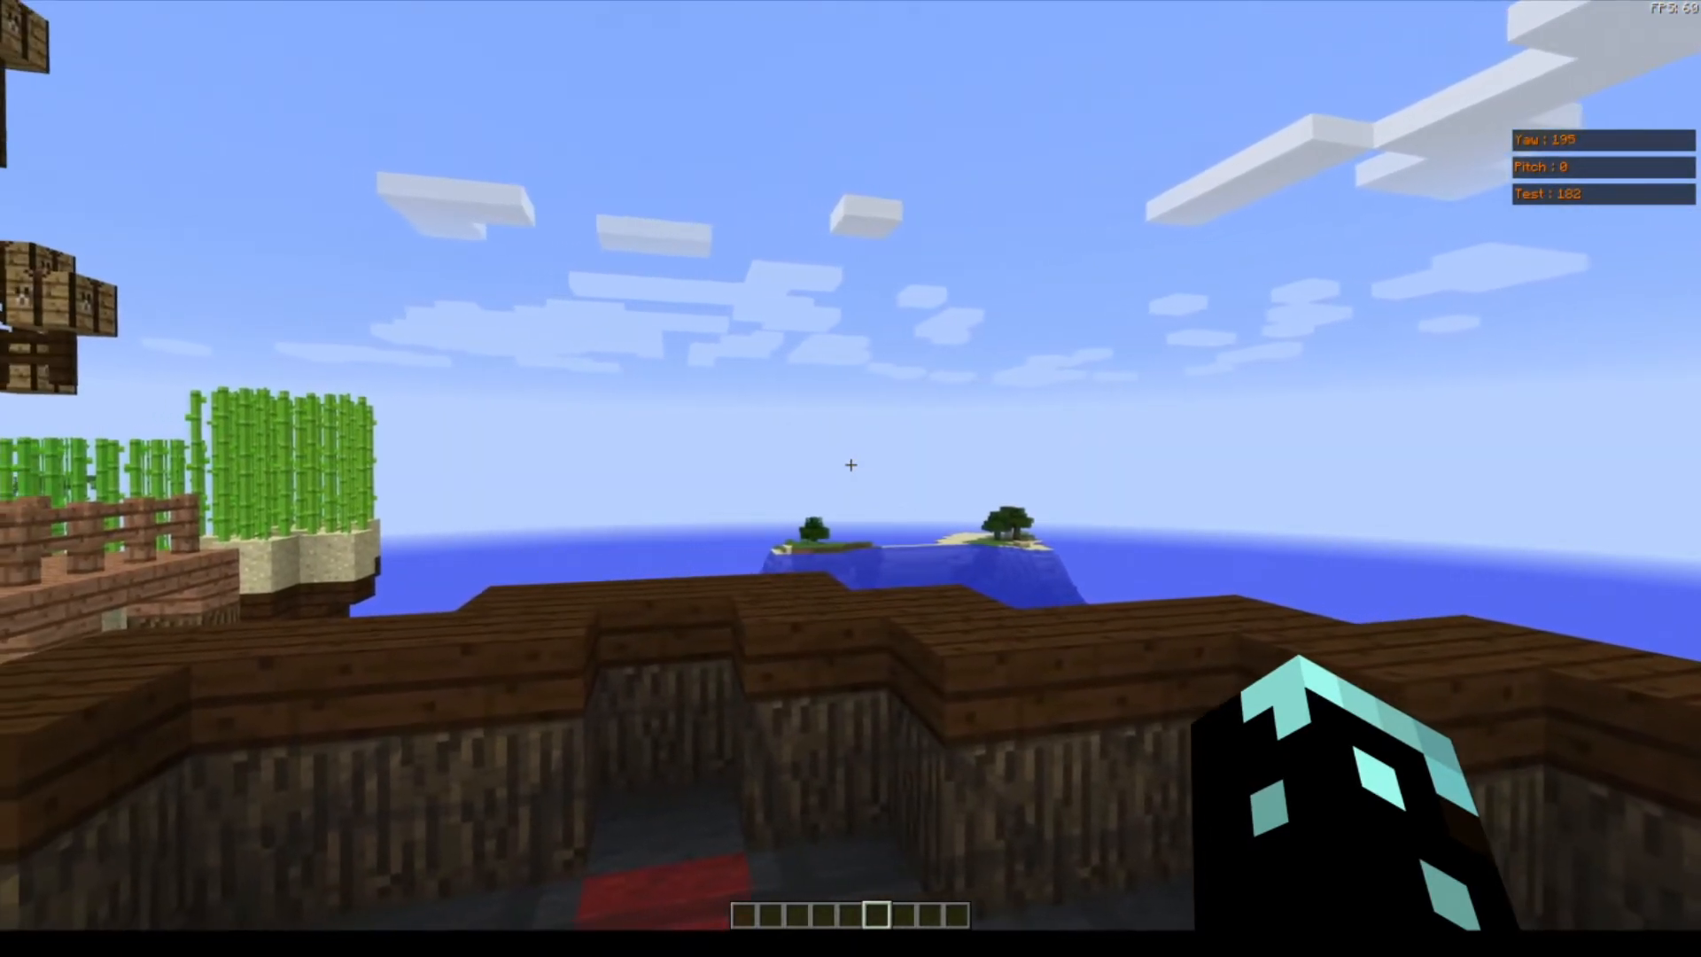
pyautogui.moveTo(852, 464)
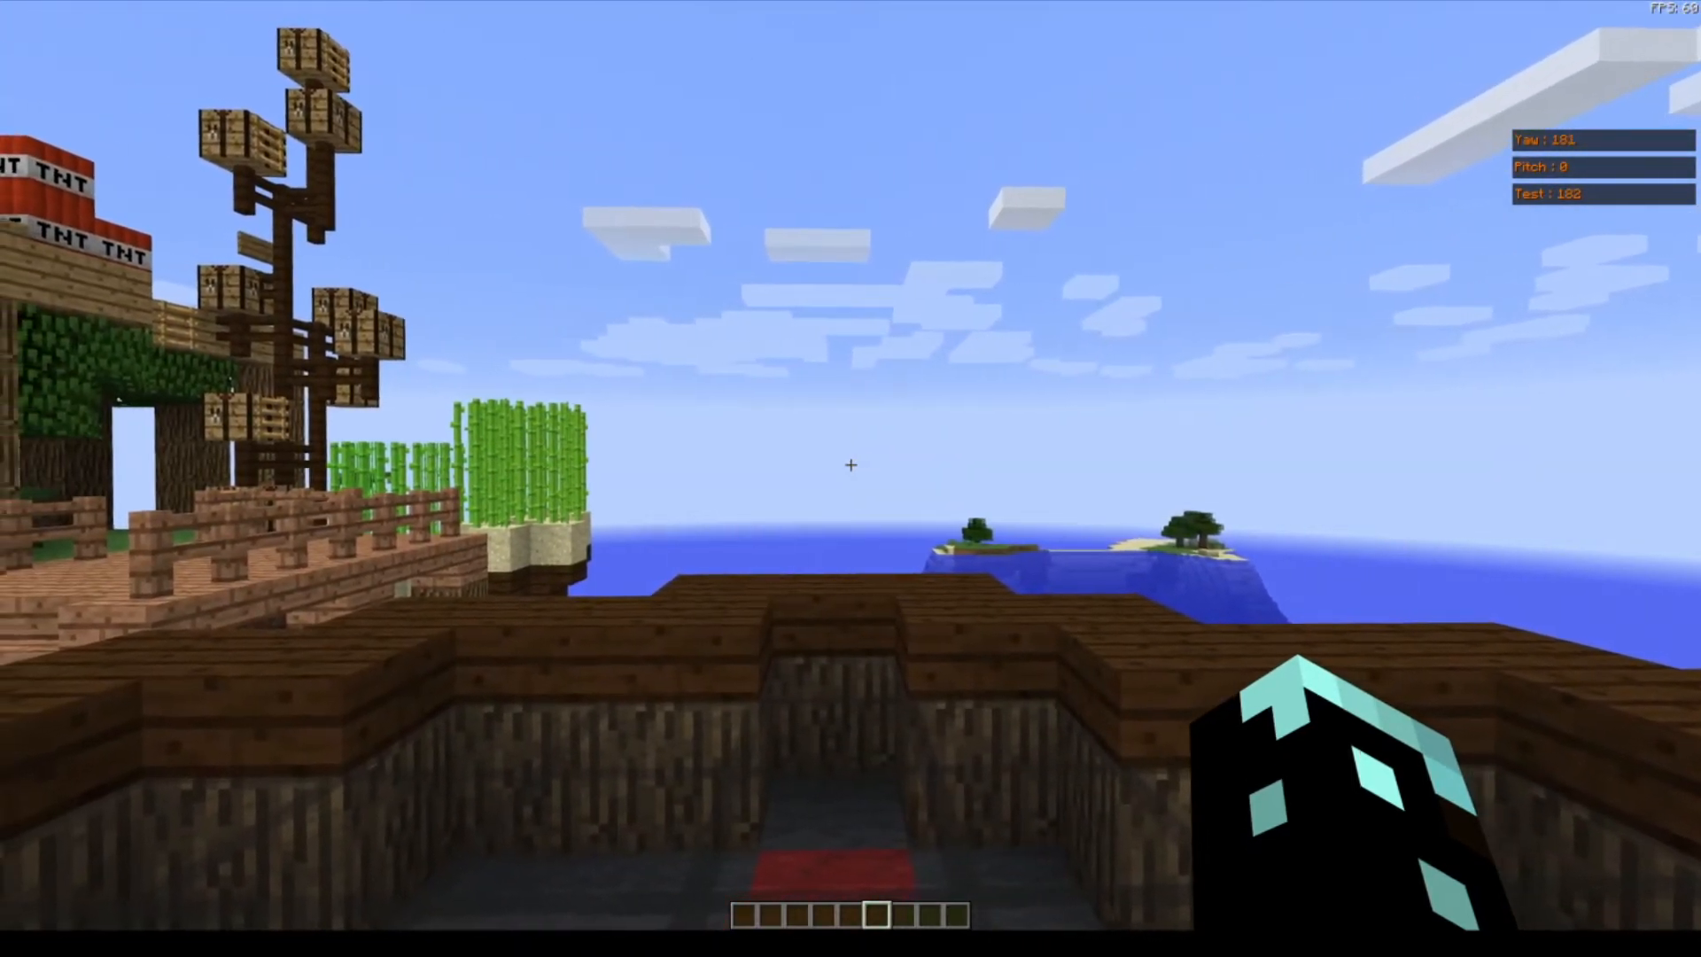
pyautogui.moveTo(851, 466)
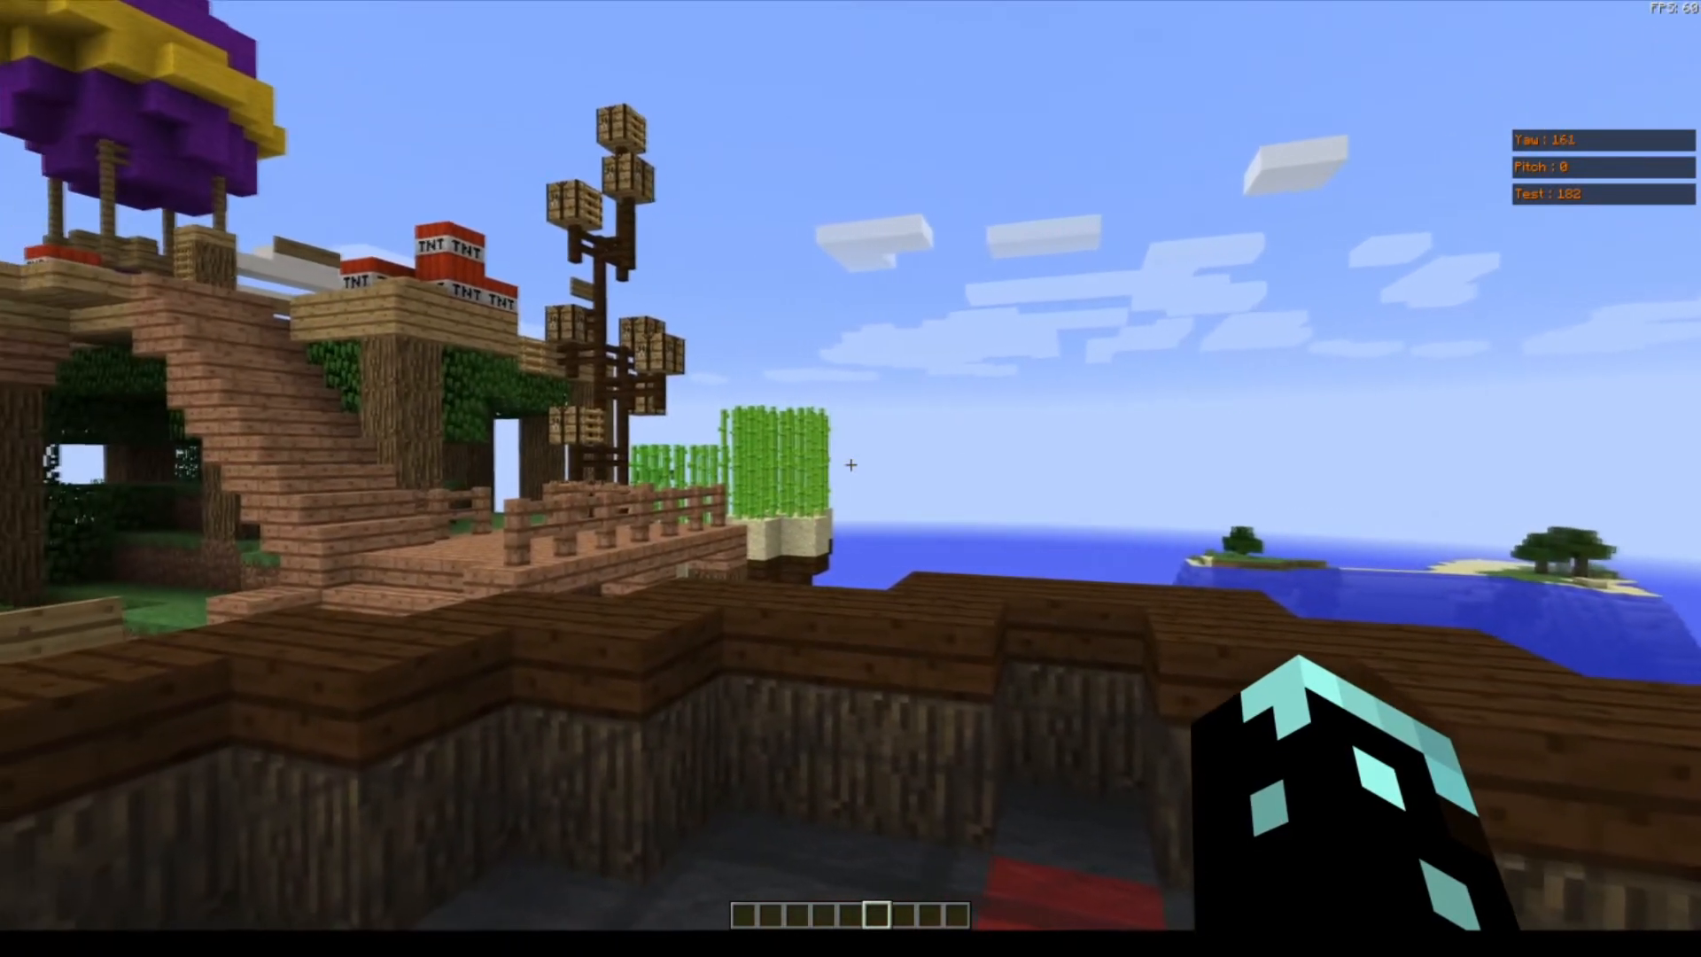
pyautogui.moveTo(853, 465)
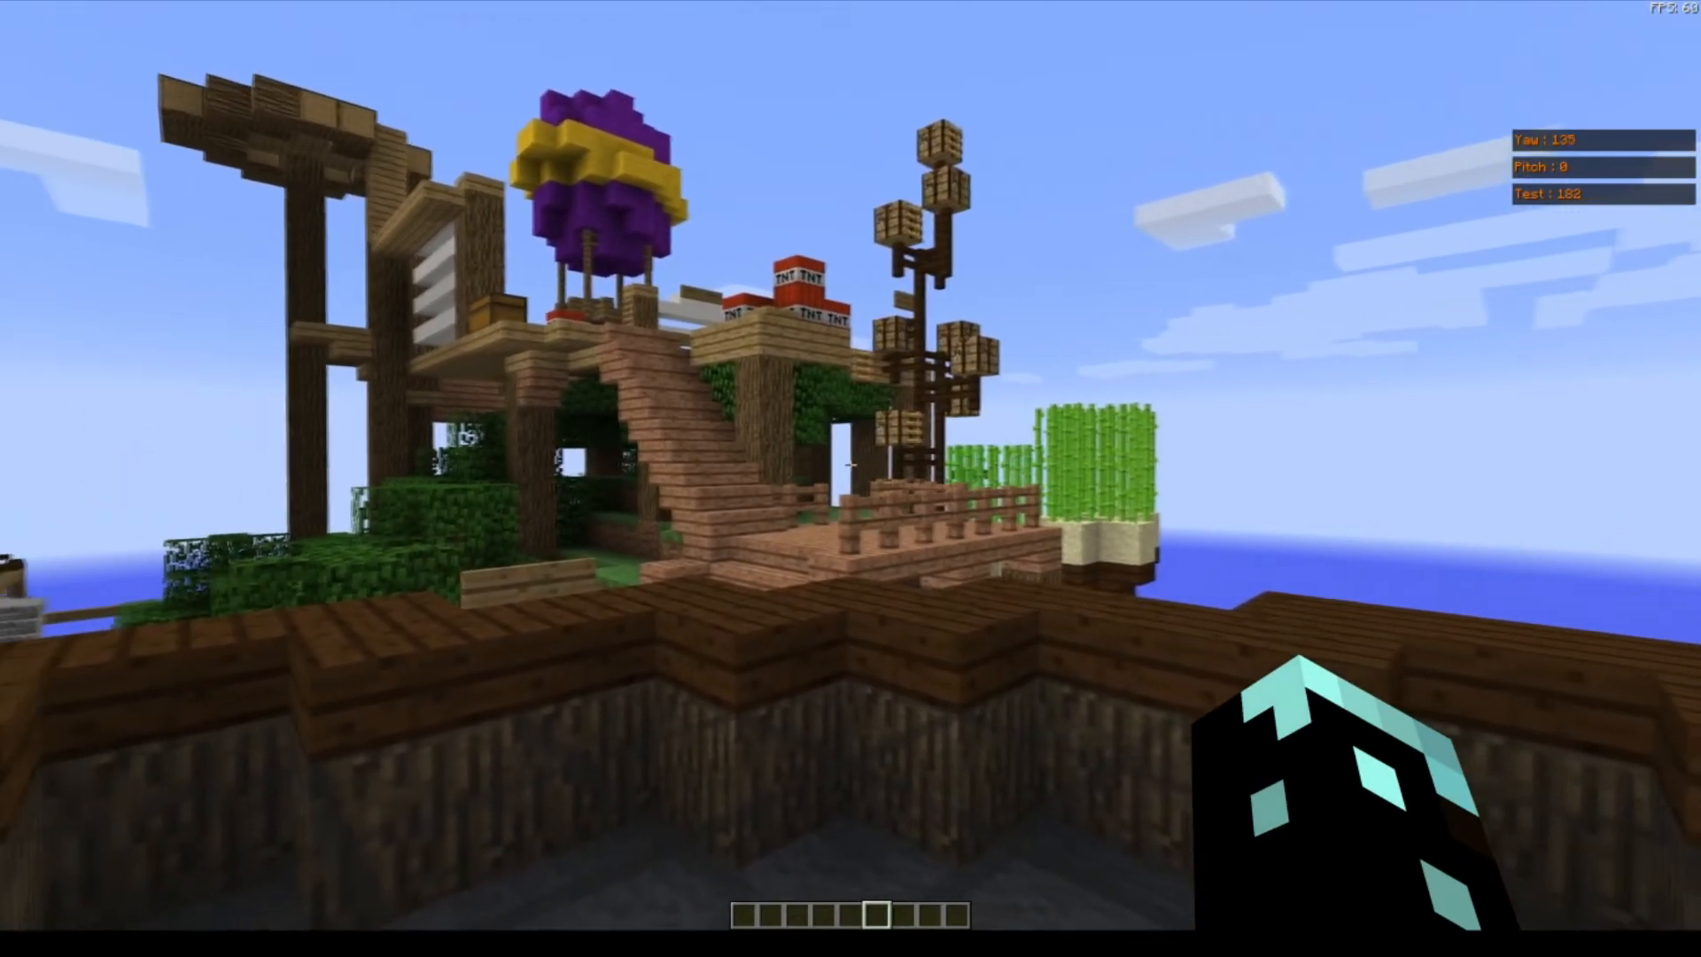
pyautogui.moveTo(851, 467)
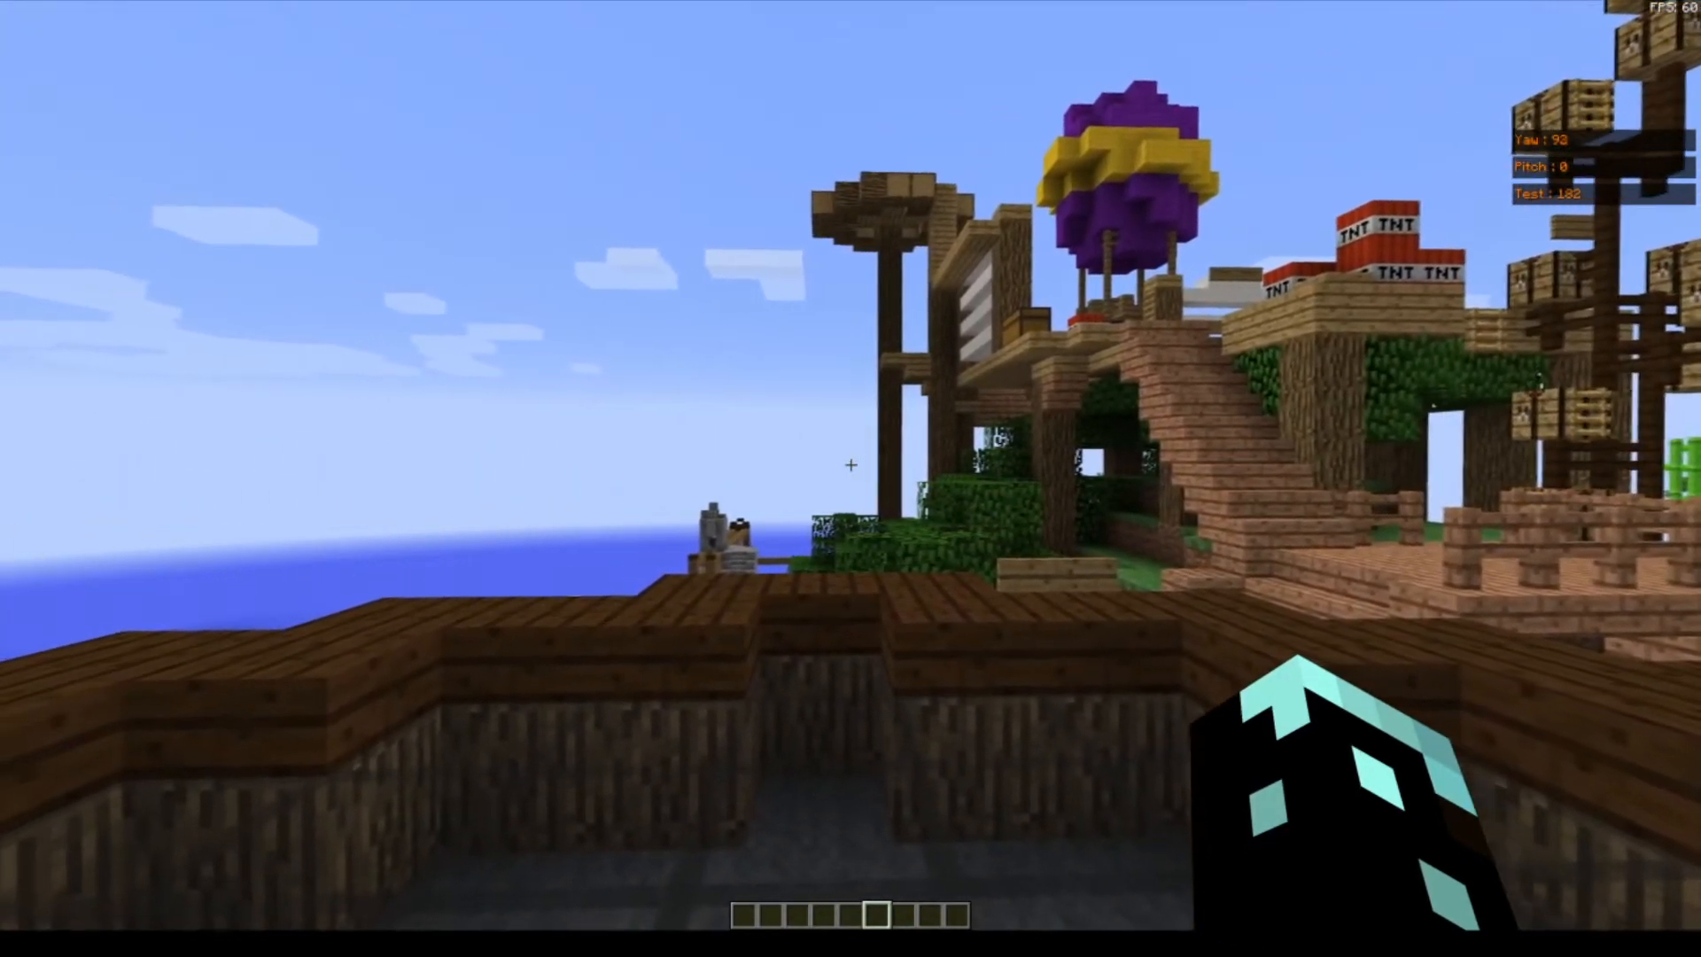
pyautogui.moveTo(850, 464)
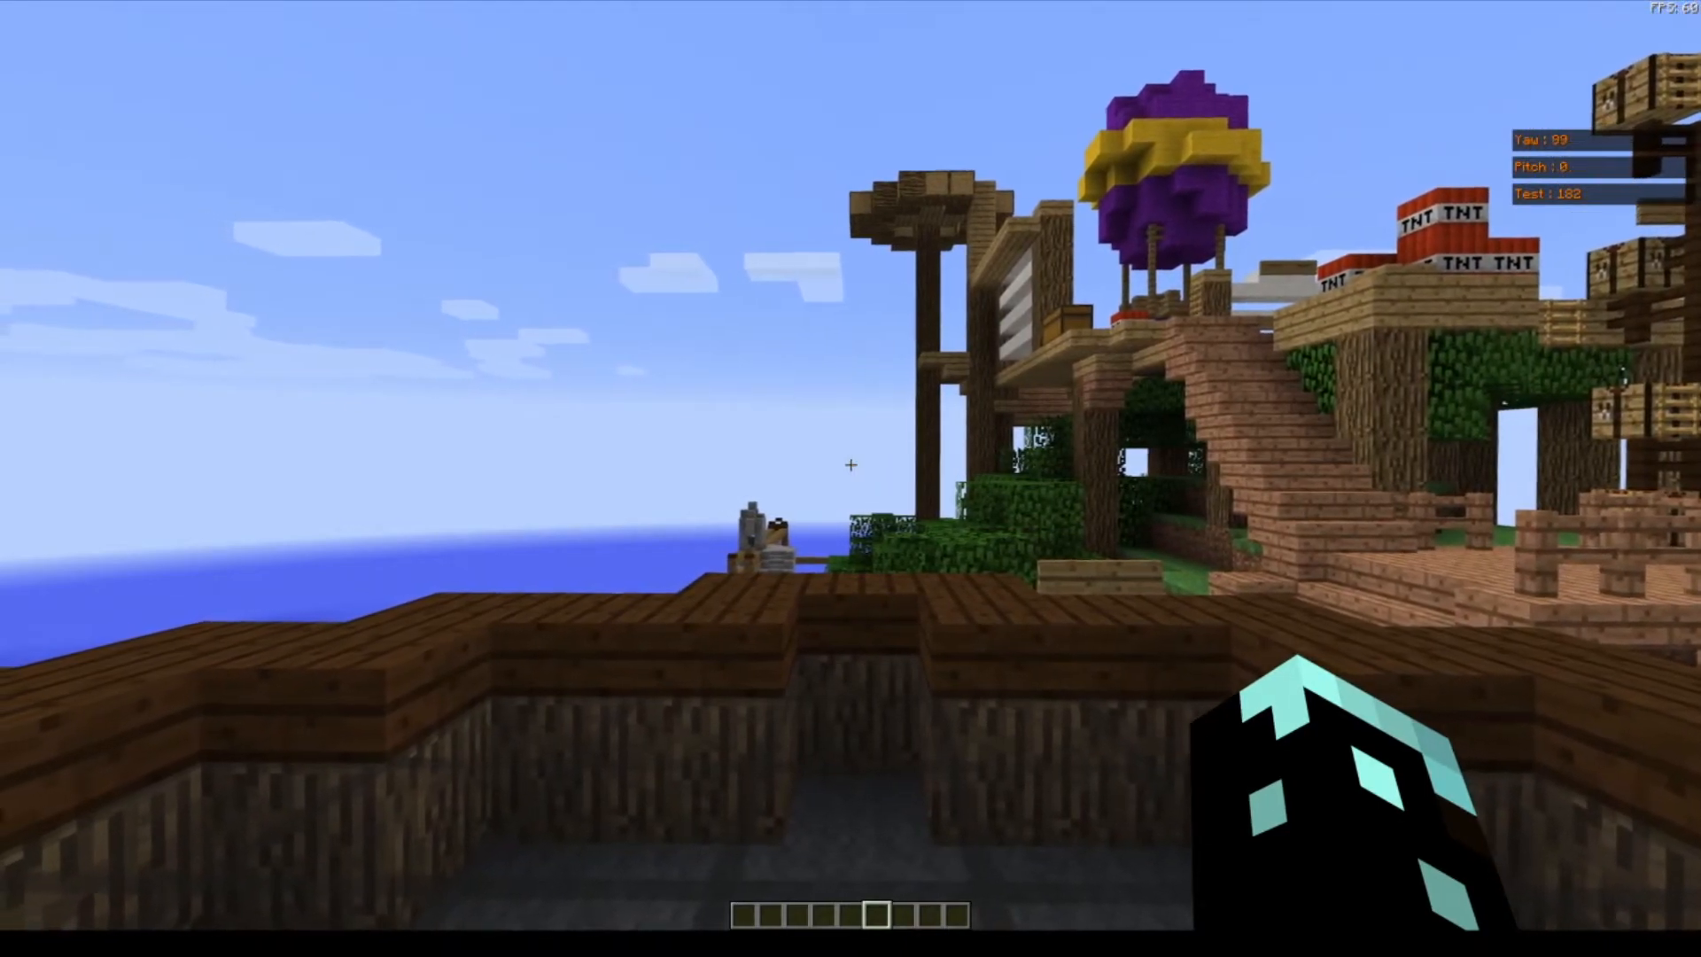
pyautogui.moveTo(851, 466)
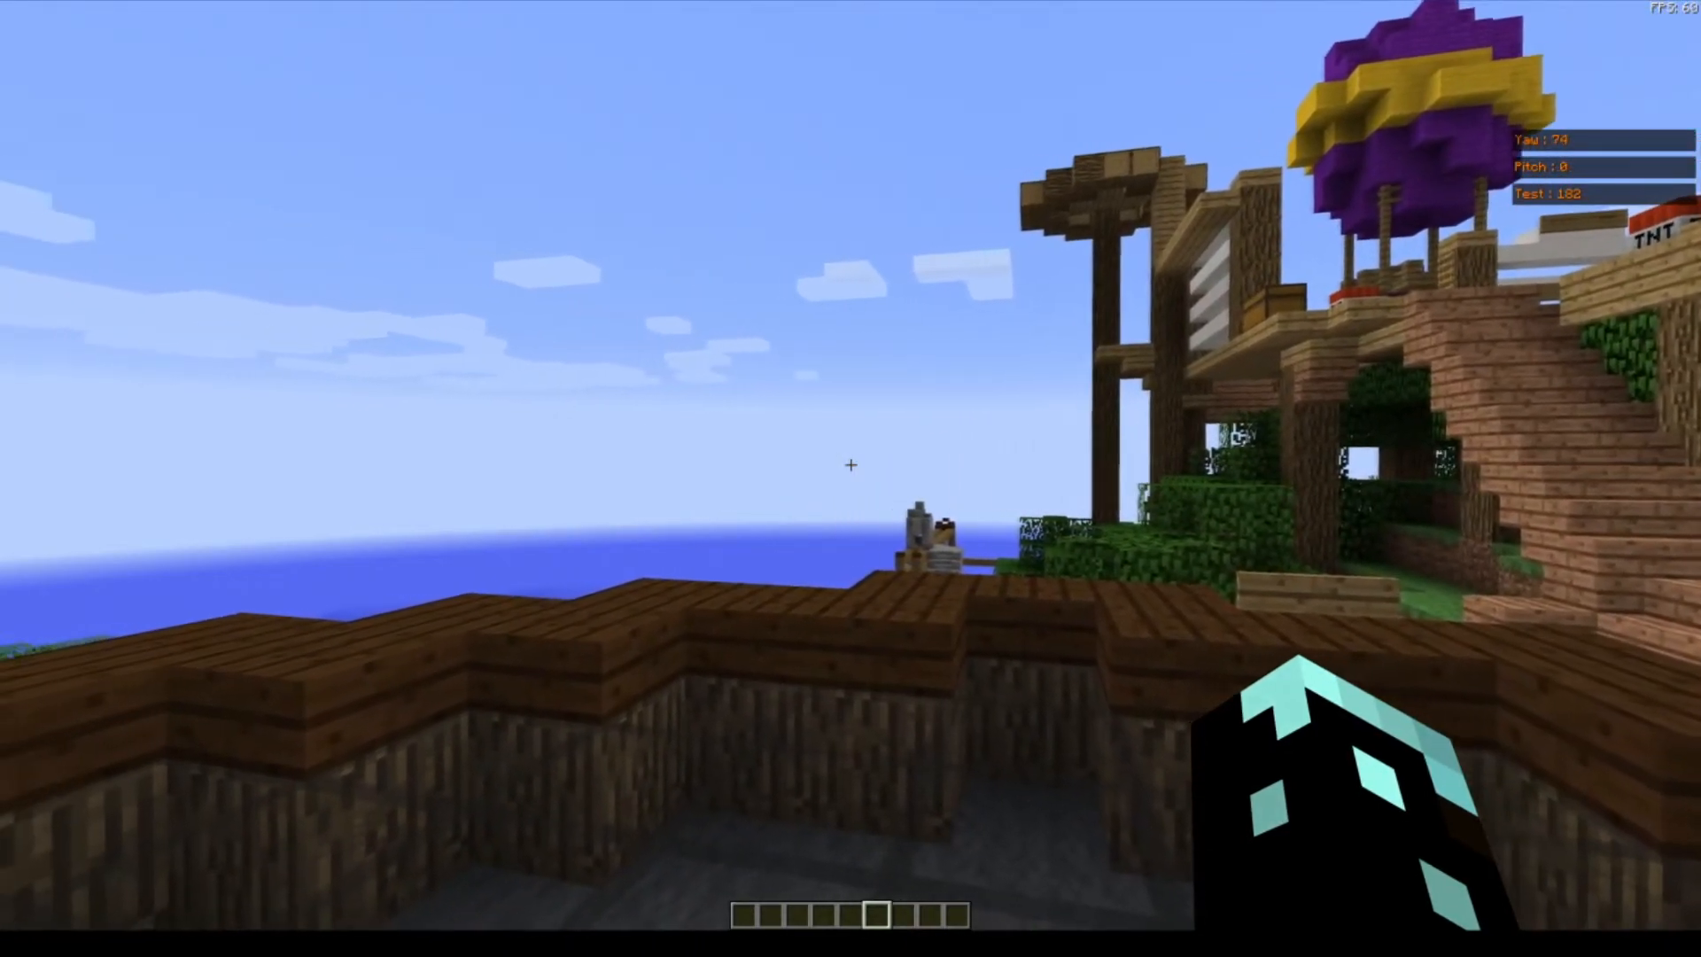
pyautogui.moveTo(851, 466)
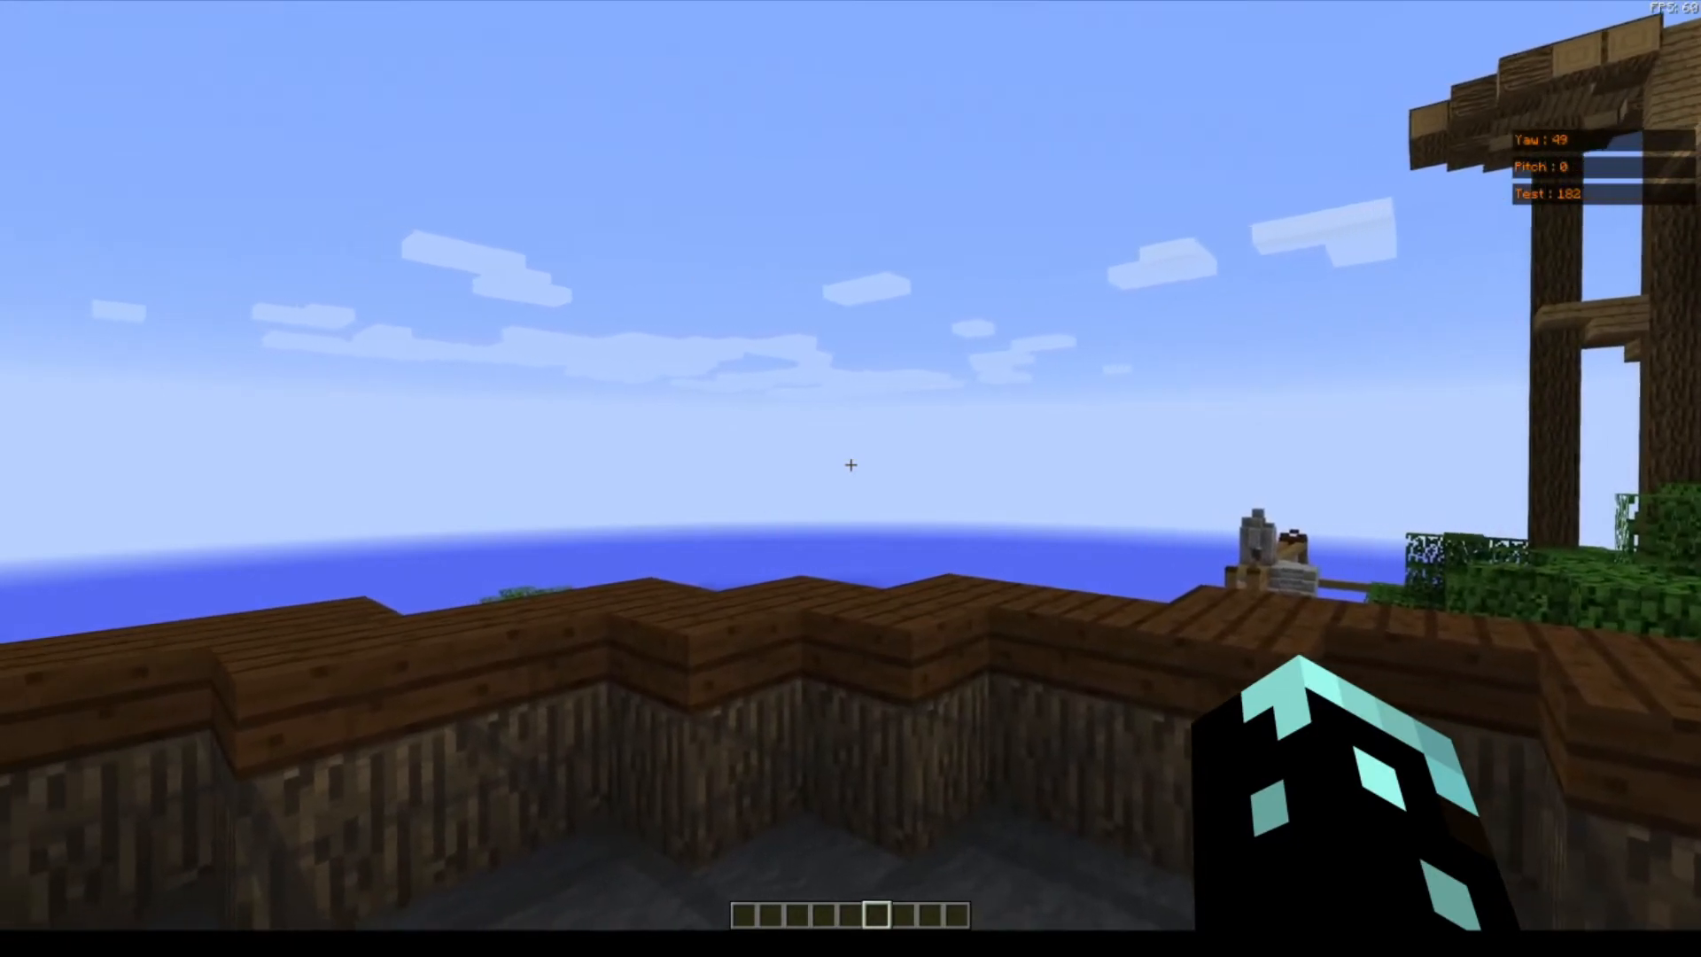
pyautogui.moveTo(851, 464)
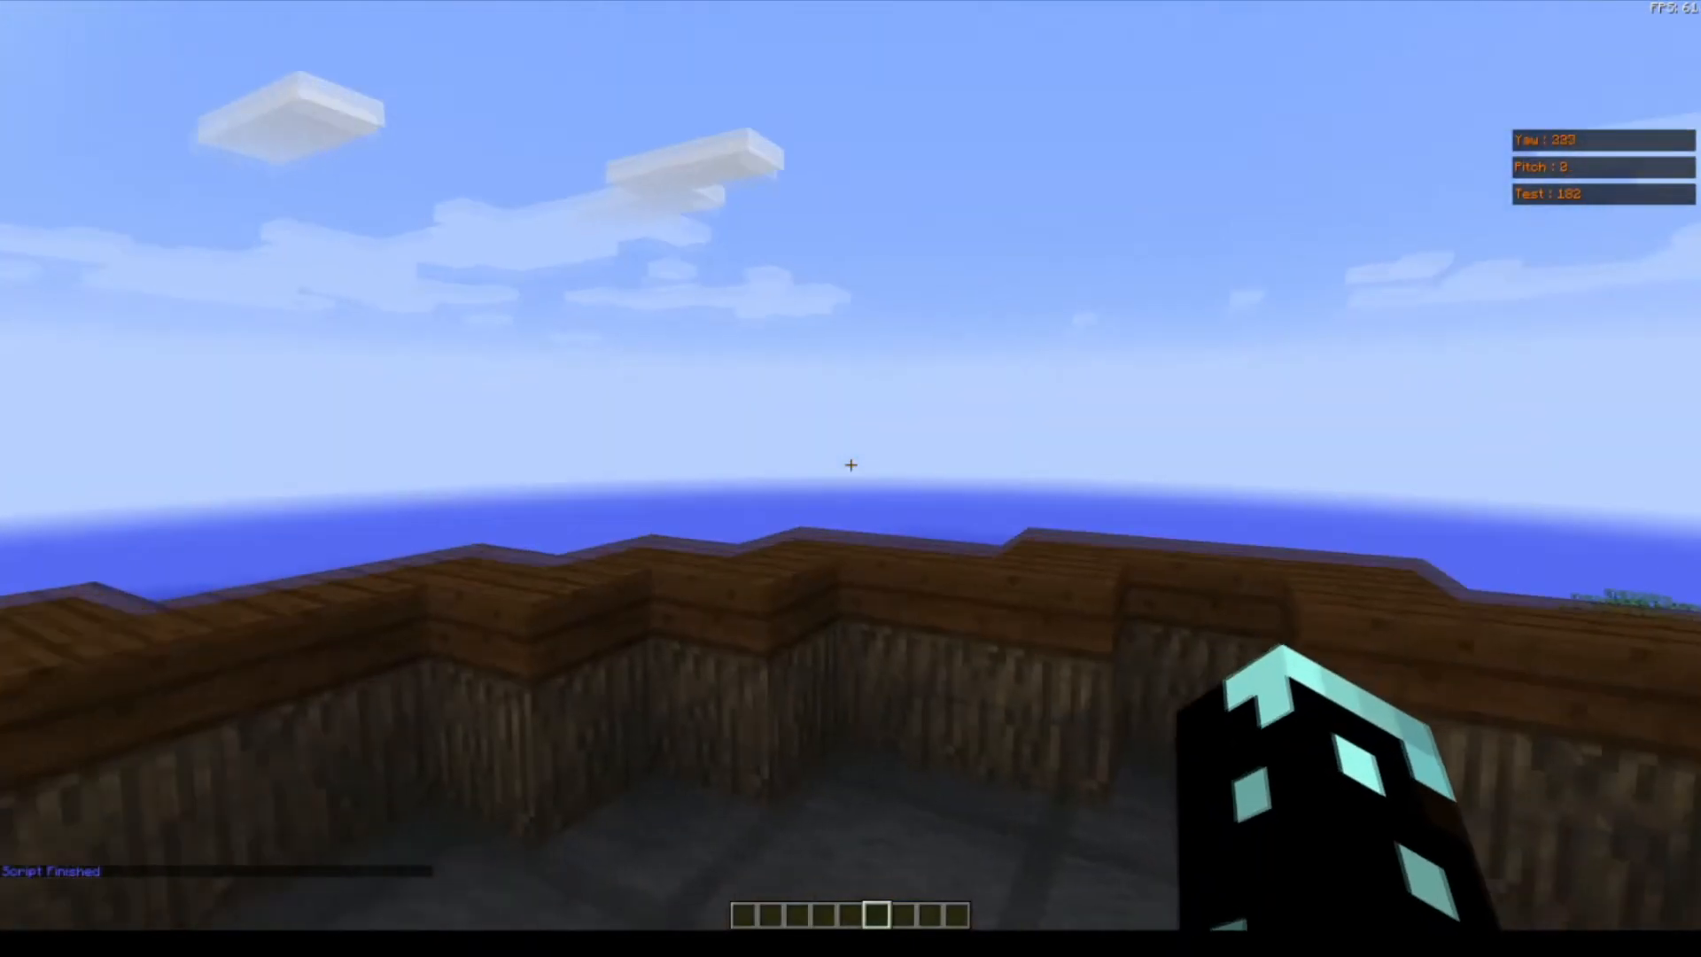
# Bring up the script file editor after the look script finishes.
pyautogui.press('e')
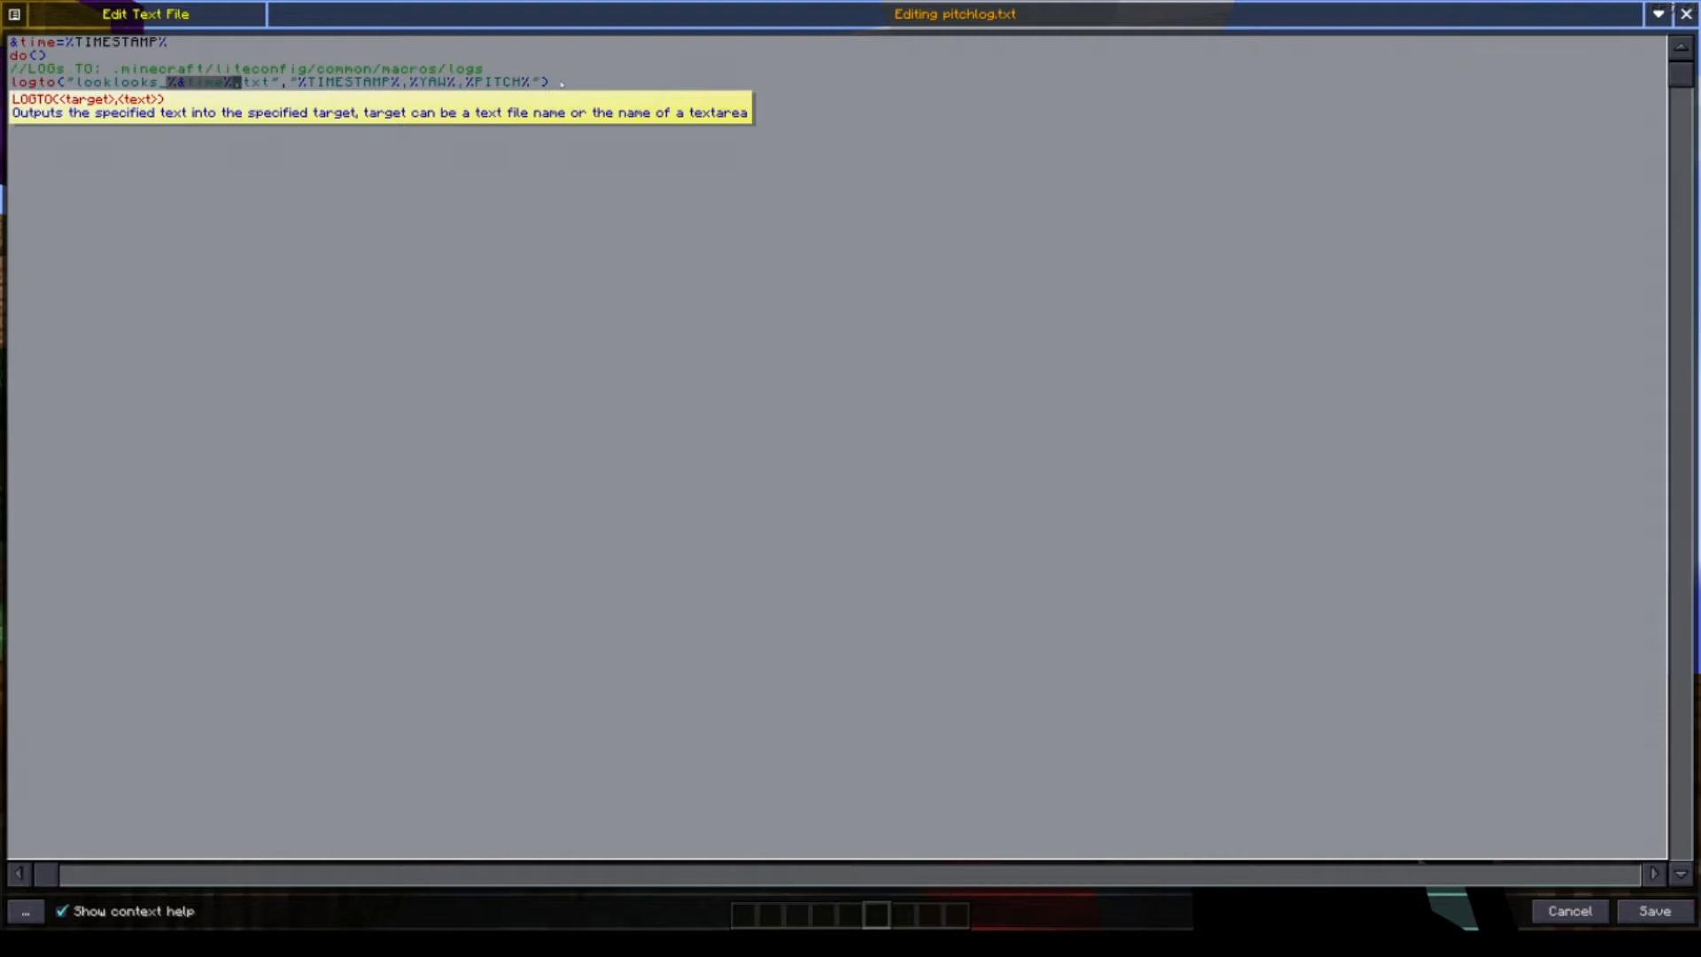
# Add loop to the end of pitchlog.txt and leave the script editor.
pyautogui.write('loop')
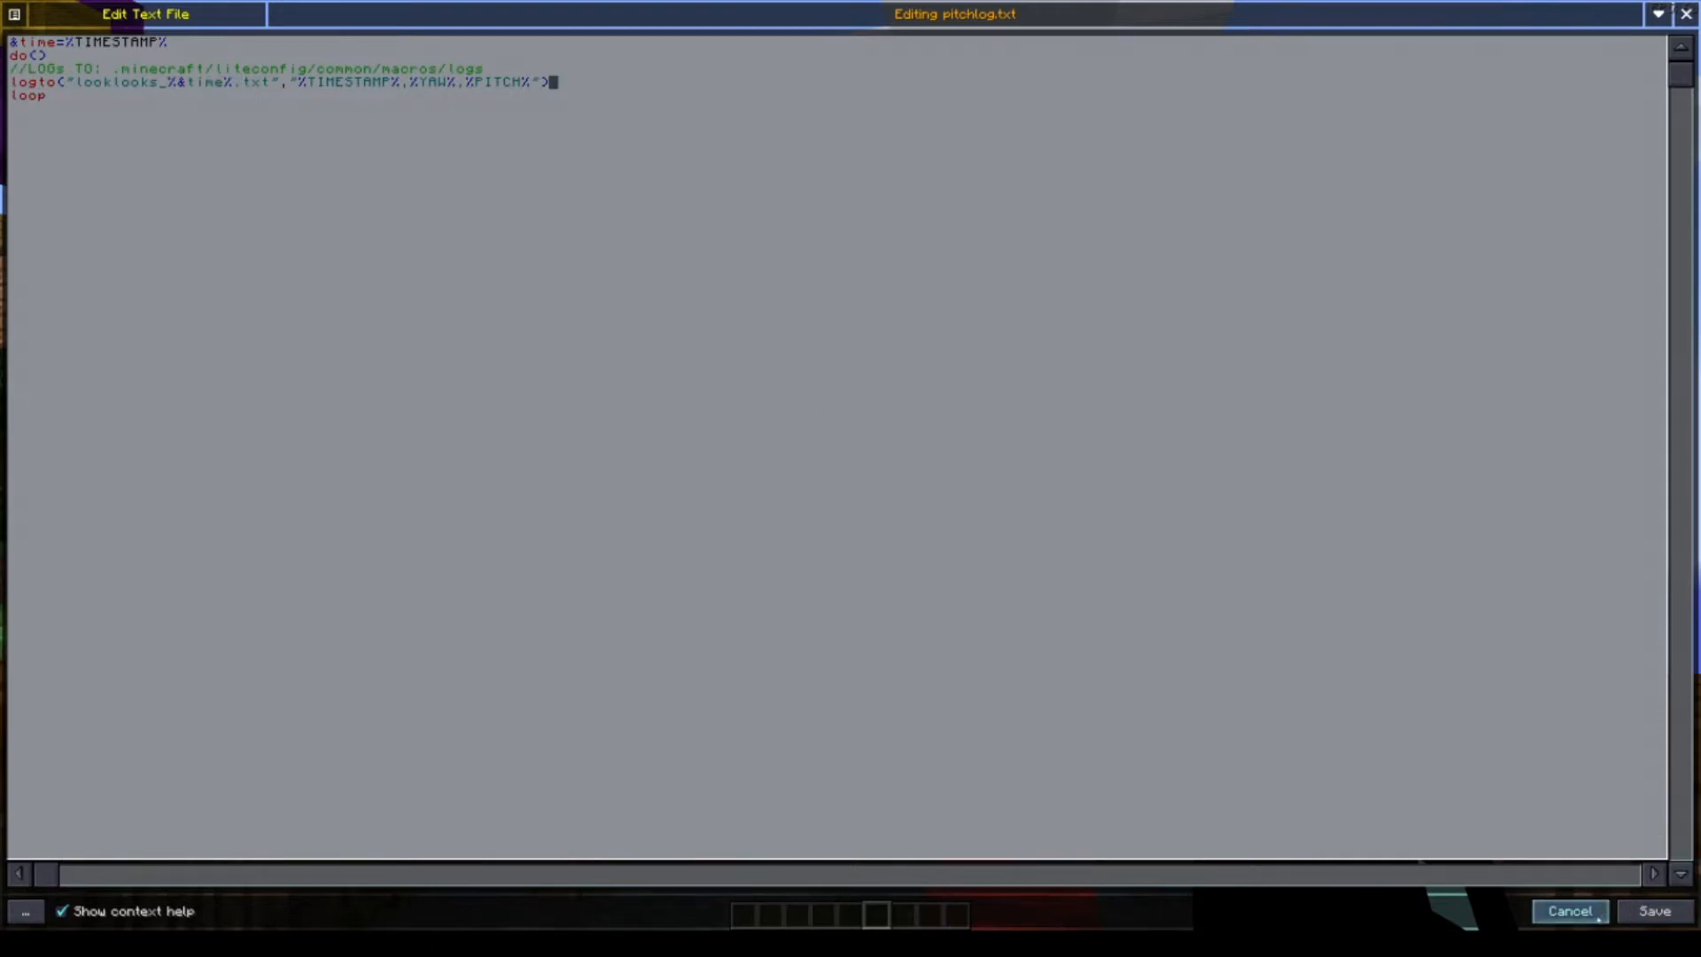
pyautogui.click(1573, 936)
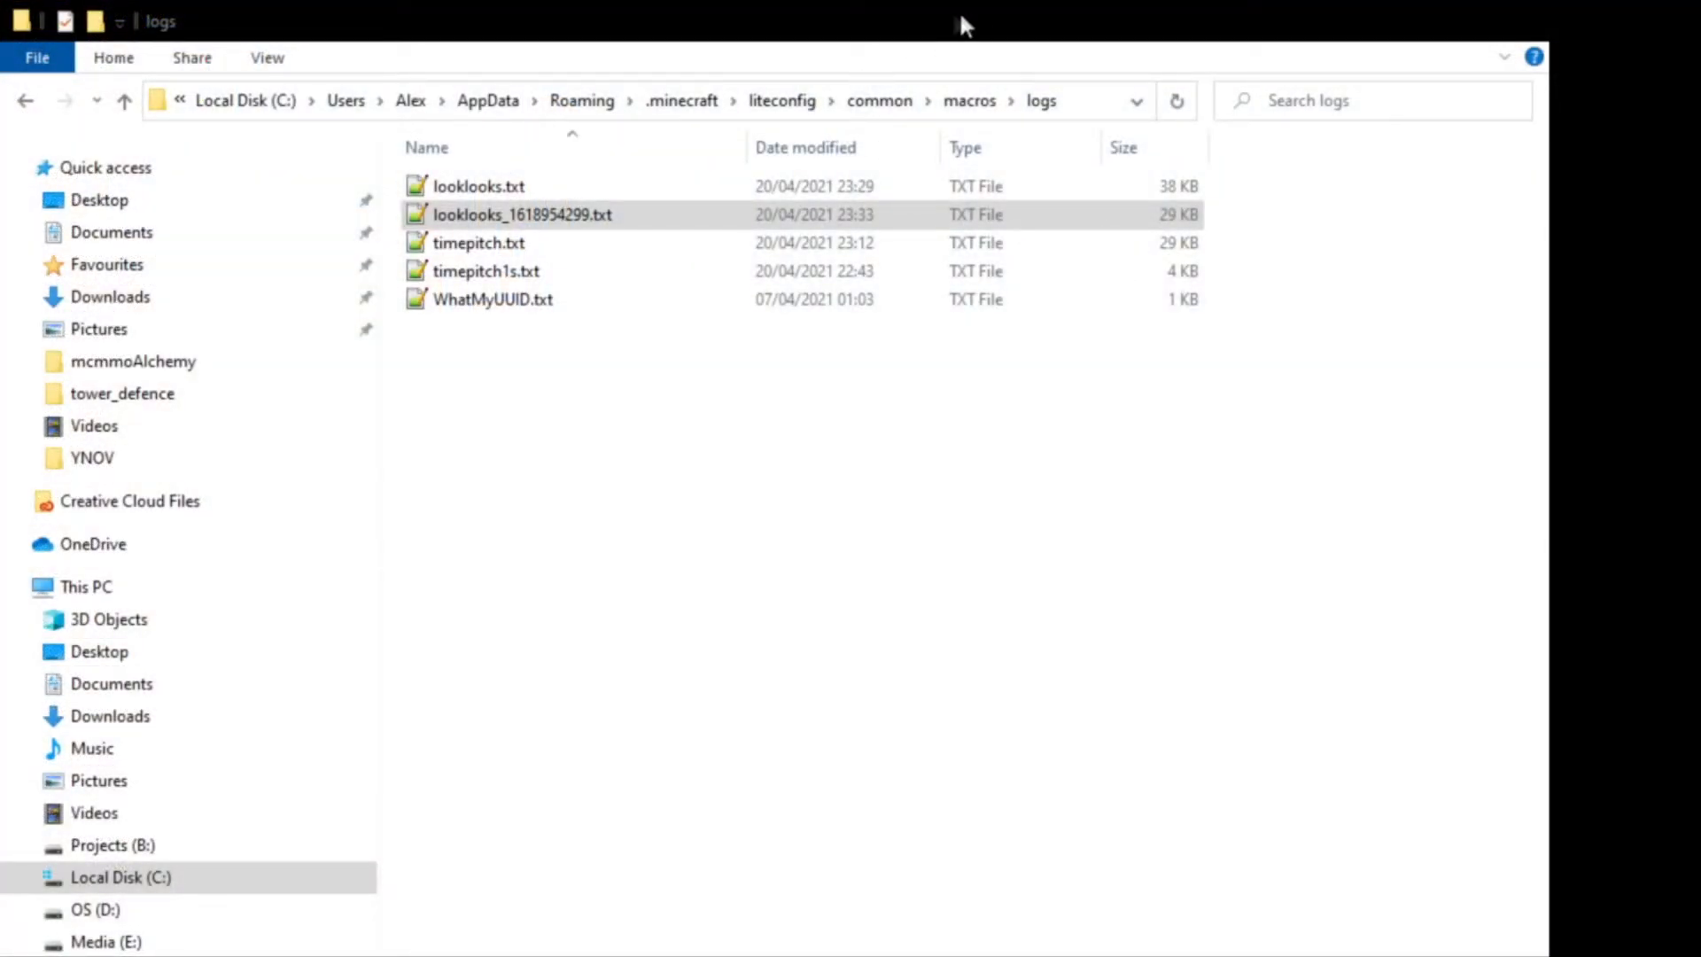
# Open looklooks_1618954299.txt from the macros logs folder.
pyautogui.click(521, 215)
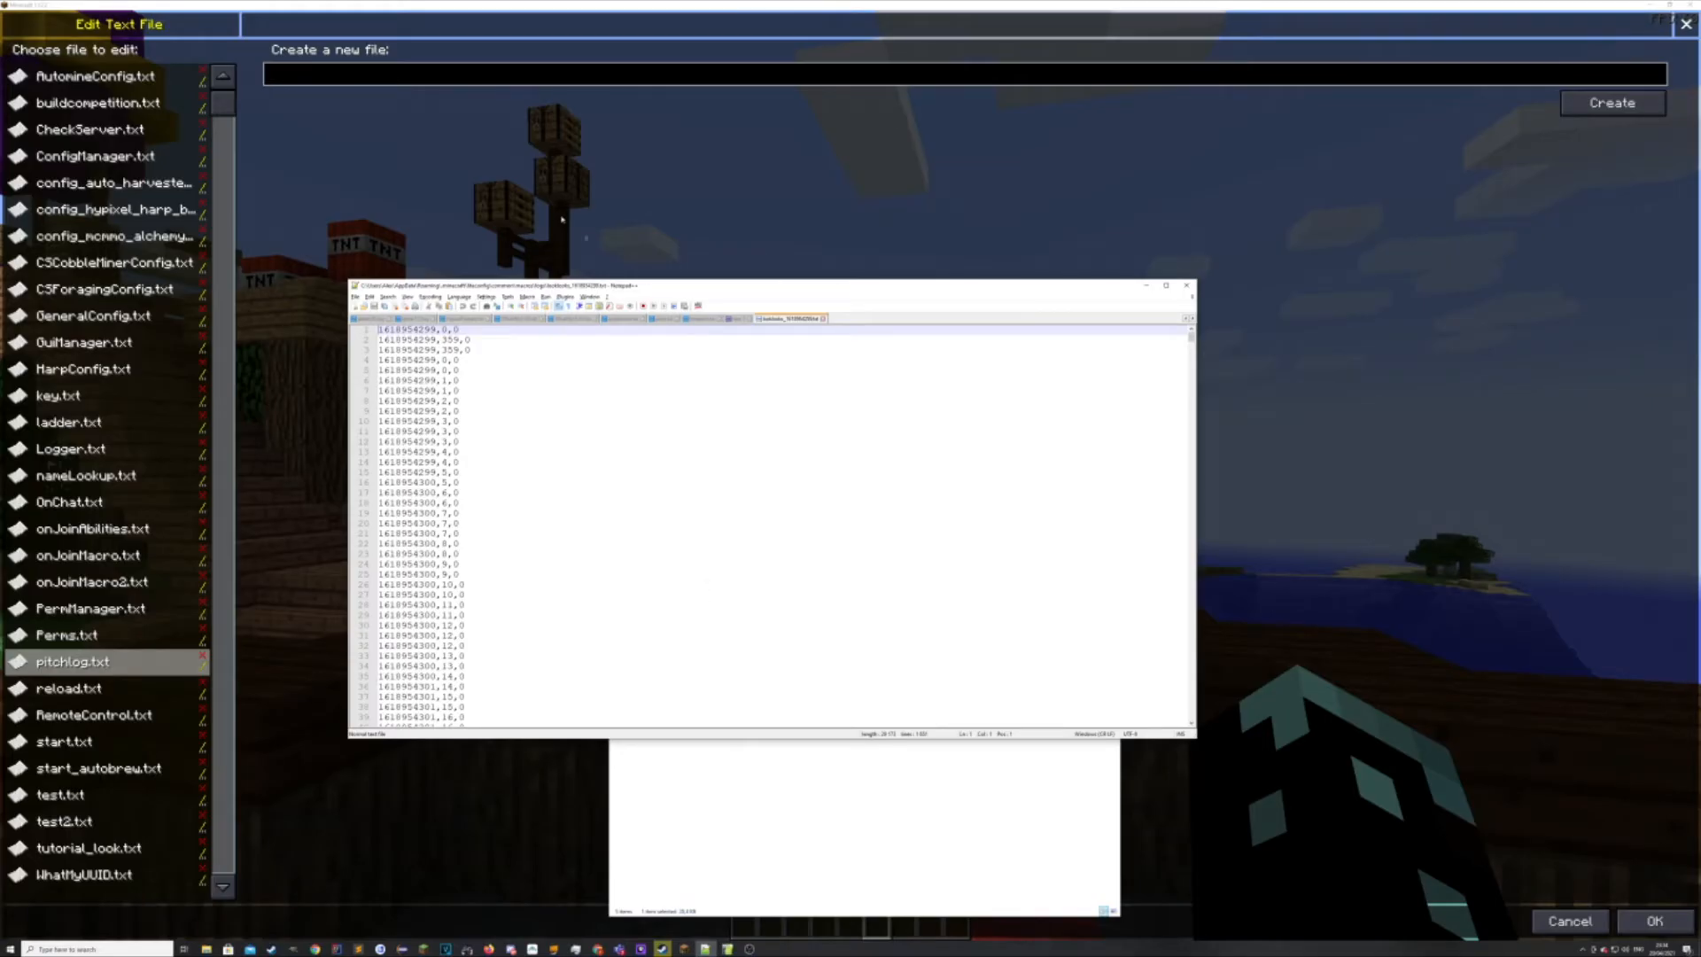
# Maximize the Notepad++ log, highlight the 359 yaw value and scroll through the entries.
pyautogui.click(1166, 286)
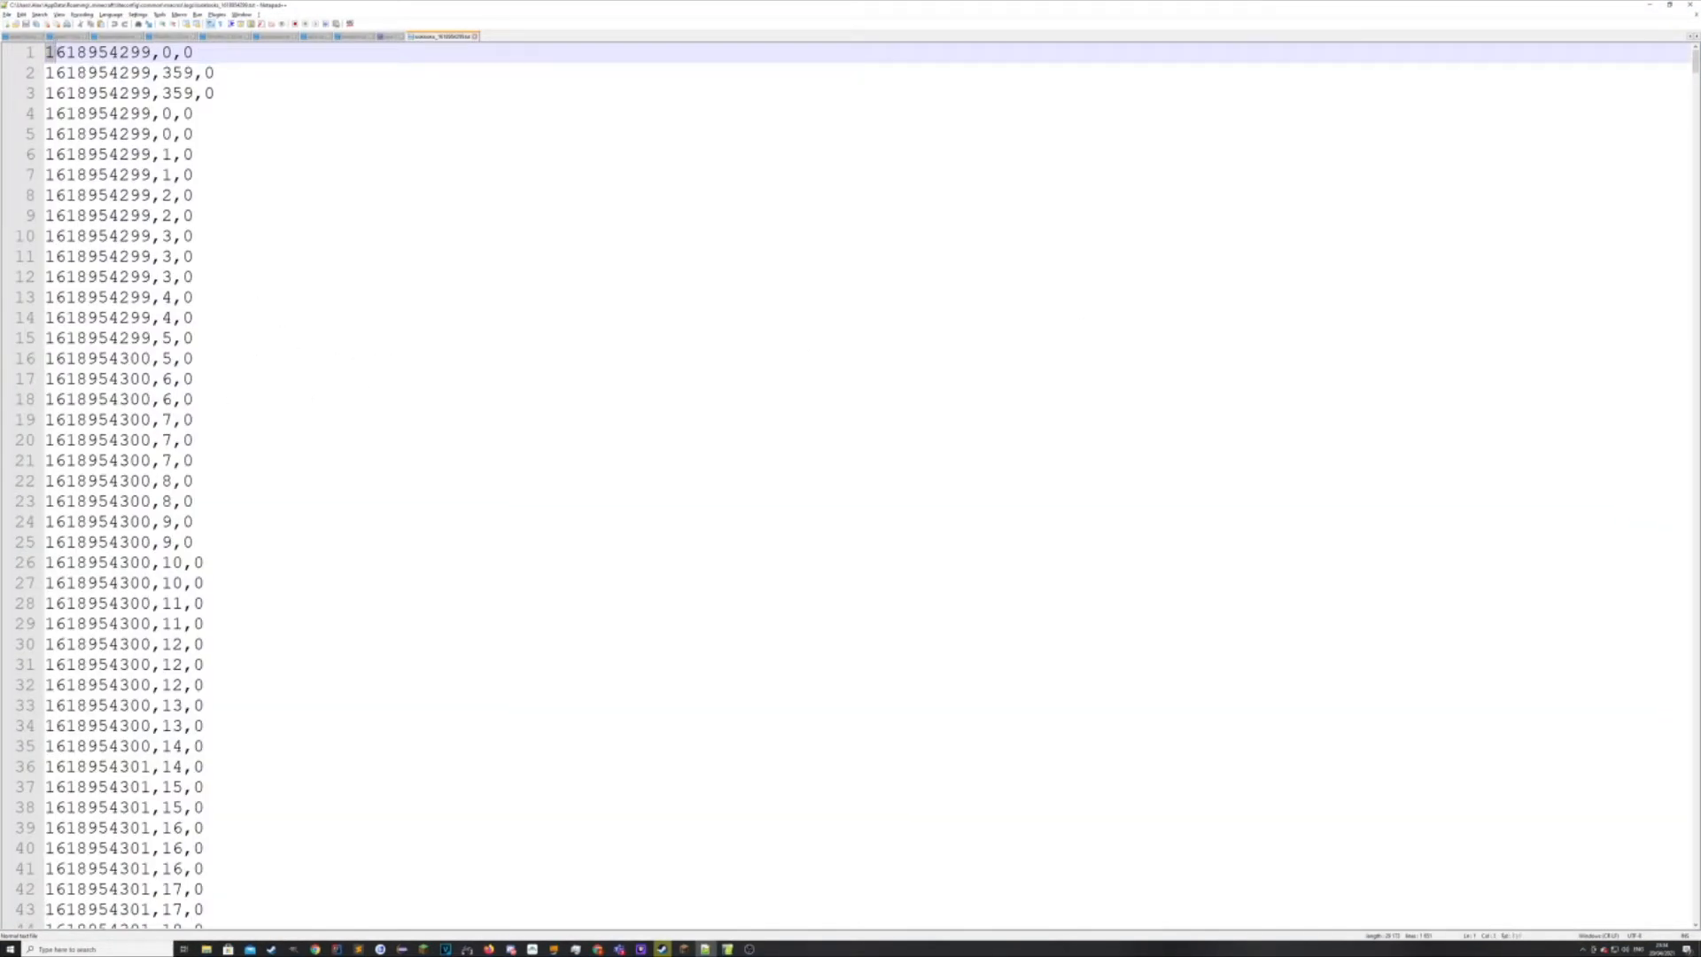
pyautogui.doubleClick(172, 73)
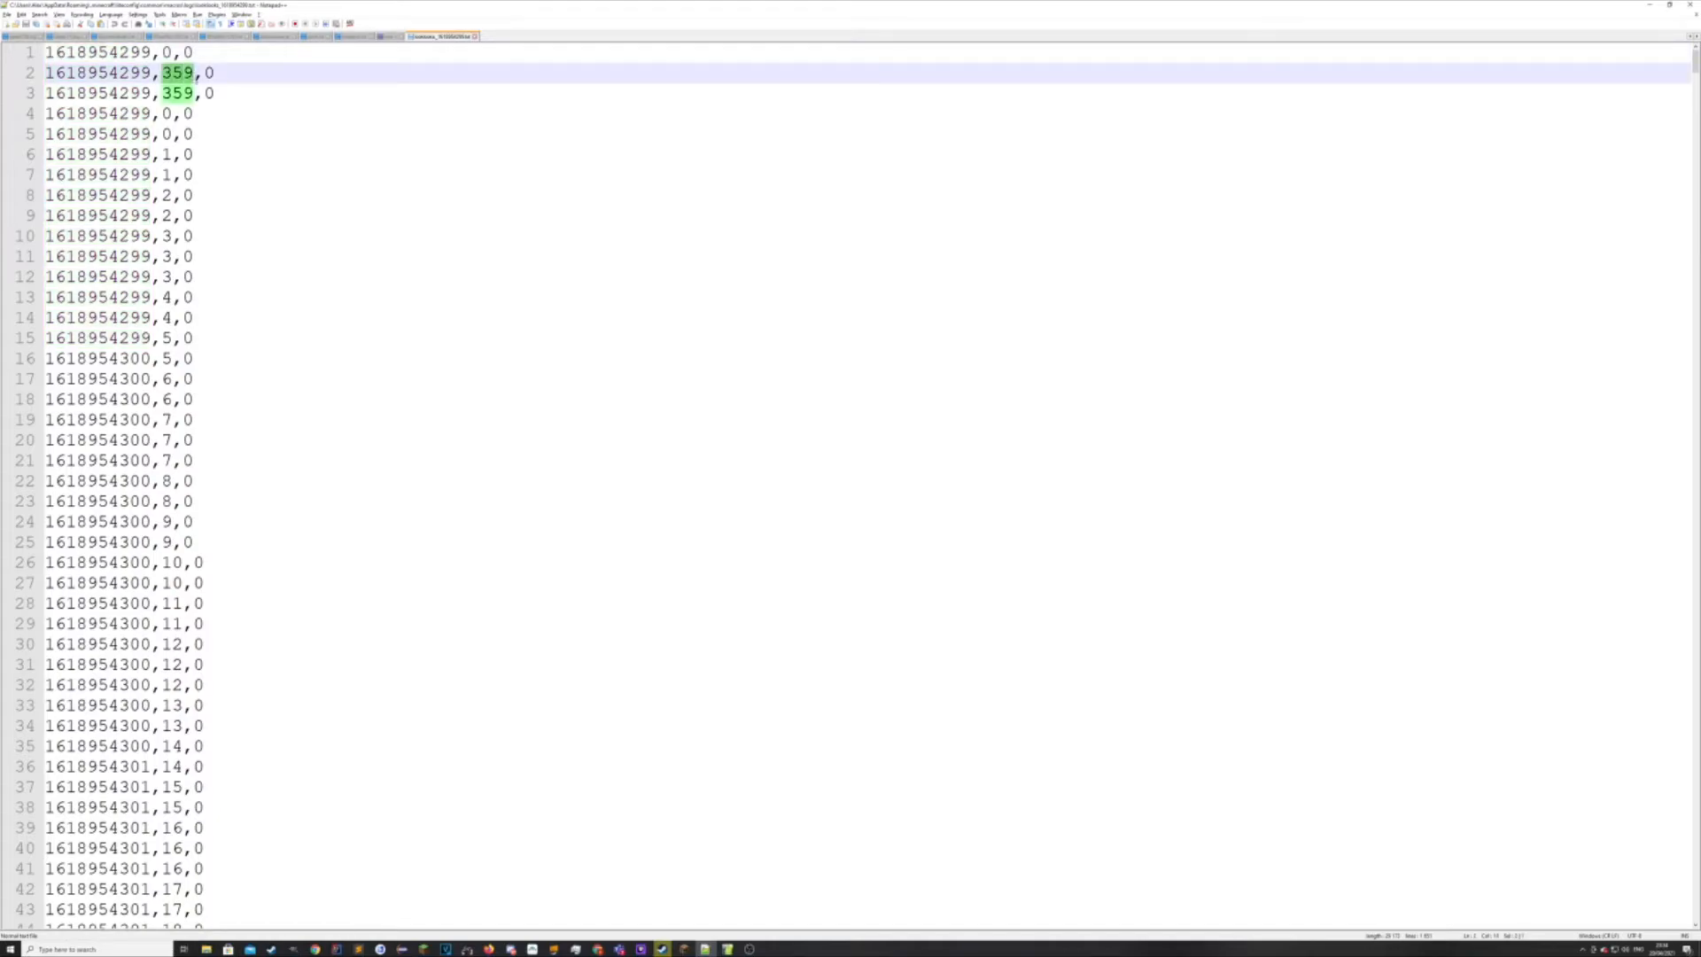
pyautogui.scroll(-3)
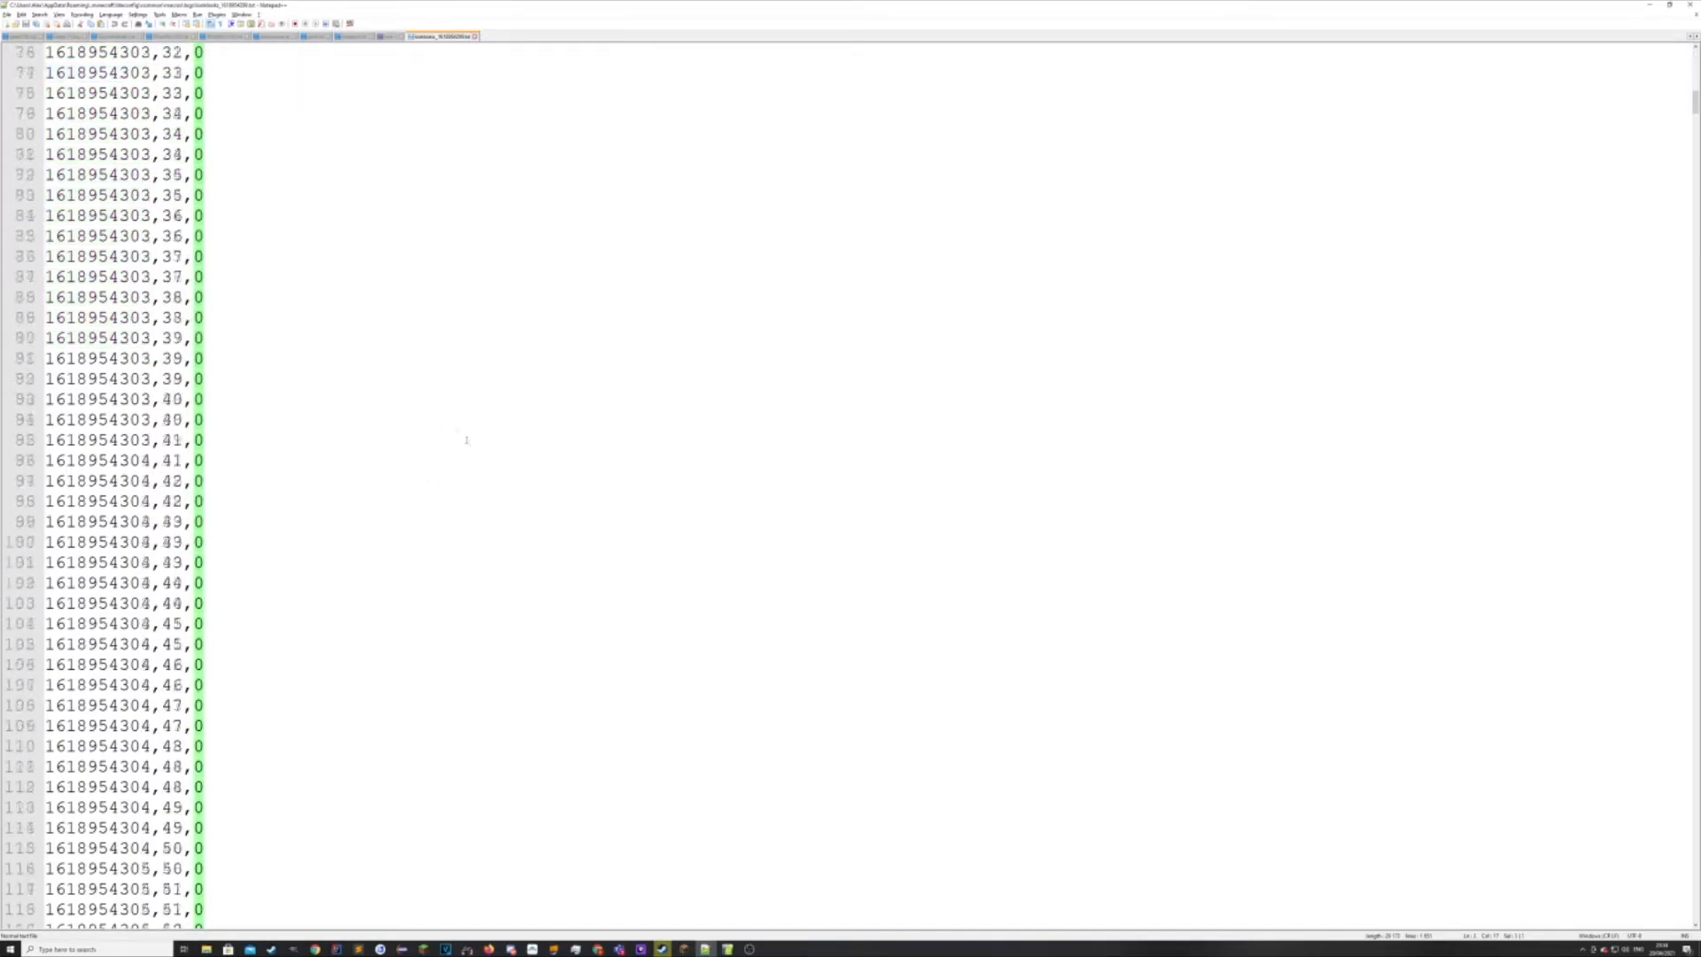
pyautogui.scroll(-3)
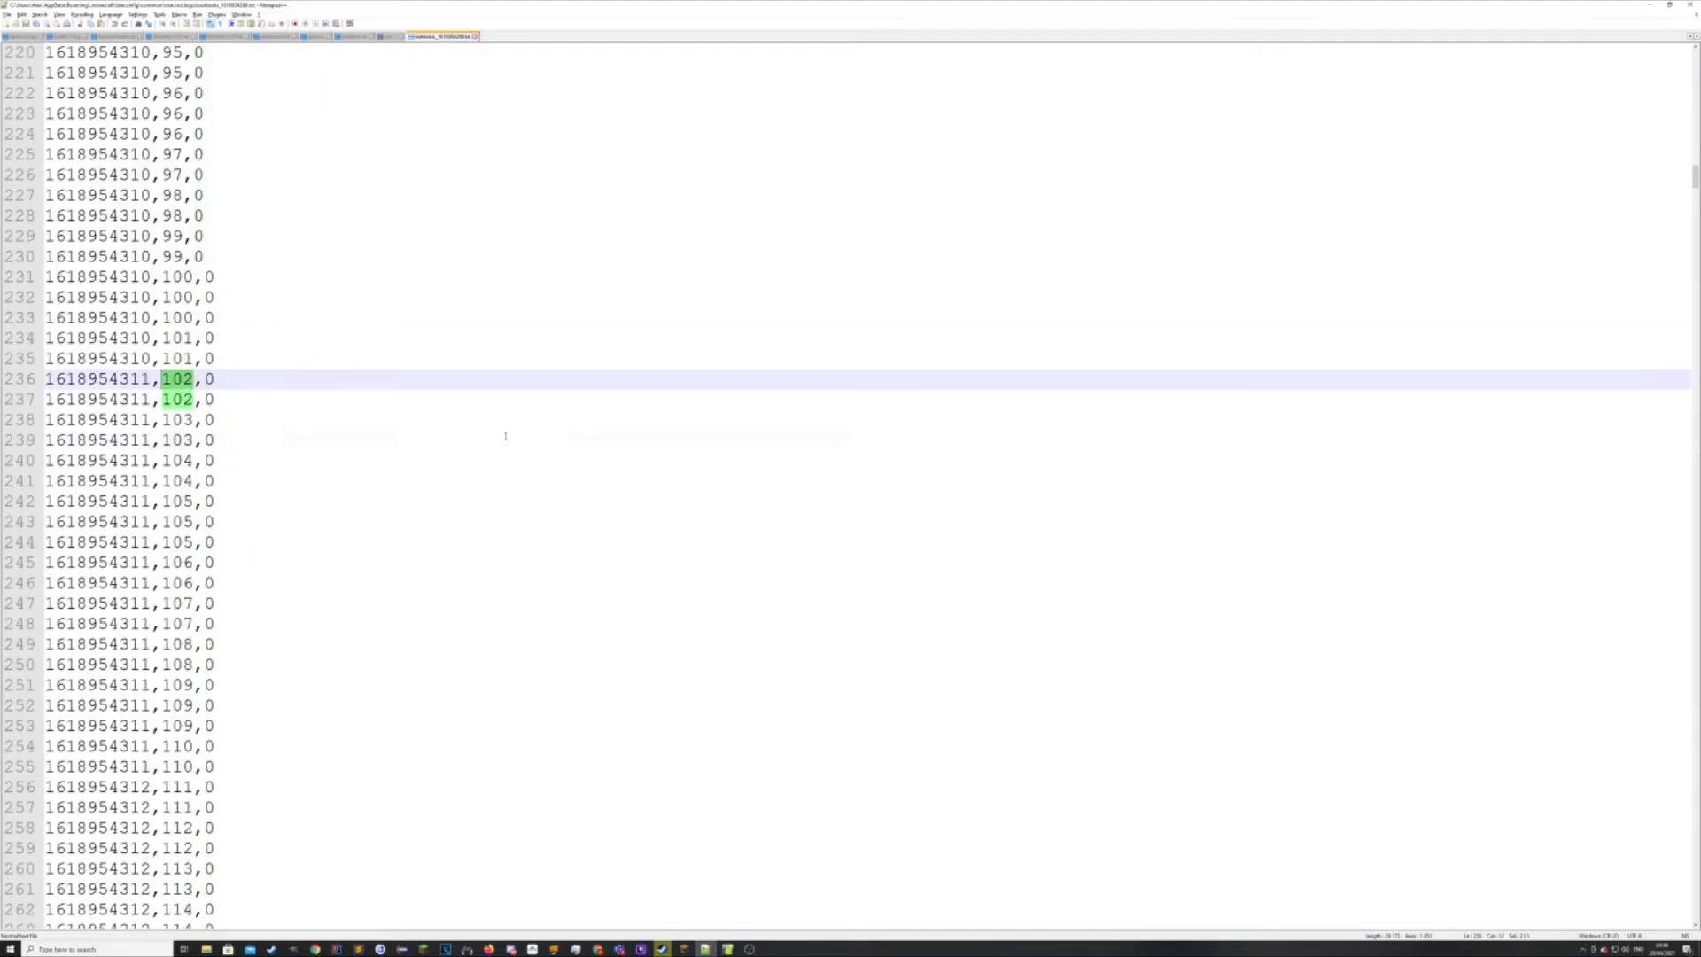
pyautogui.scroll(3)
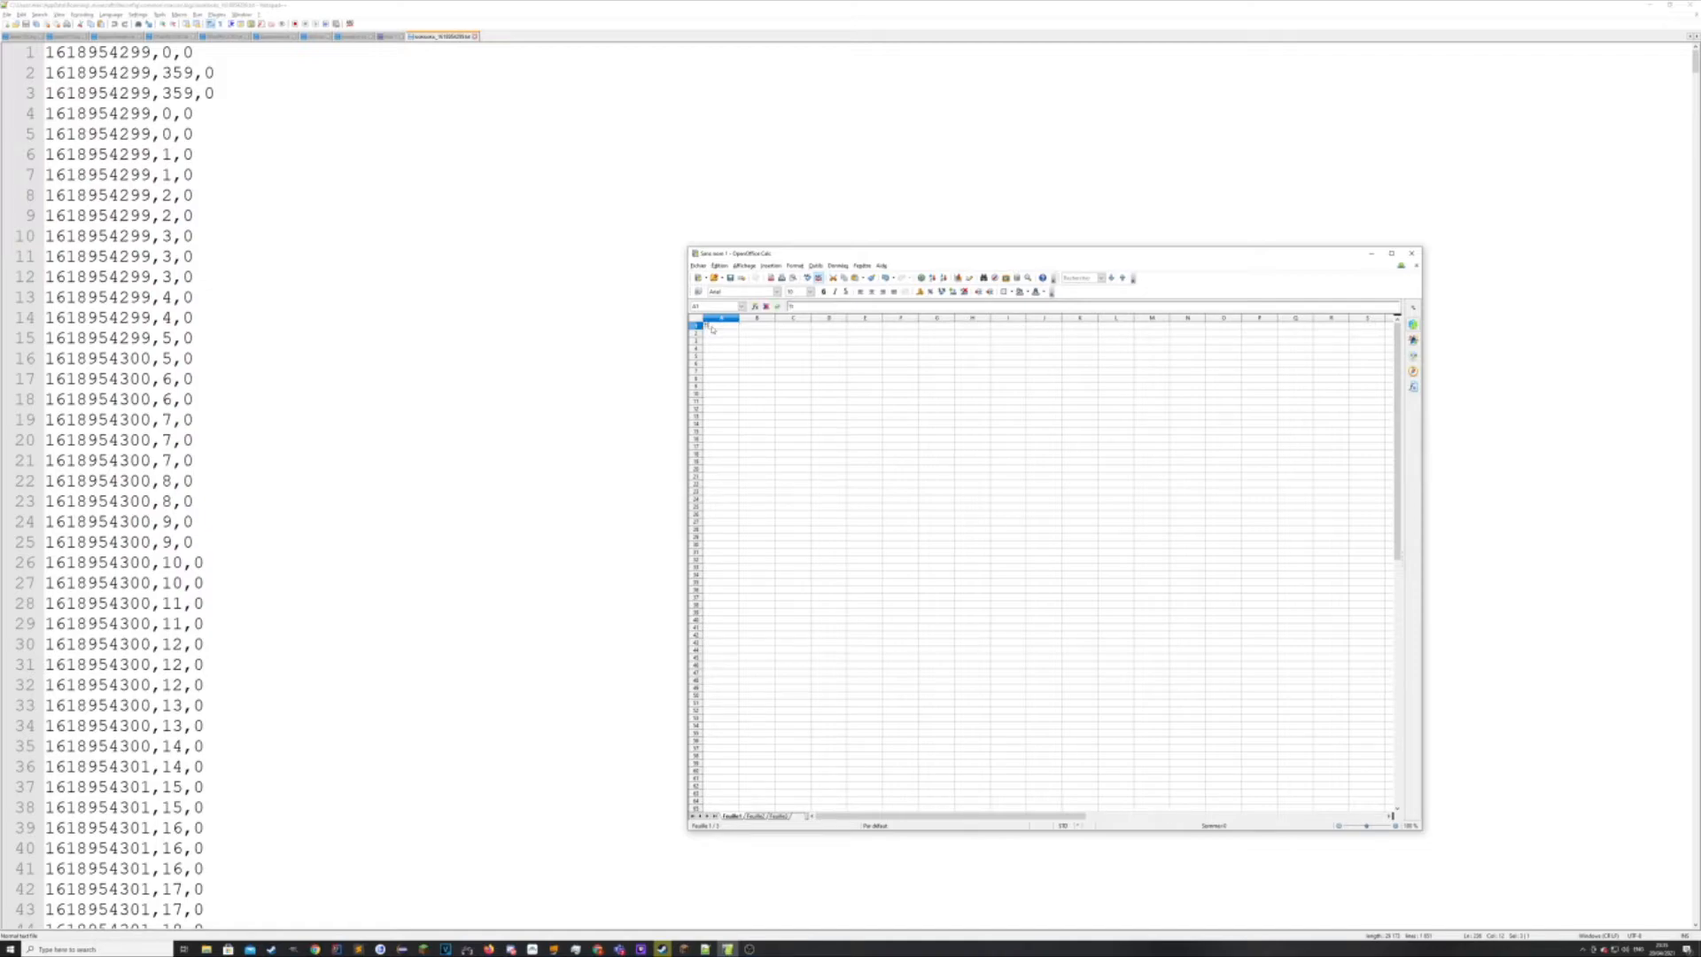
# Add a TIMESTAMP header and import the pasted log split at commas into columns.
pyautogui.write('TIMESTAMP YAW')
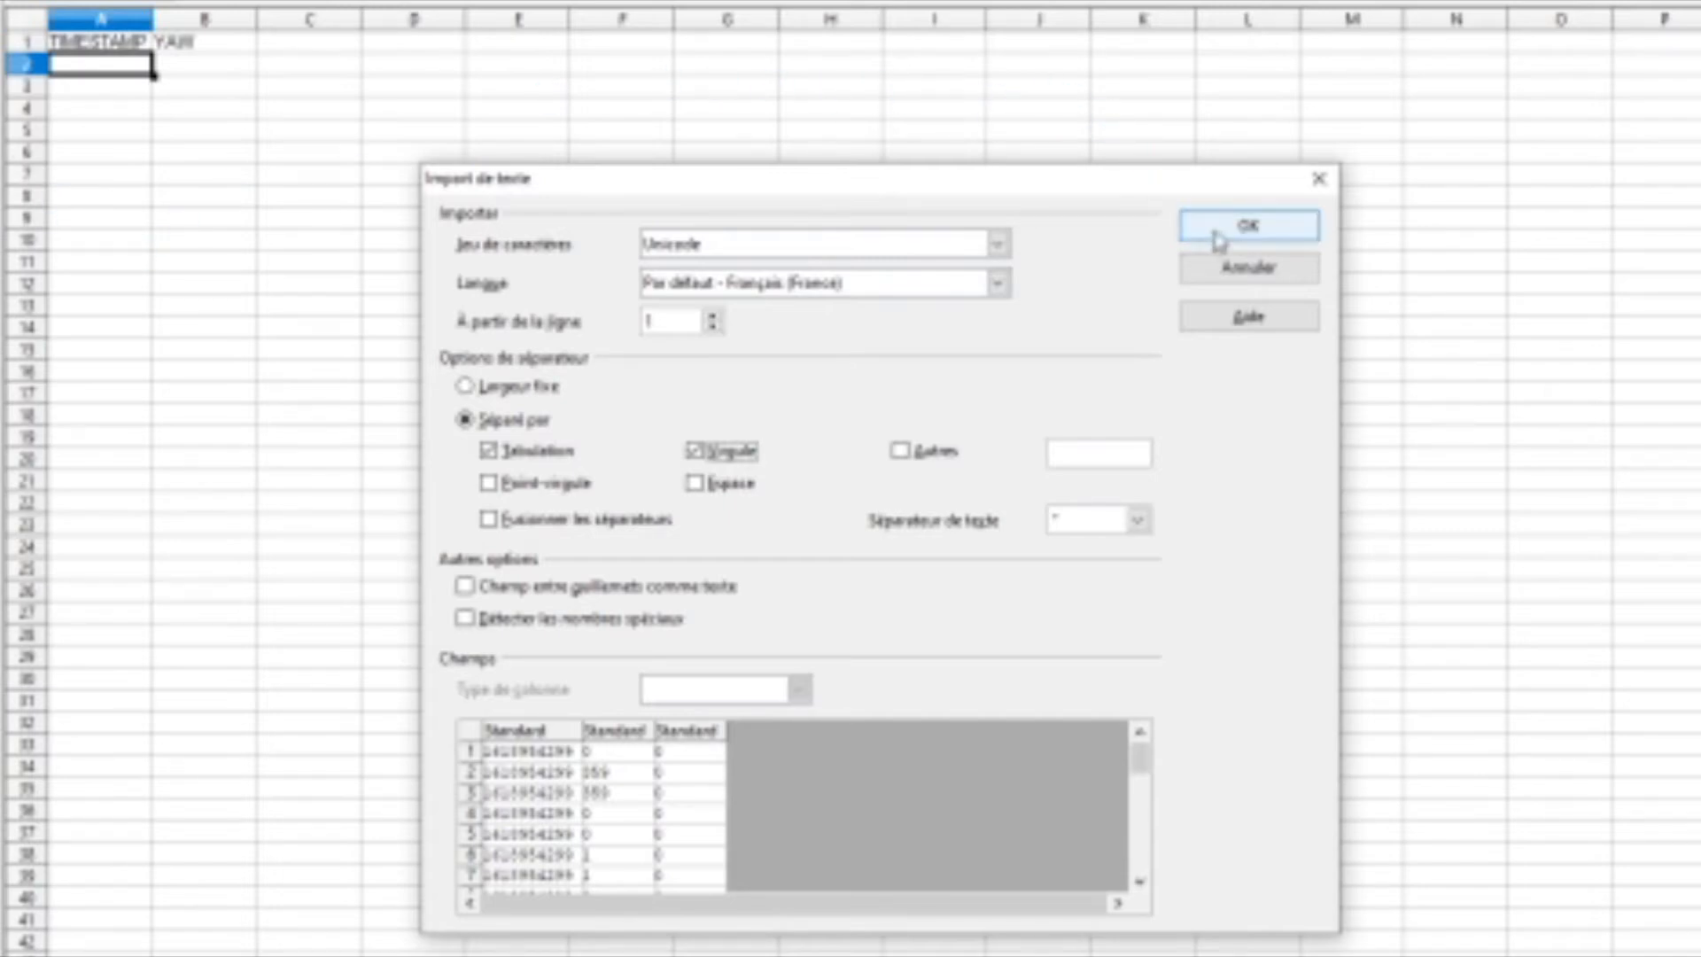
pyautogui.click(1250, 225)
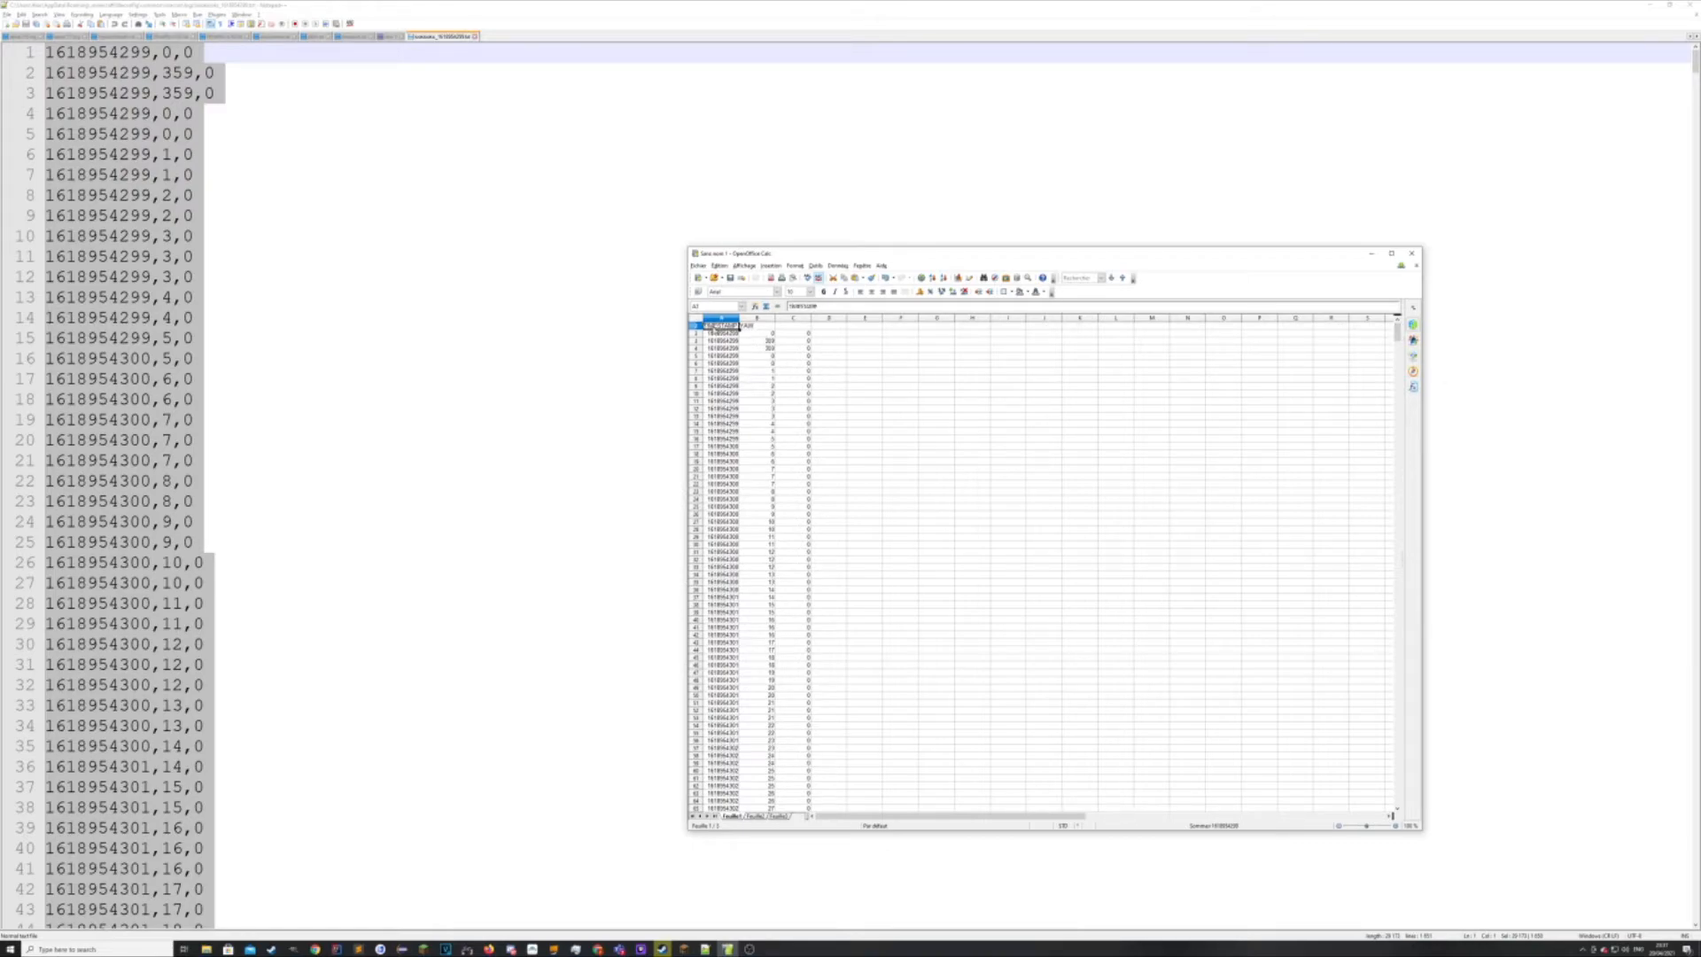
# Chart columns A:B as a connected Line graph with the timestamp column used as labels.
pyautogui.scroll(-3)
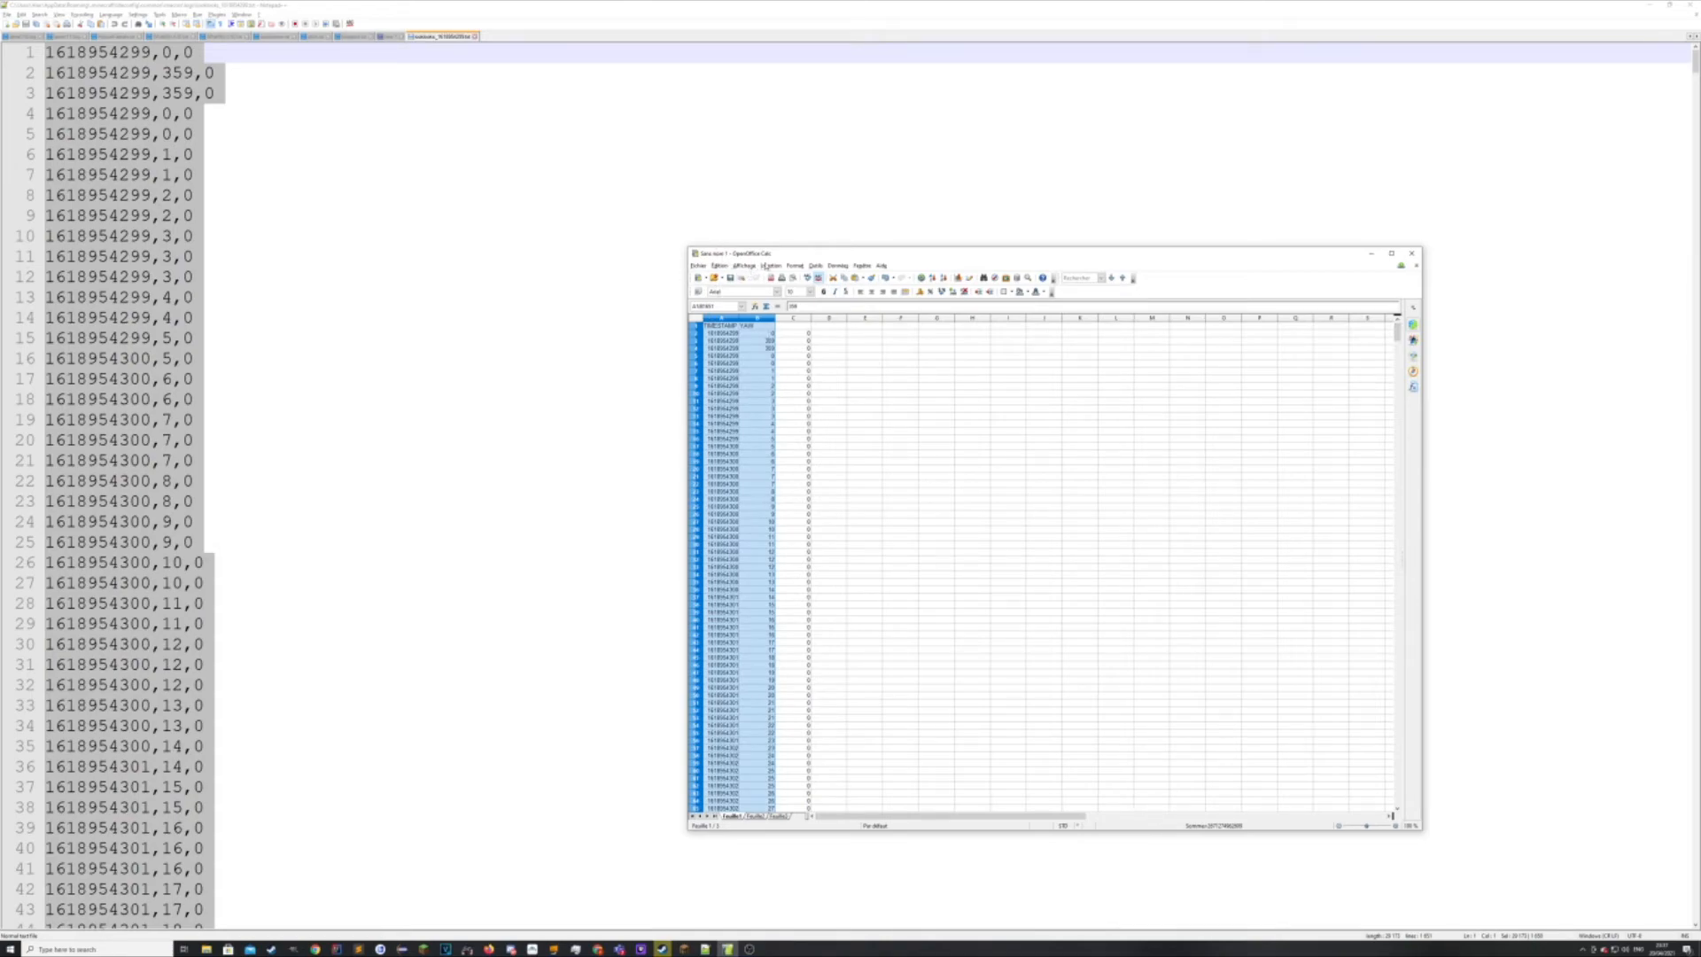
pyautogui.click(773, 264)
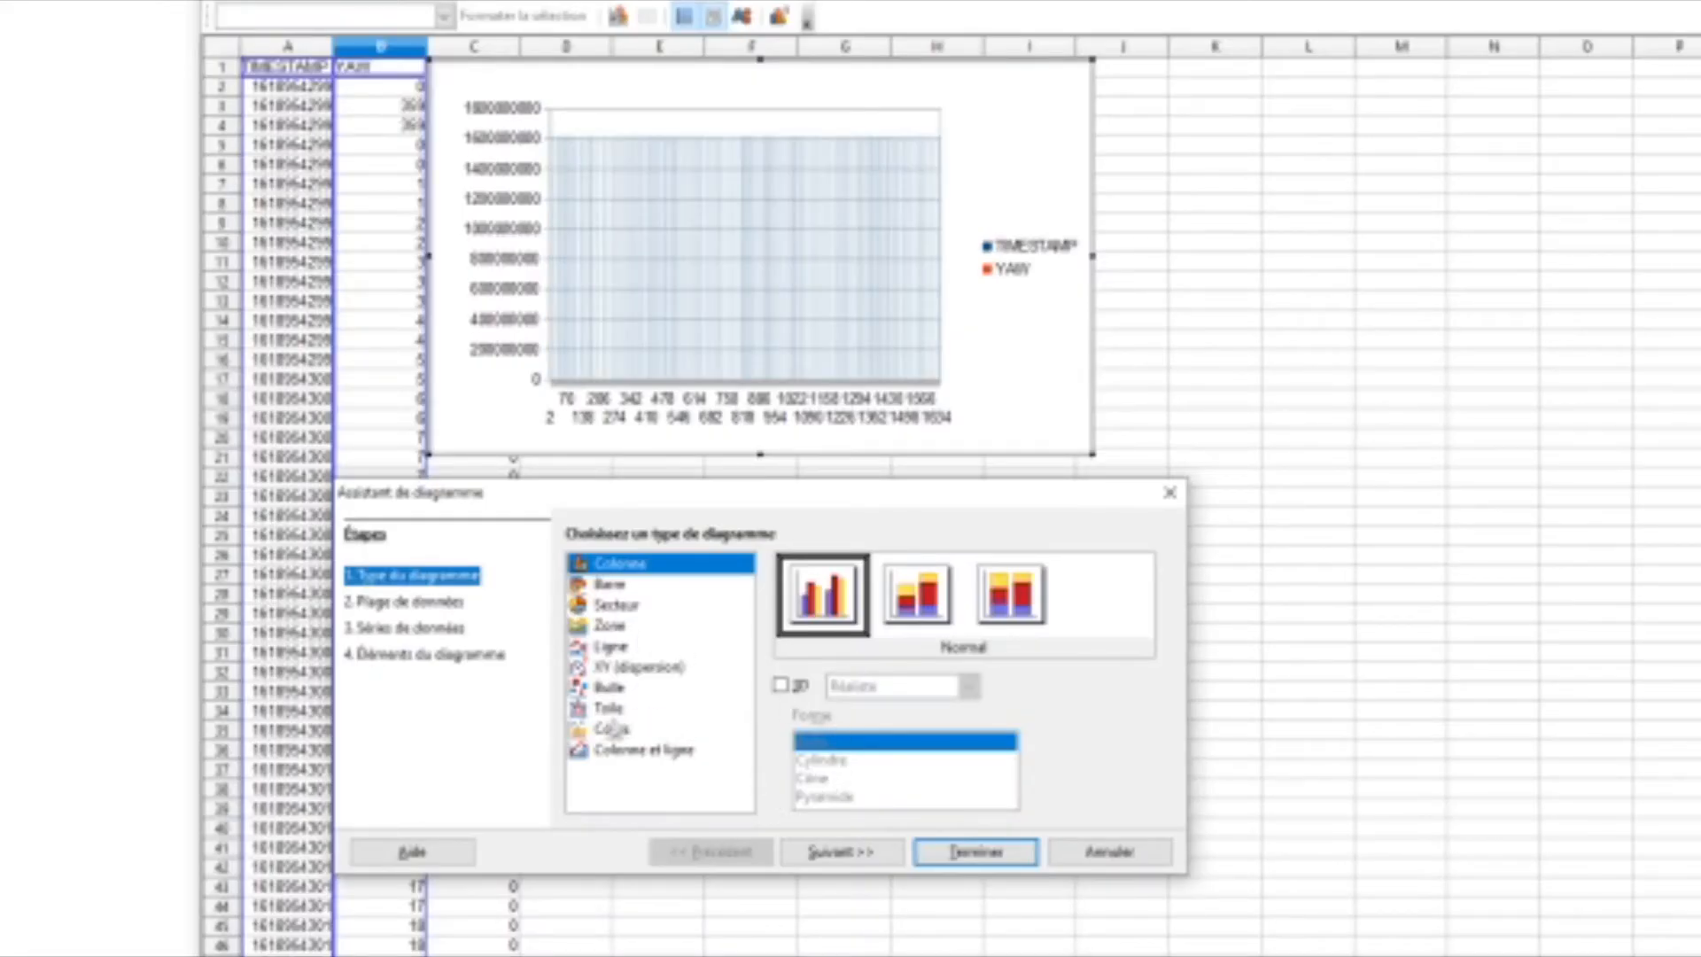
pyautogui.click(617, 726)
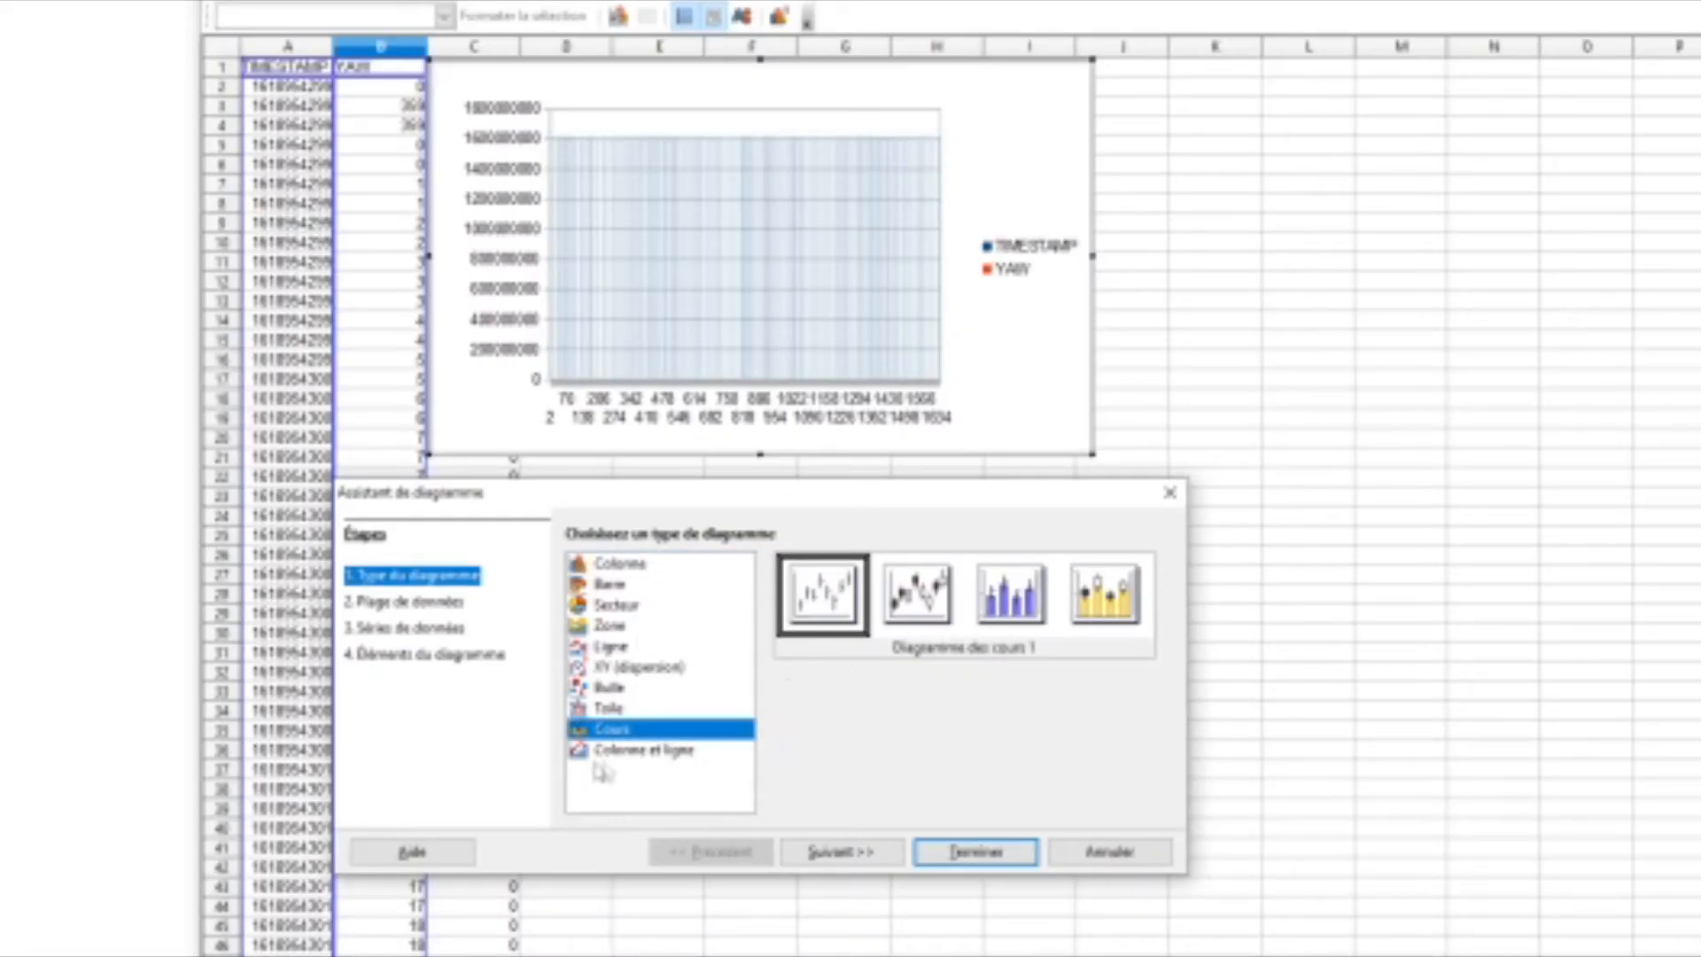
pyautogui.click(612, 645)
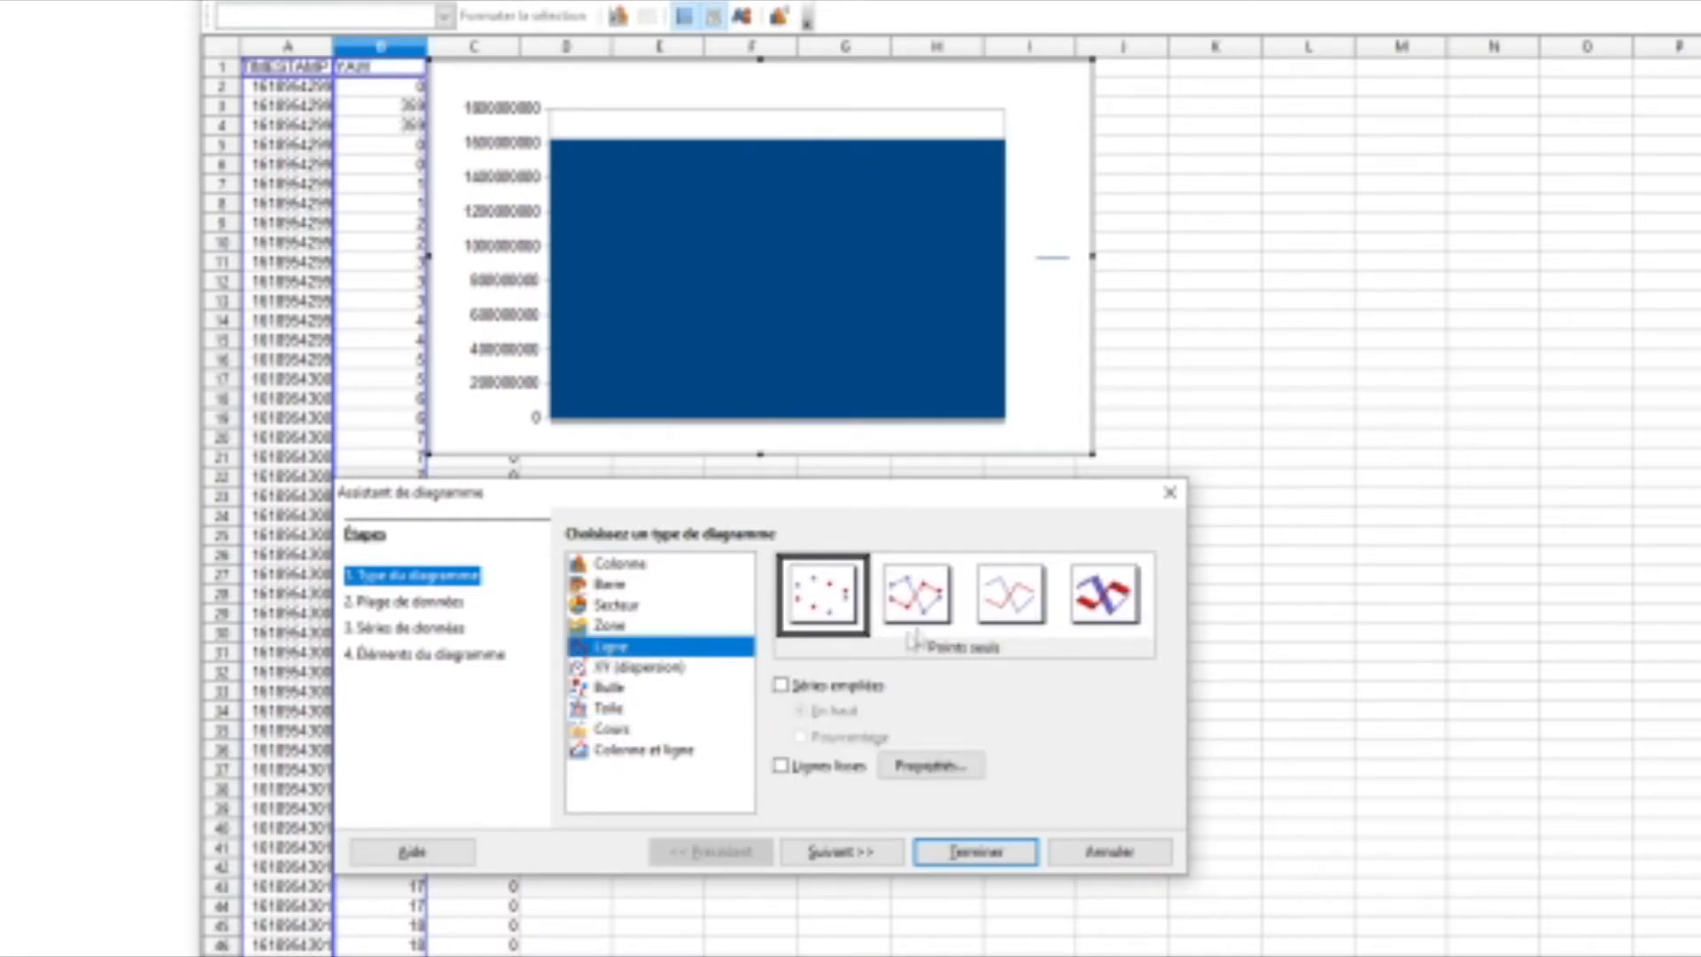
pyautogui.click(1009, 596)
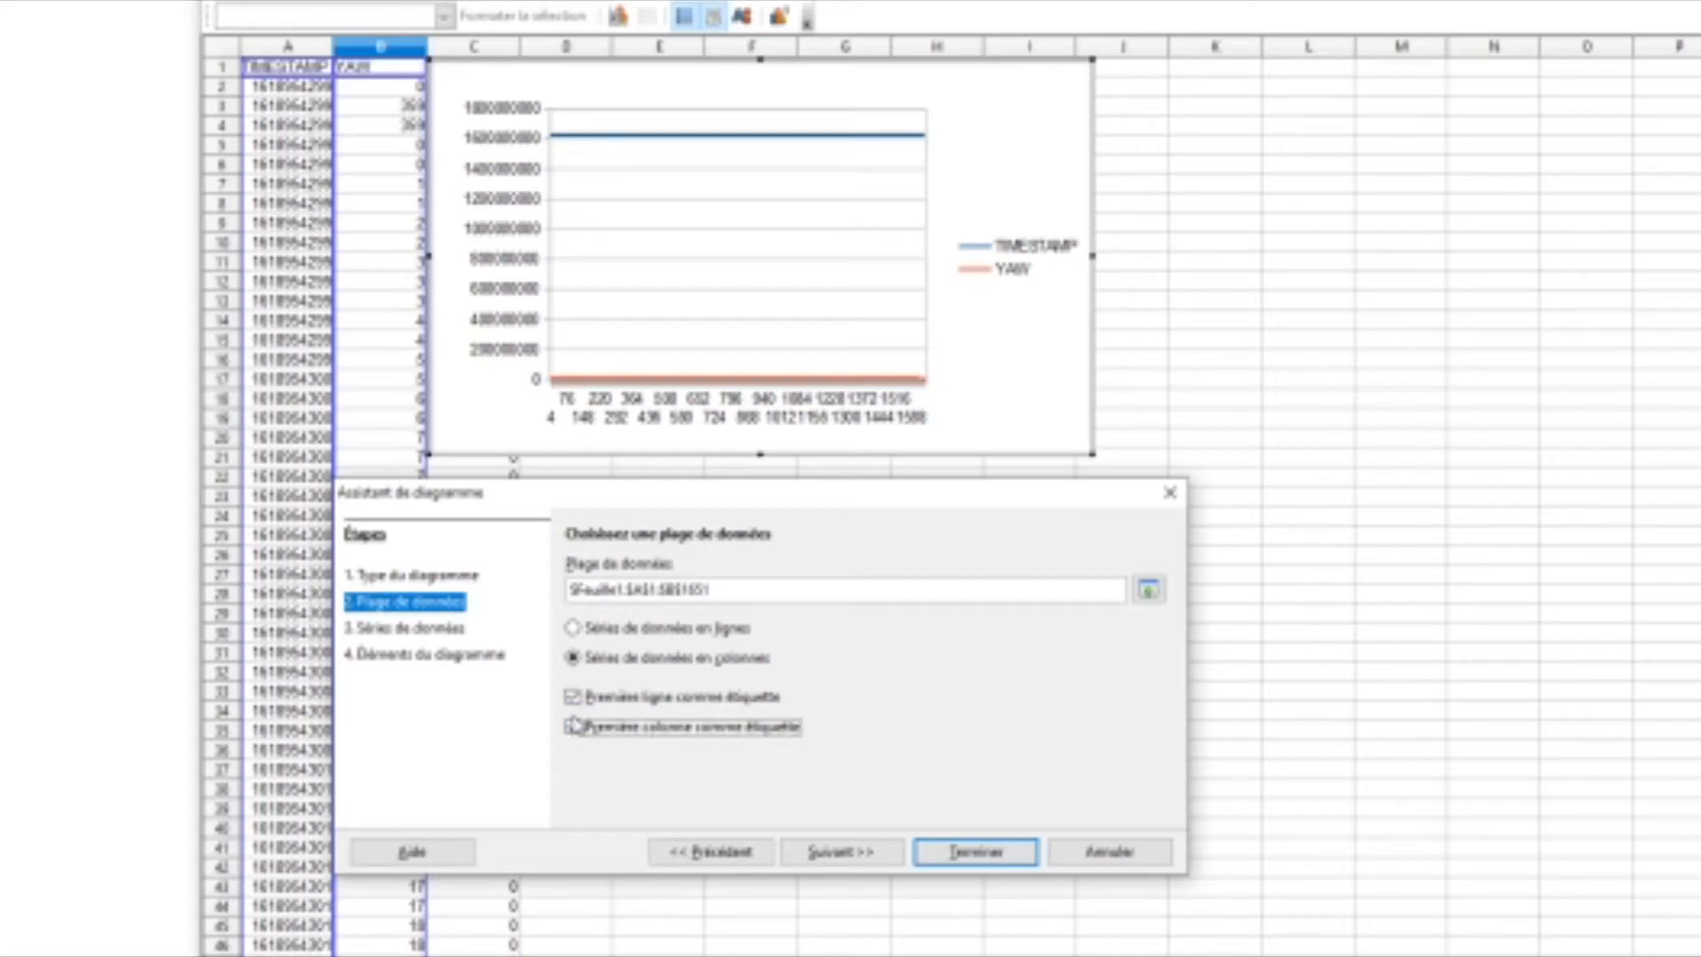
pyautogui.click(571, 726)
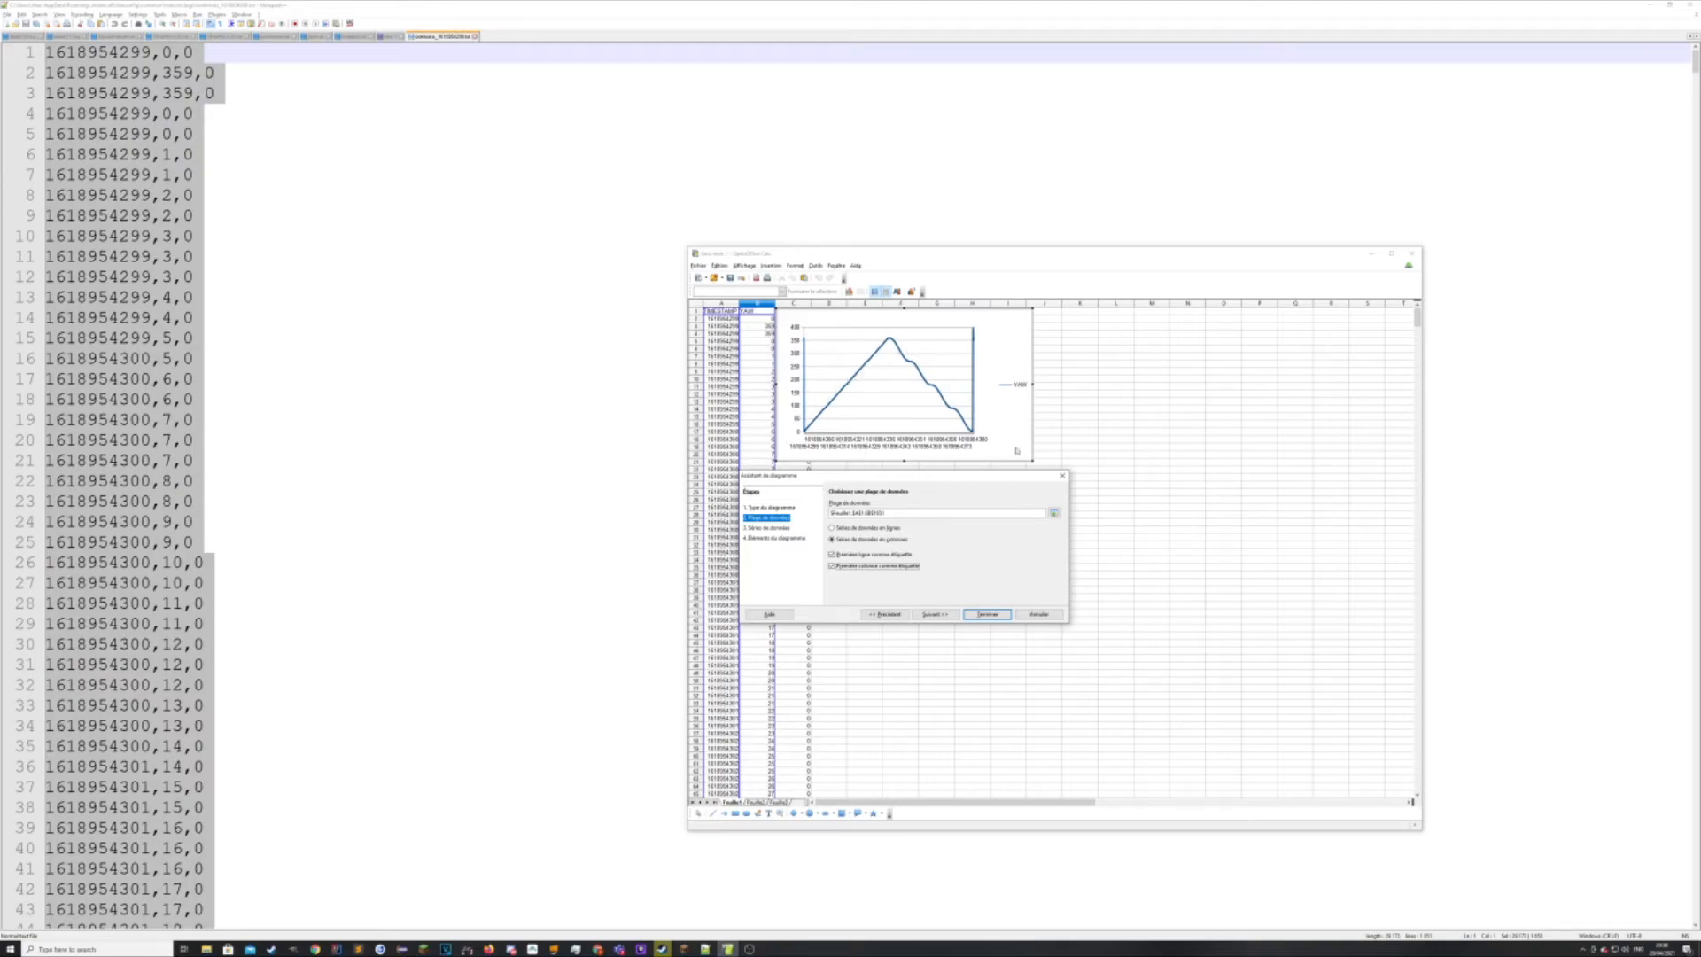
pyautogui.moveTo(959, 602)
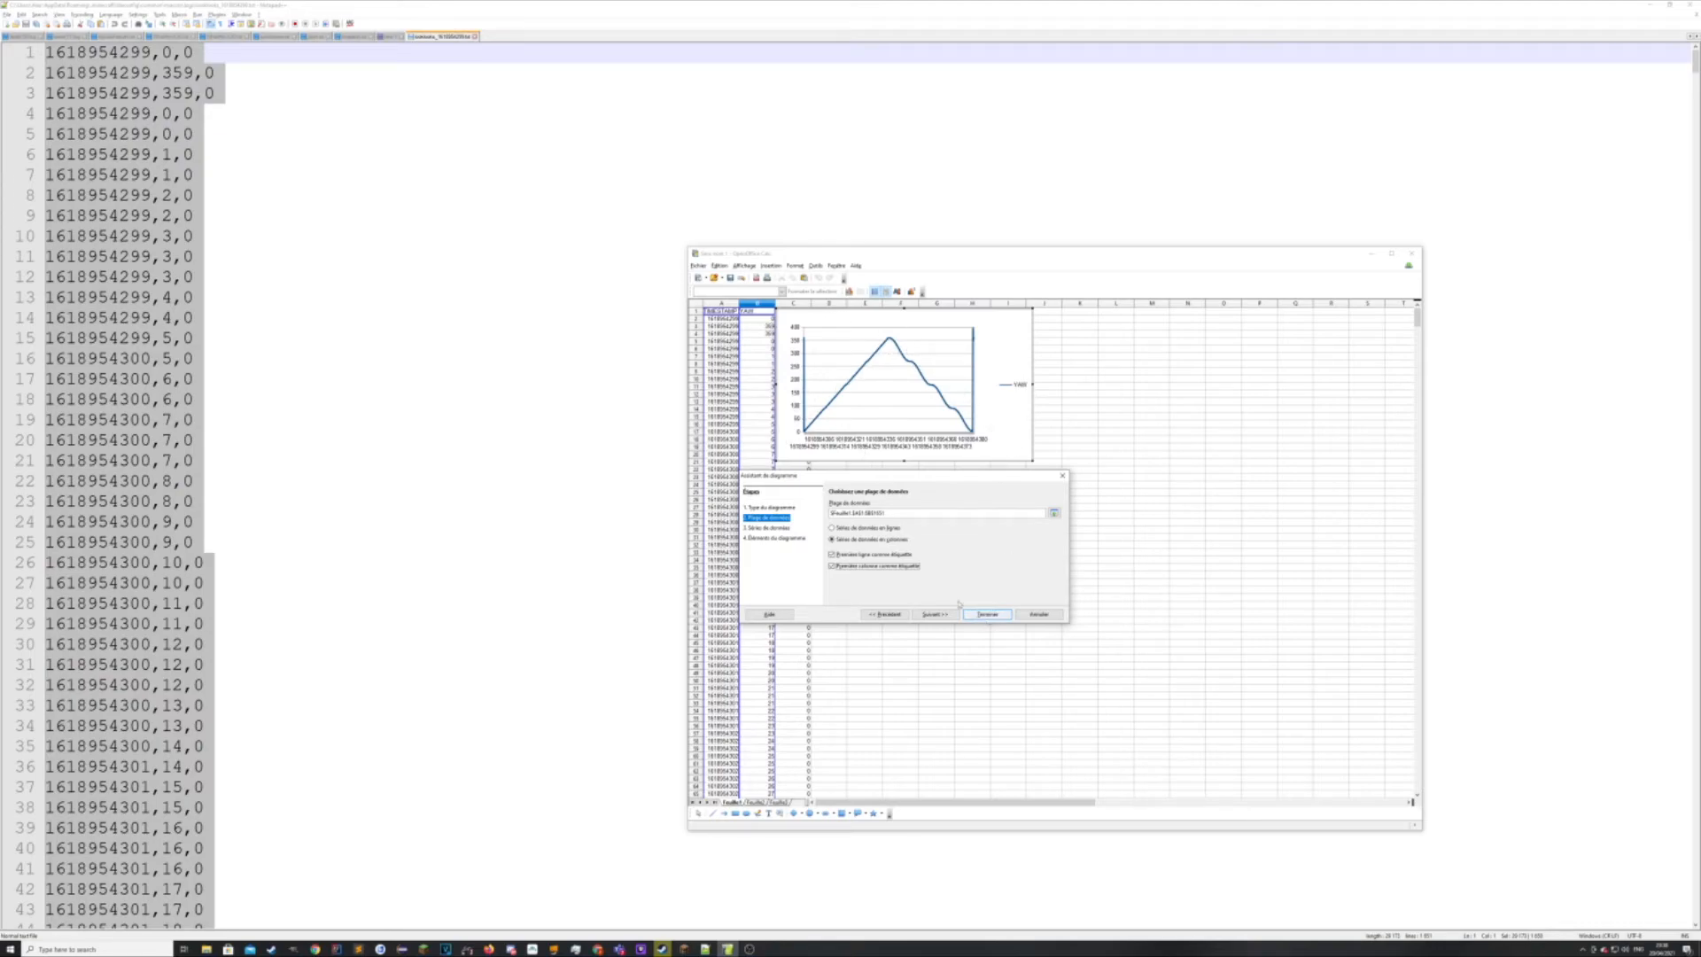
# Advance the Chart Wizard to Chart Elements and begin the title LOOK VS LOOKS.
pyautogui.click(932, 613)
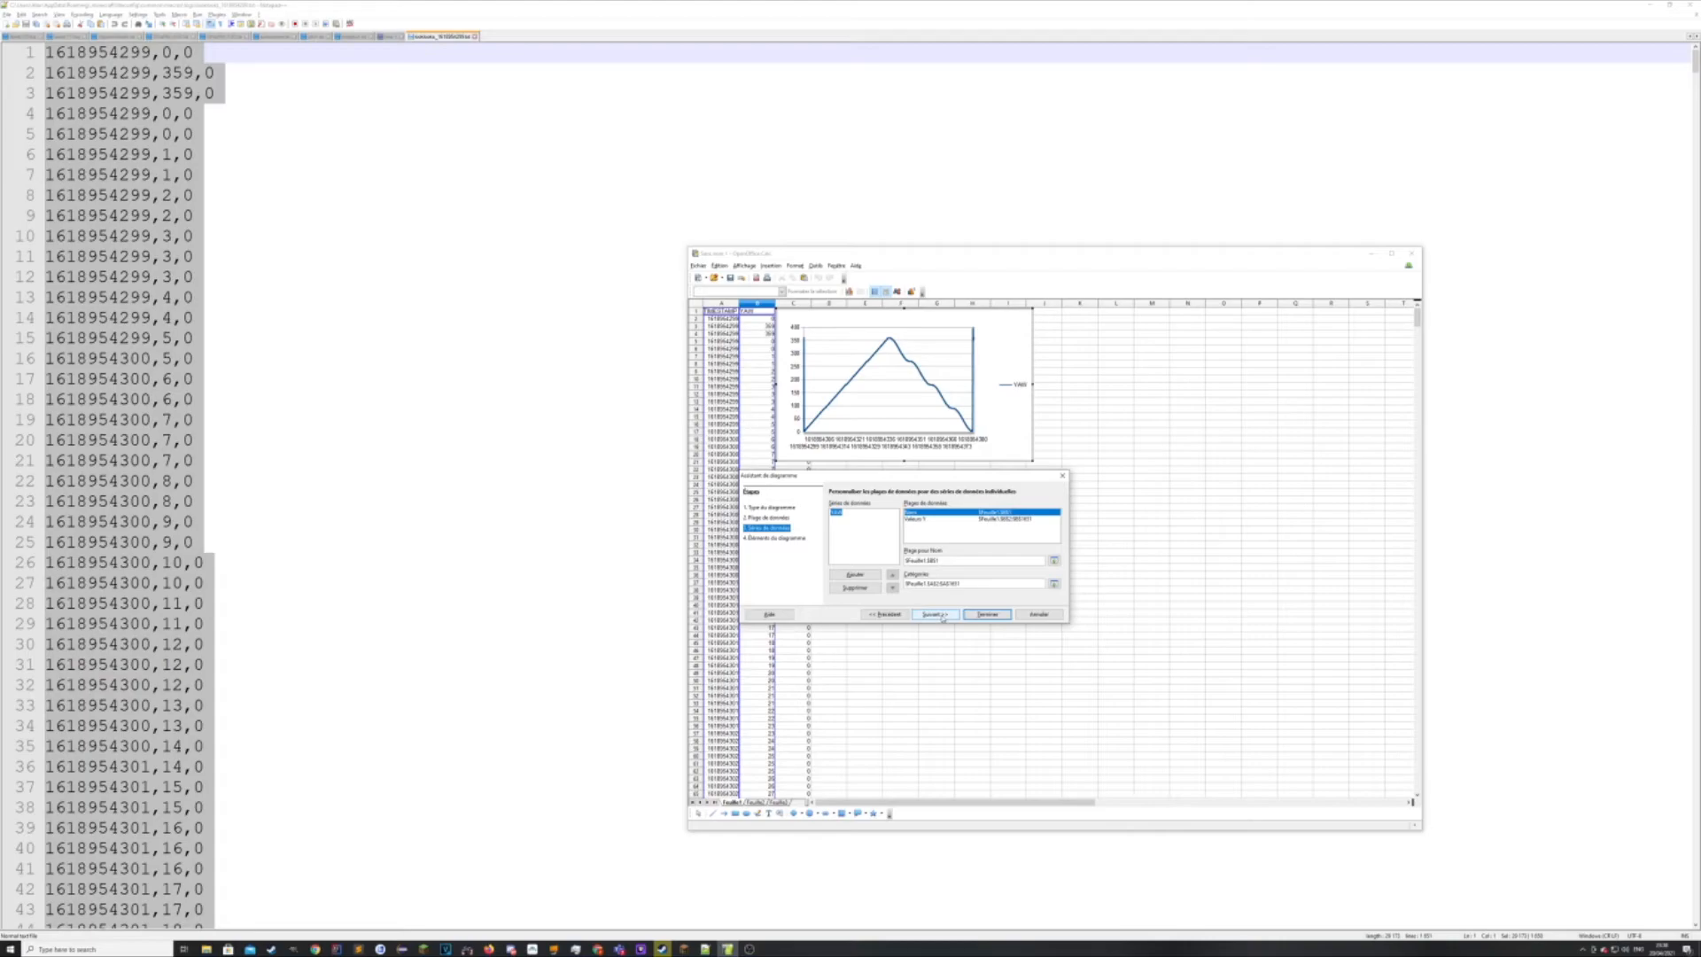
pyautogui.click(932, 613)
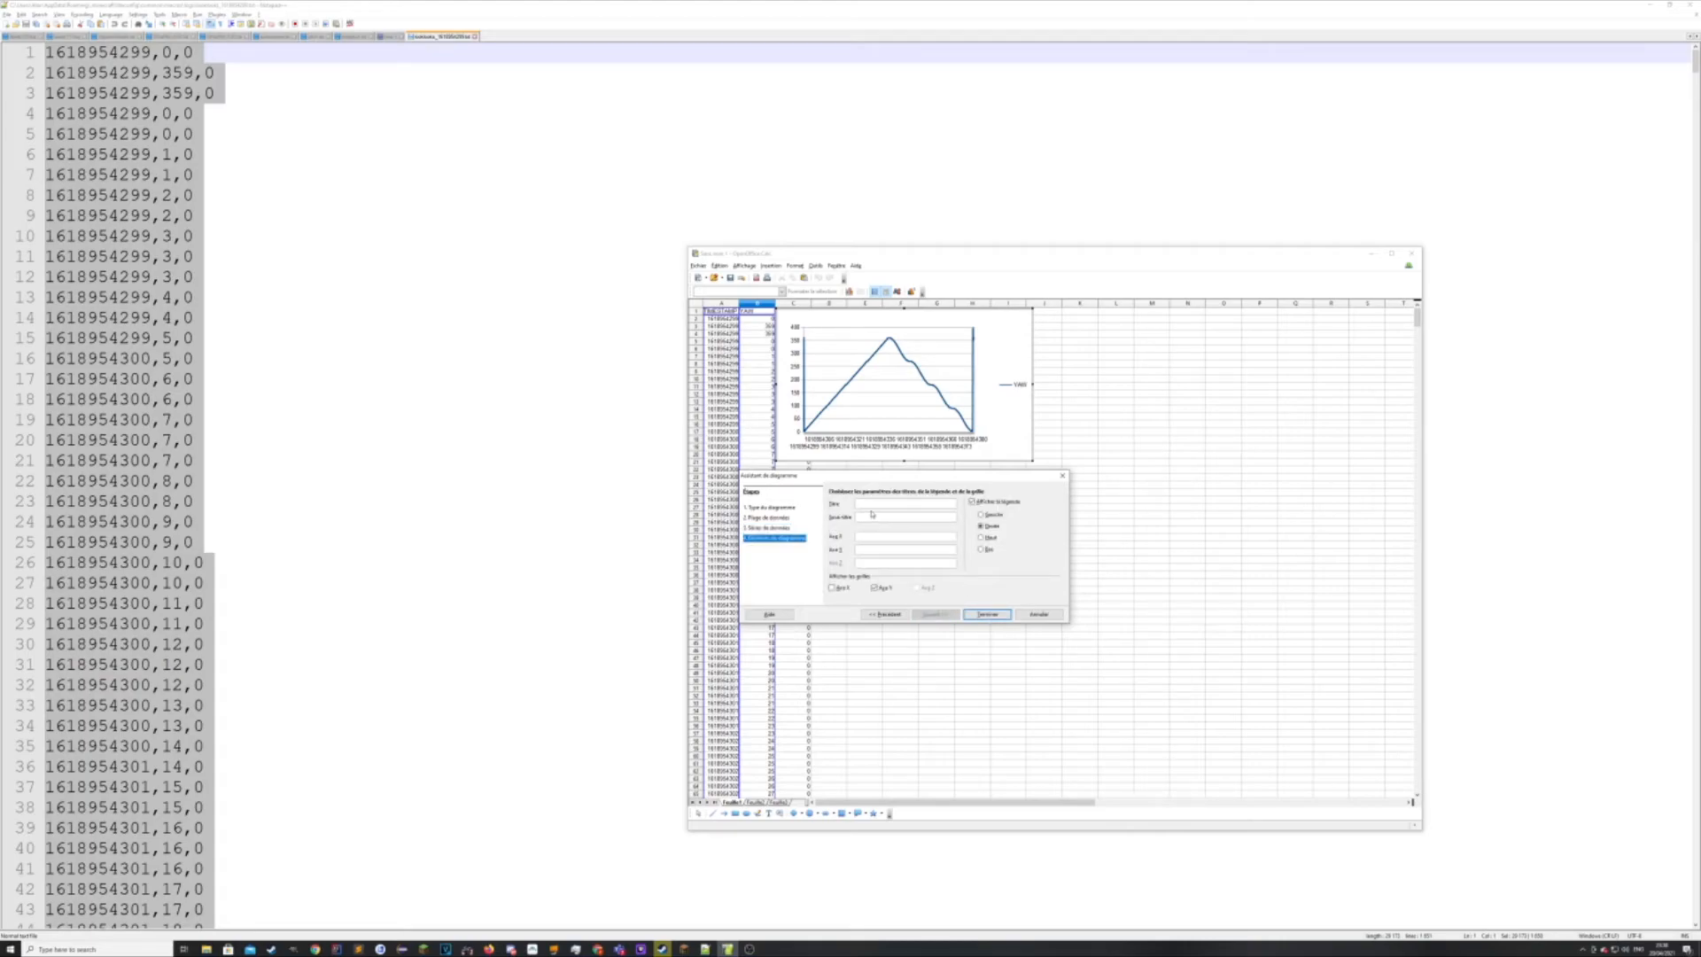
pyautogui.click(985, 613)
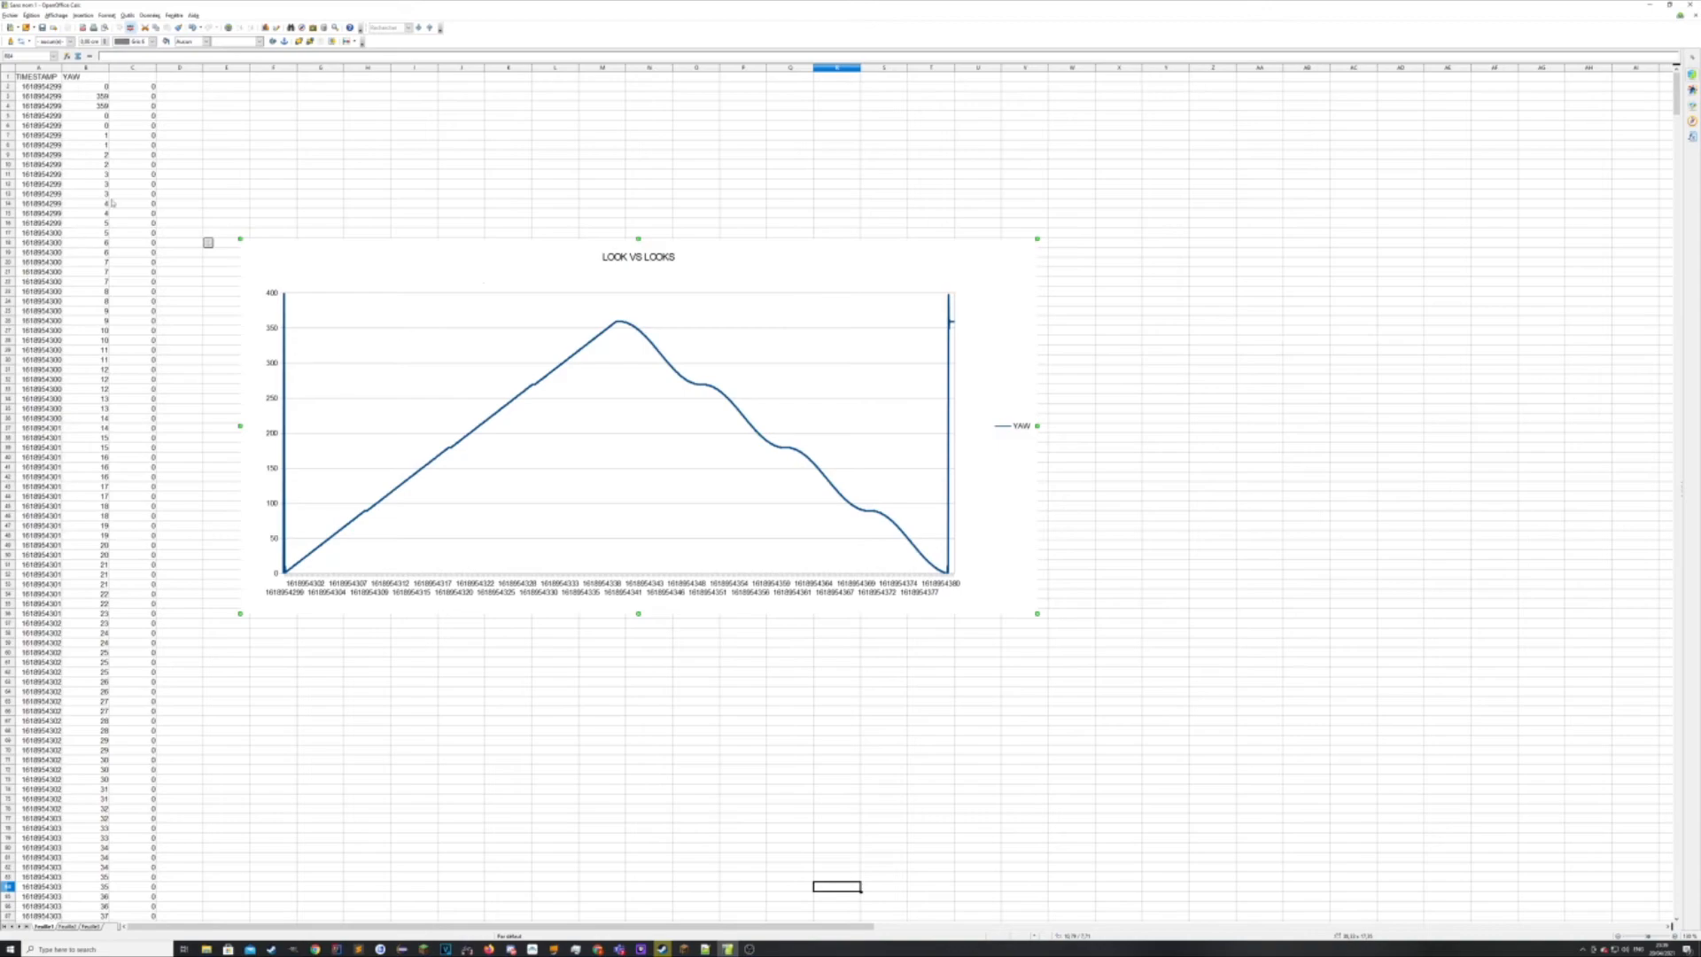
pyautogui.moveTo(759, 404)
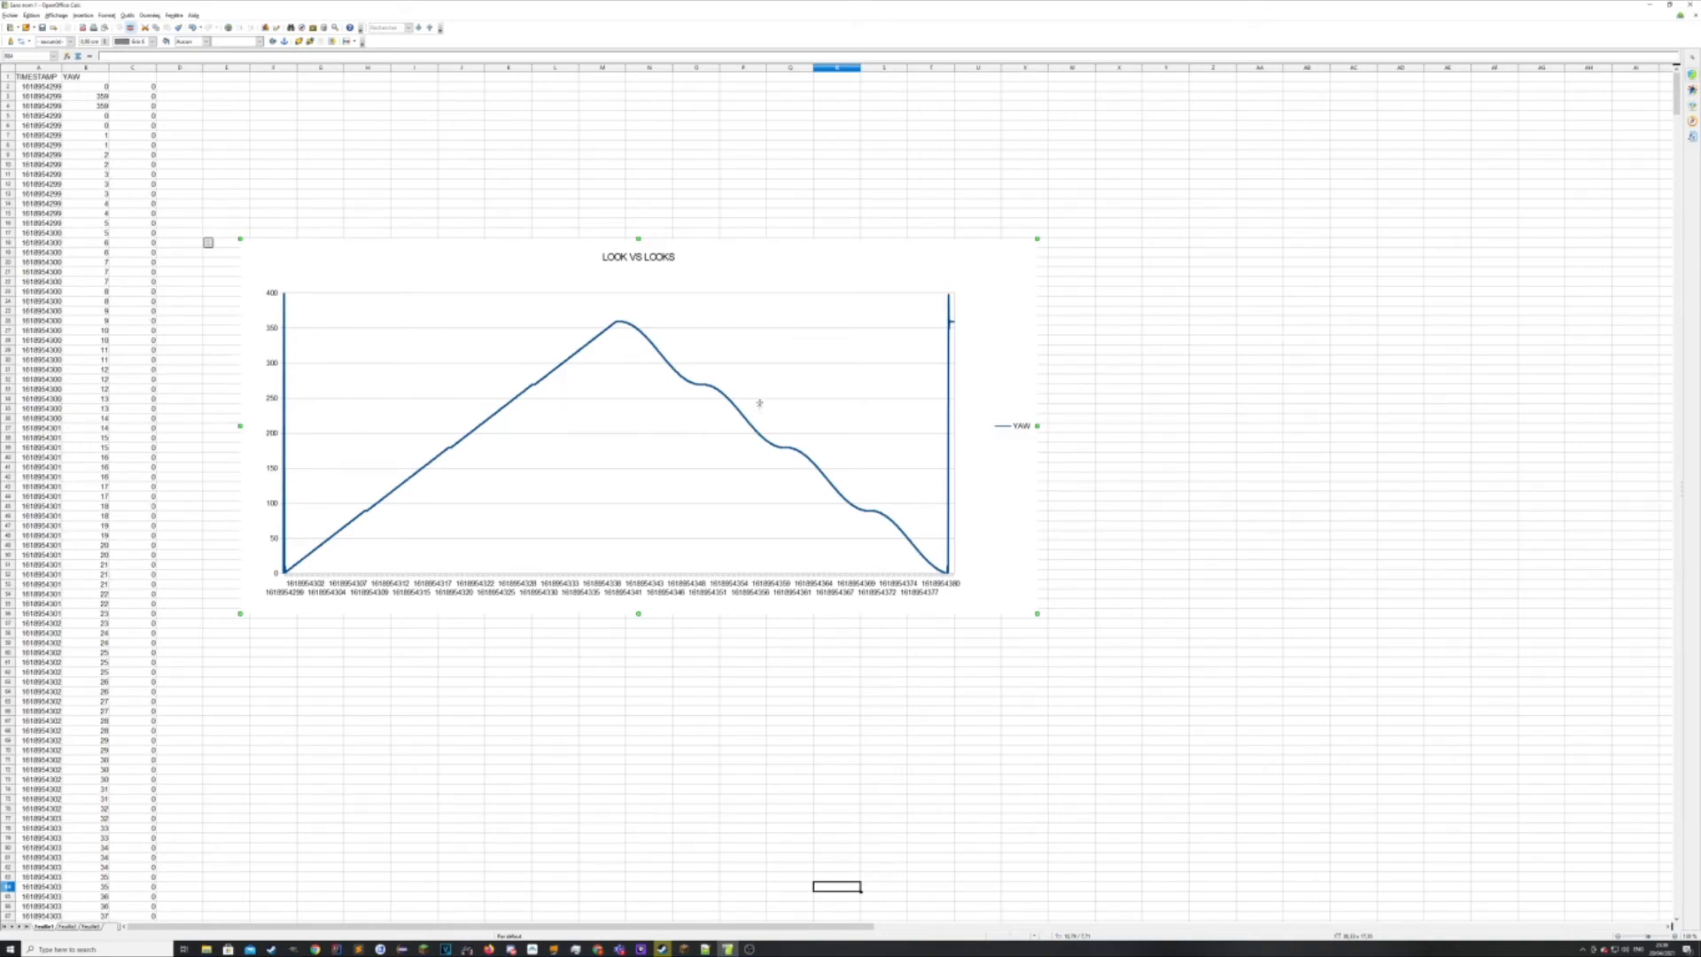
pyautogui.moveTo(521, 472)
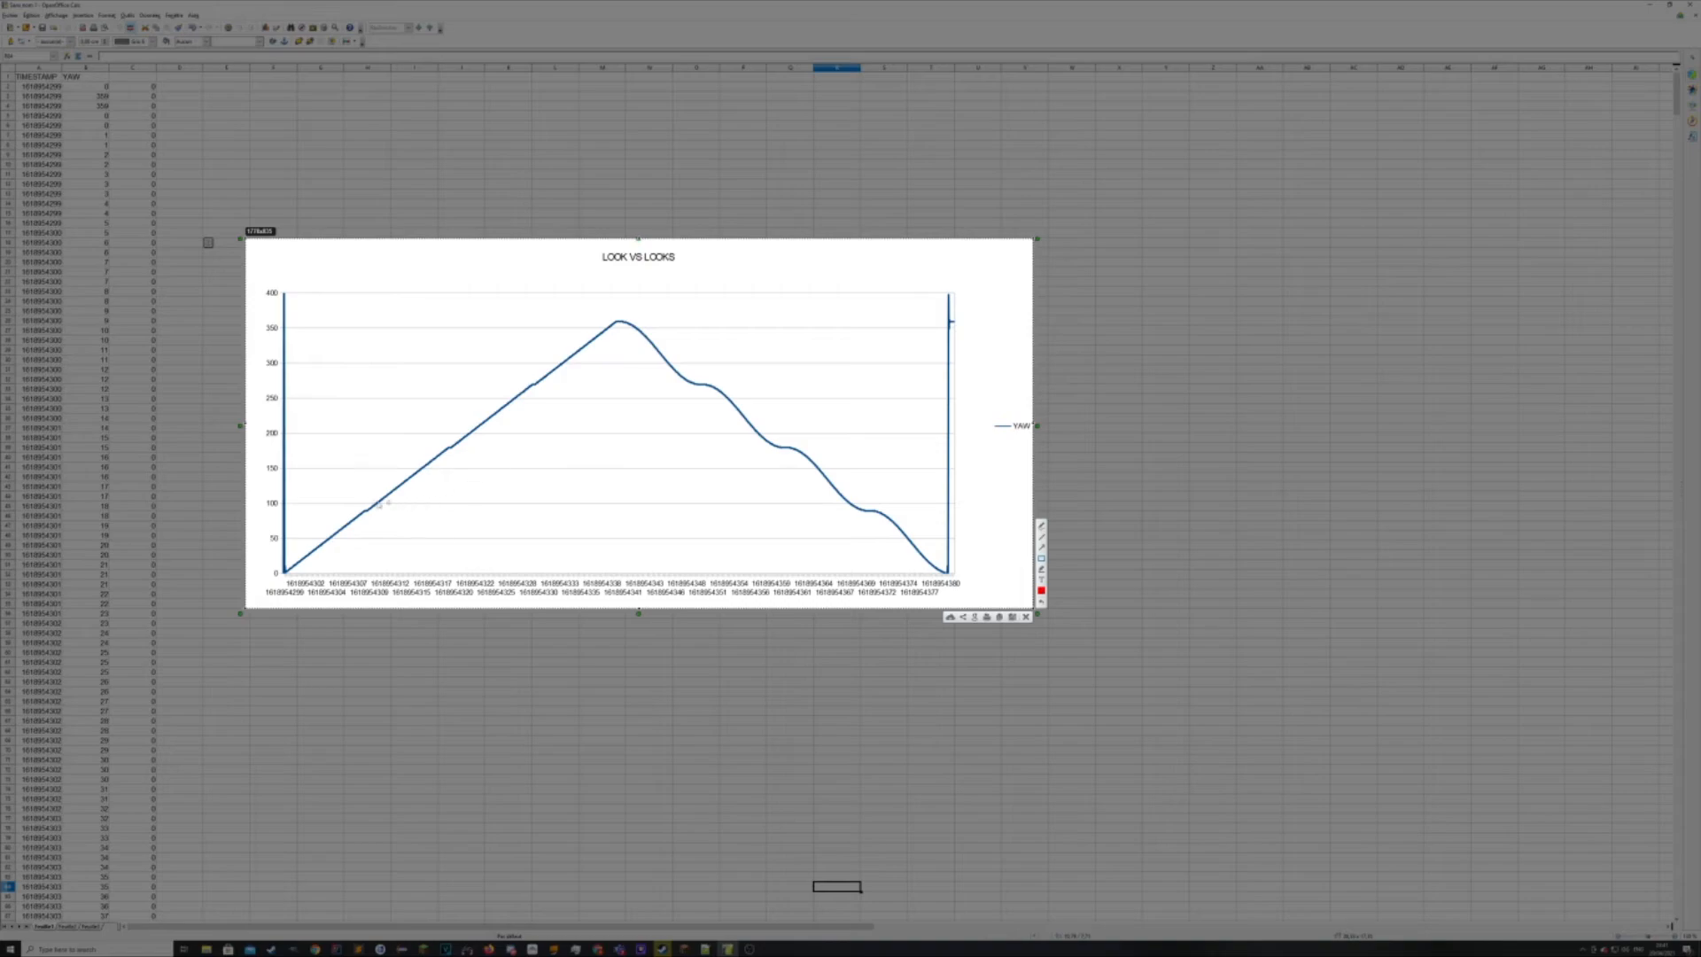
# Box a point on the chart's straight rising line in red.
pyautogui.moveTo(353, 500); pyautogui.dragTo(385, 520)
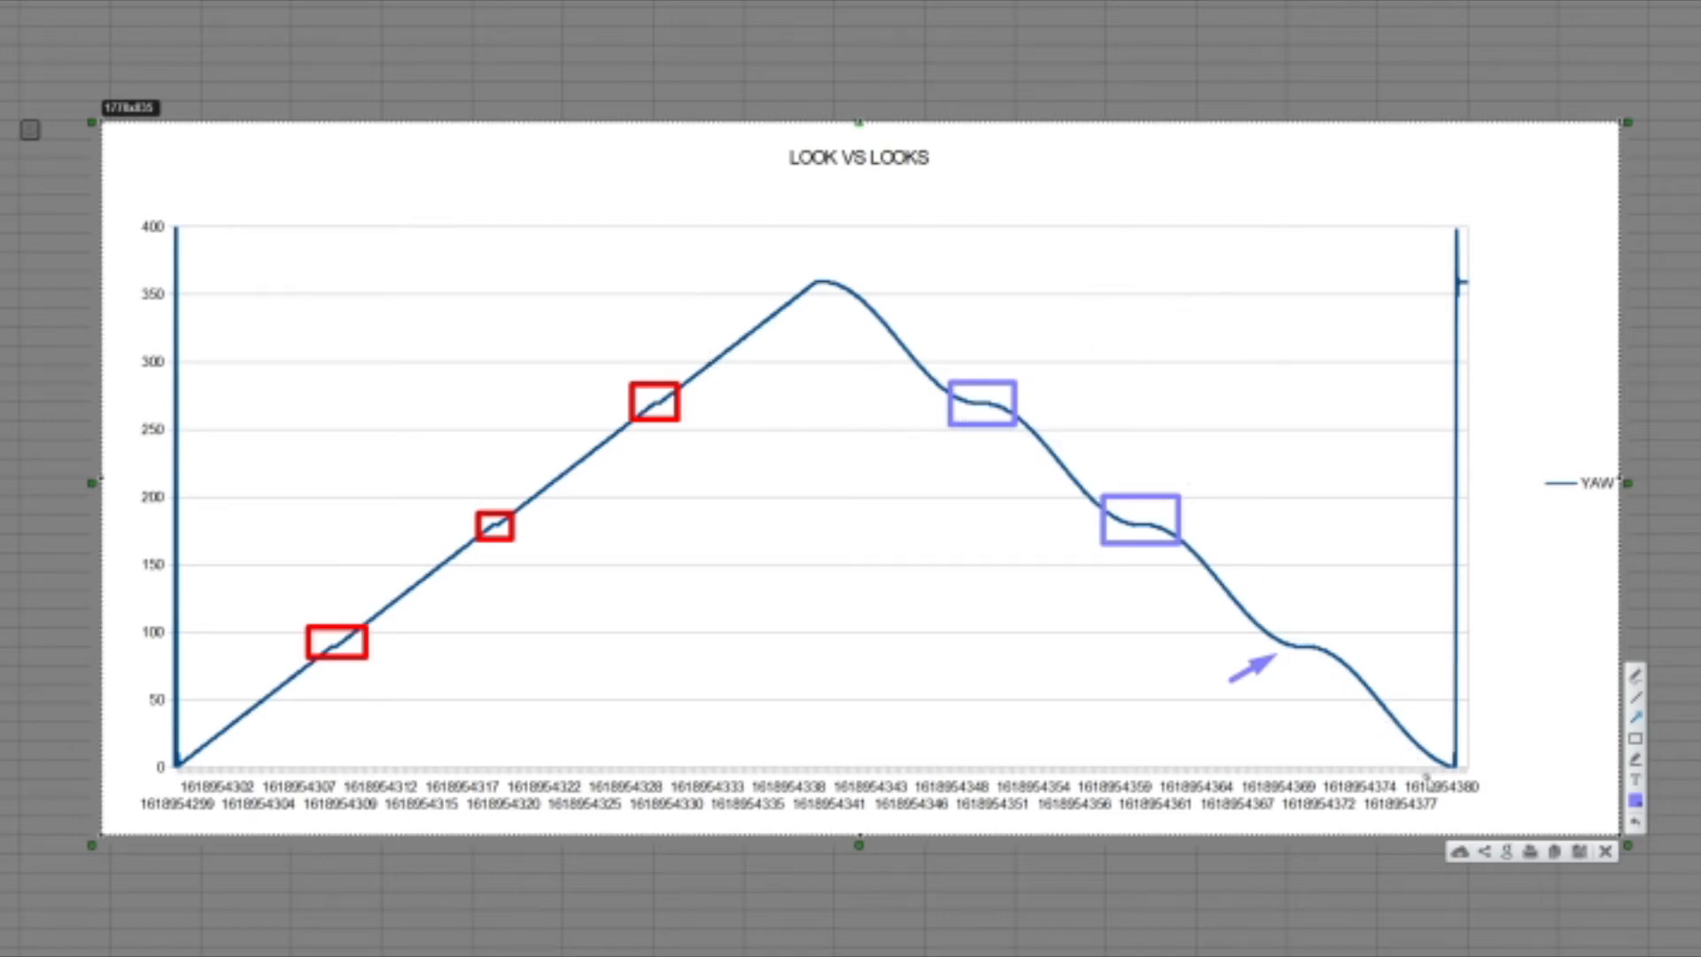
pyautogui.moveTo(905, 400)
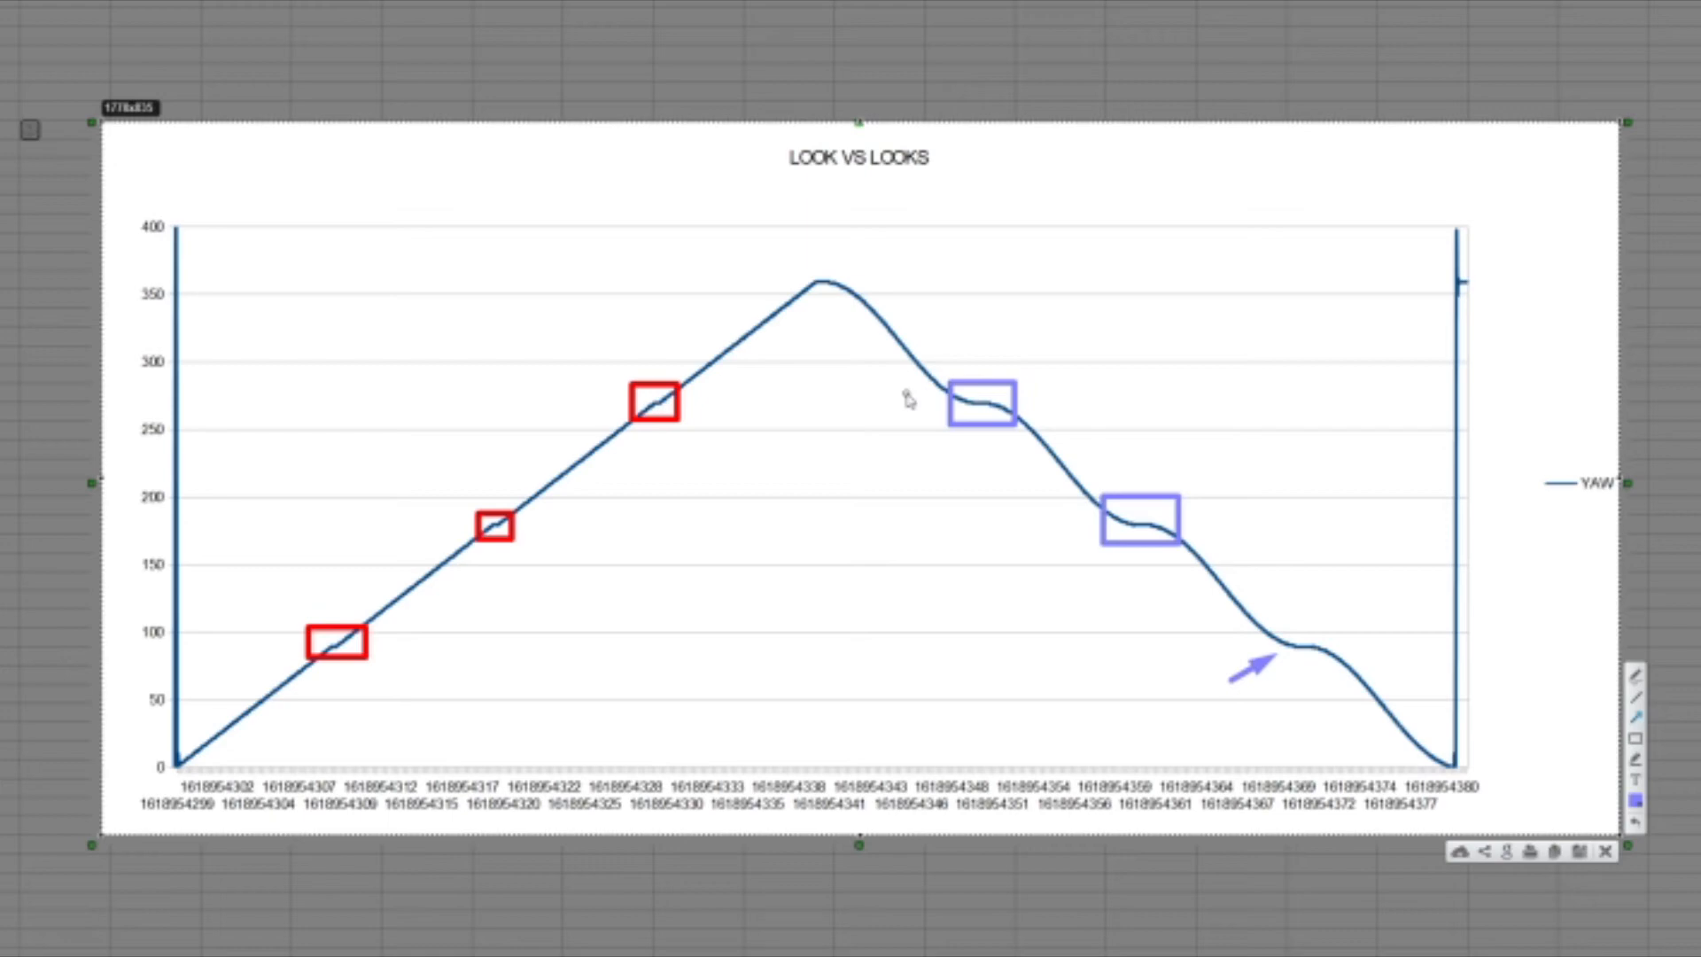
pyautogui.moveTo(1570, 709)
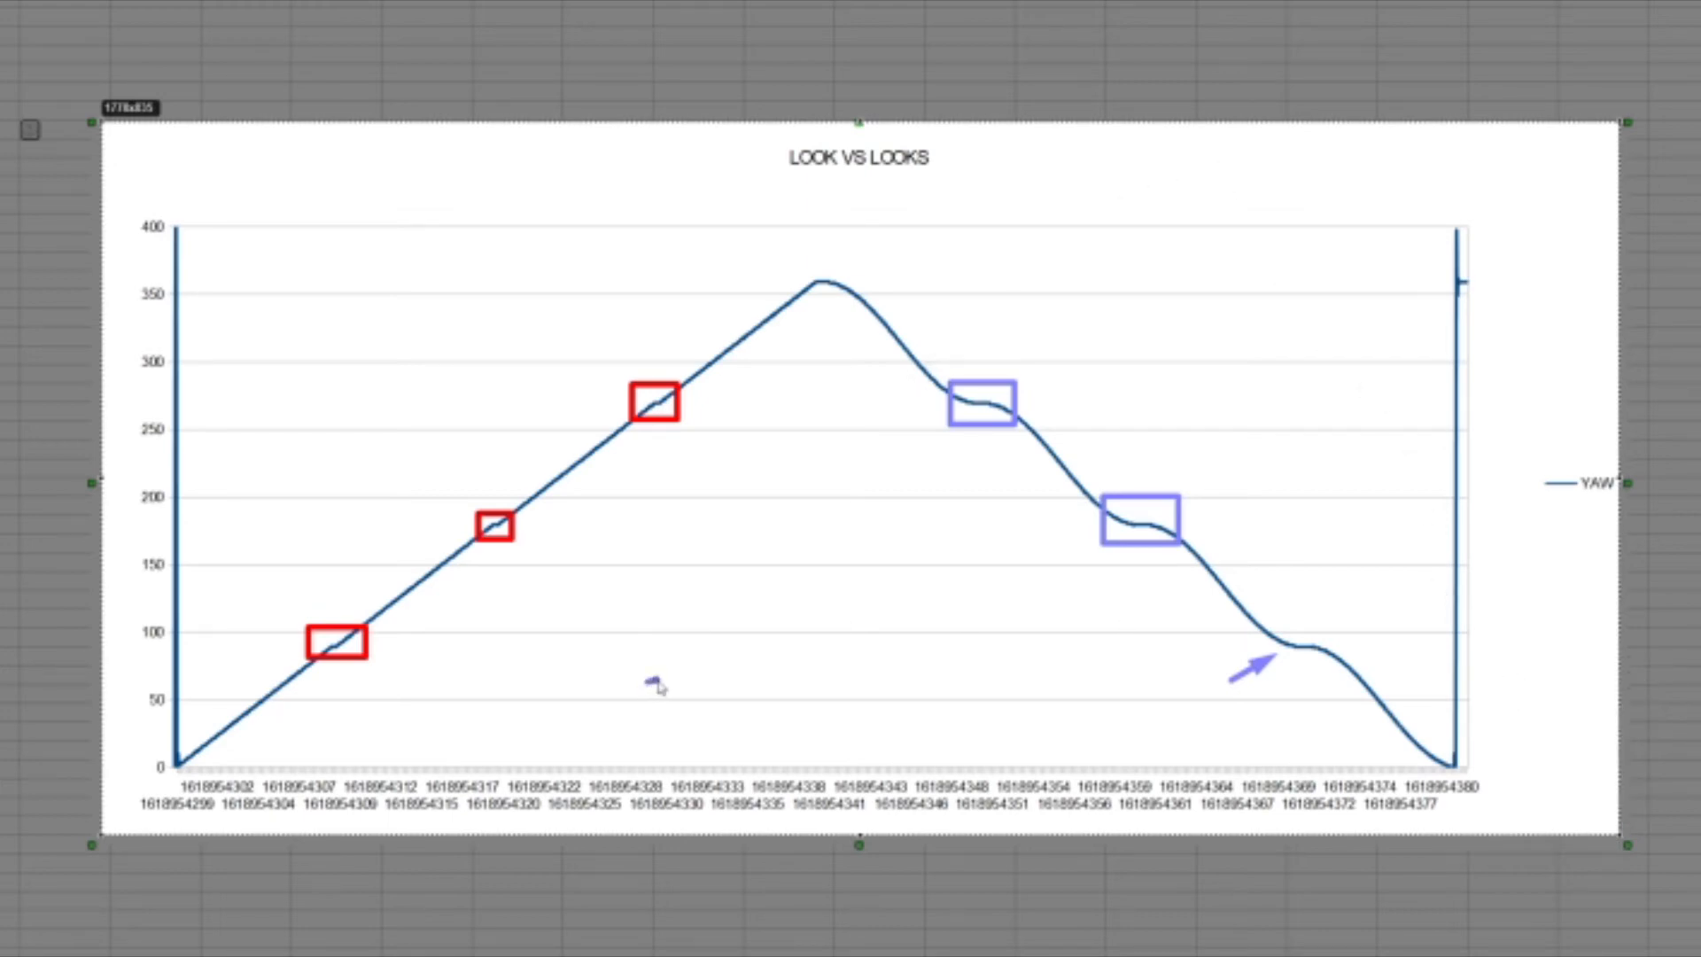
# Sketch a purple S-curve below the chart, then a red straight line to its left.
pyautogui.moveTo(645, 684); pyautogui.dragTo(766, 623)
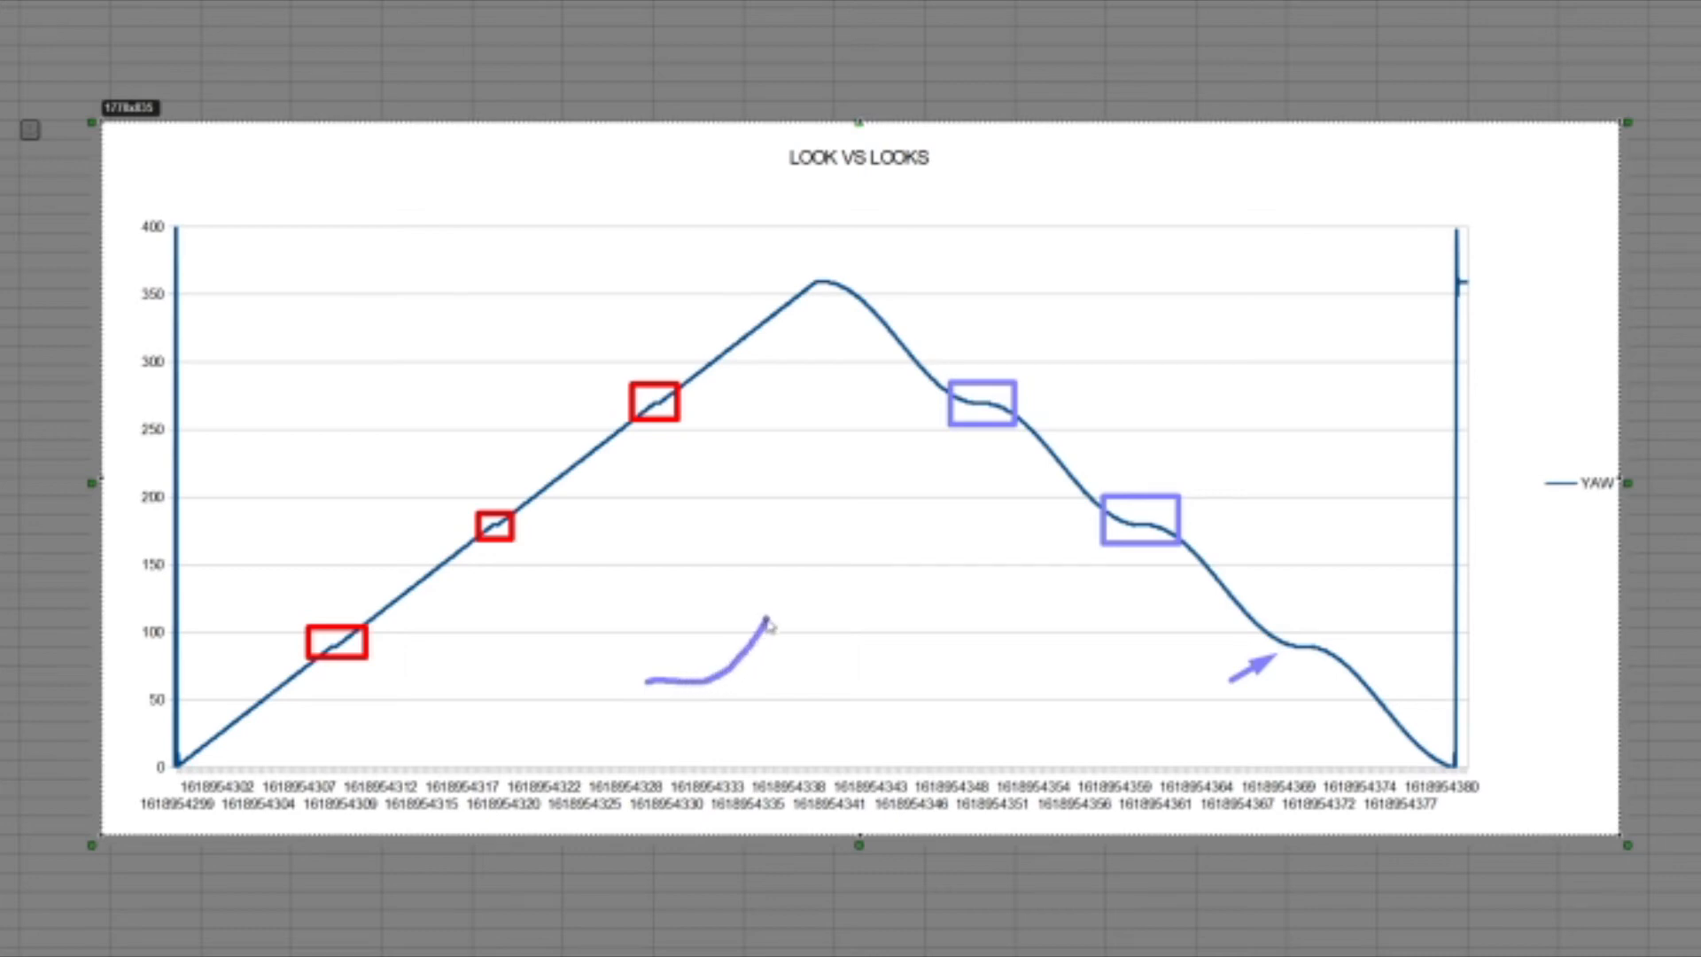
pyautogui.moveTo(765, 623); pyautogui.dragTo(852, 521)
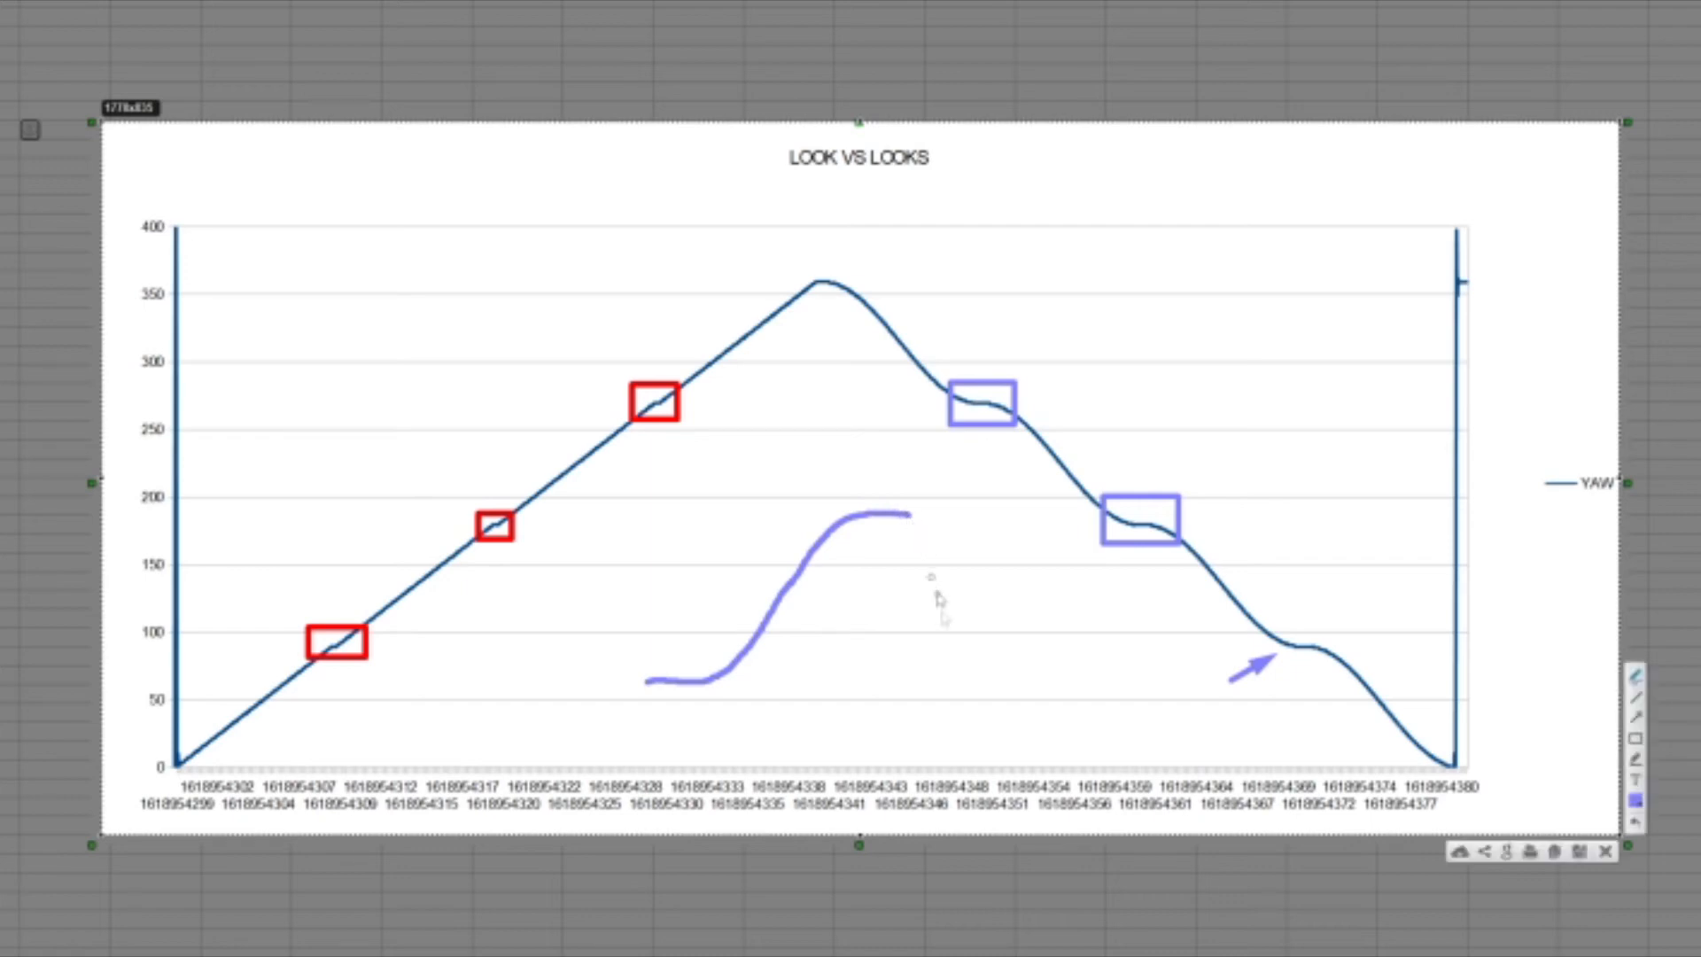
pyautogui.moveTo(1099, 631)
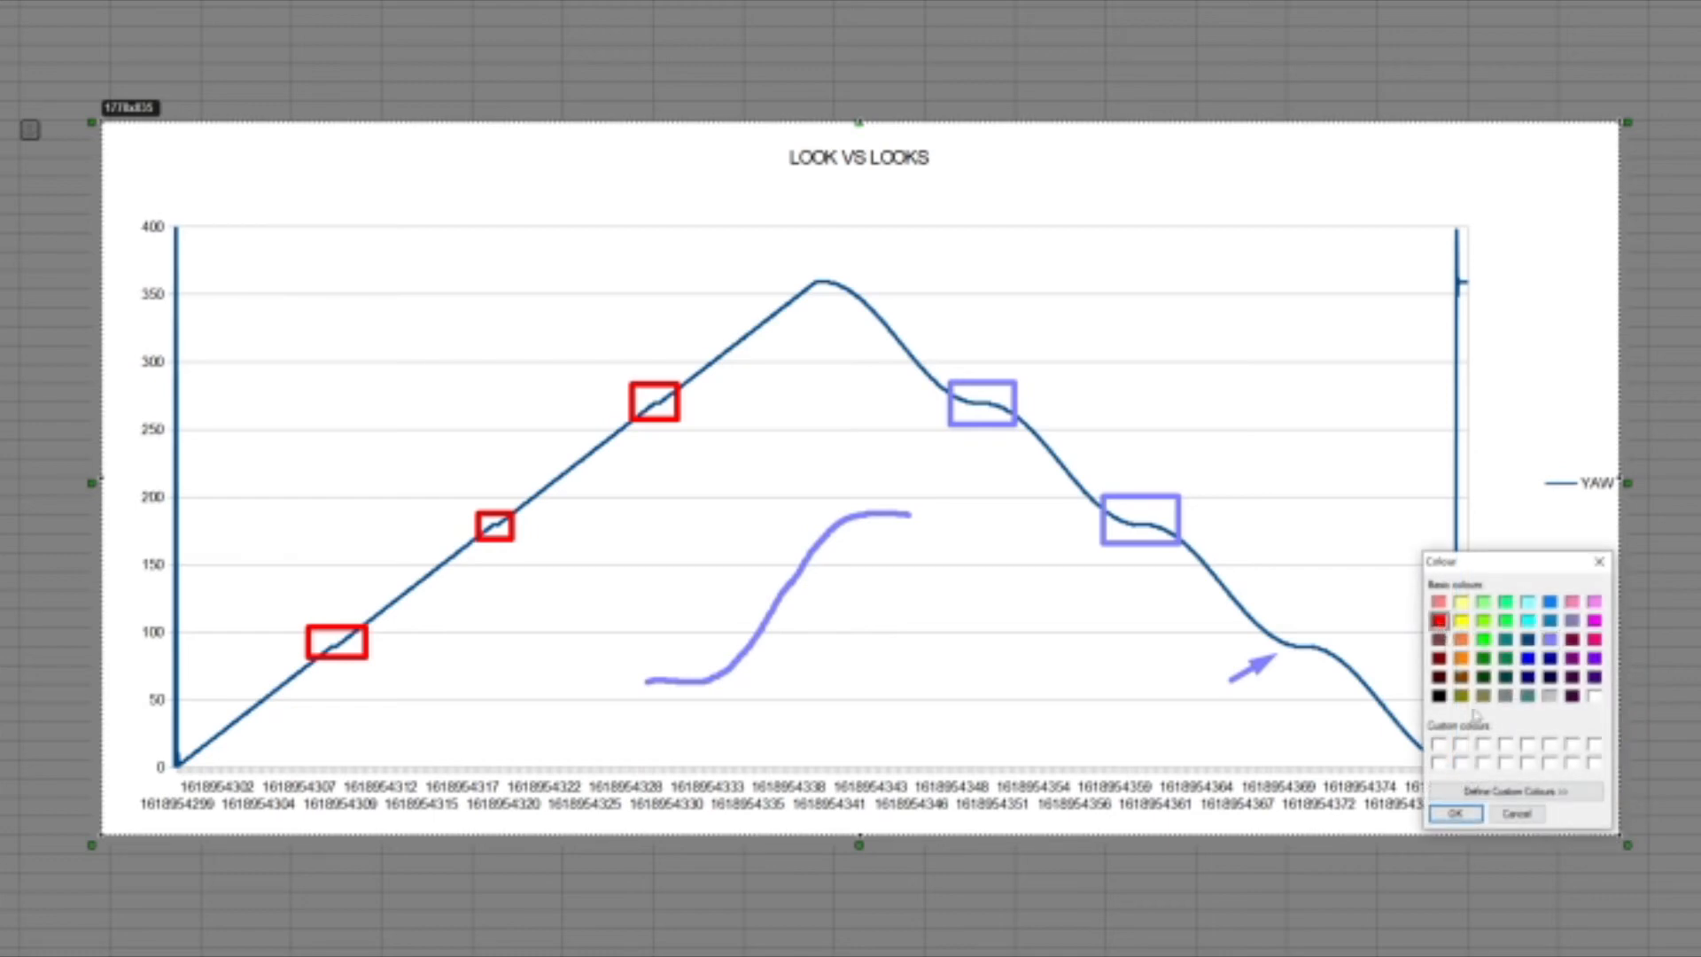
pyautogui.click(1455, 813)
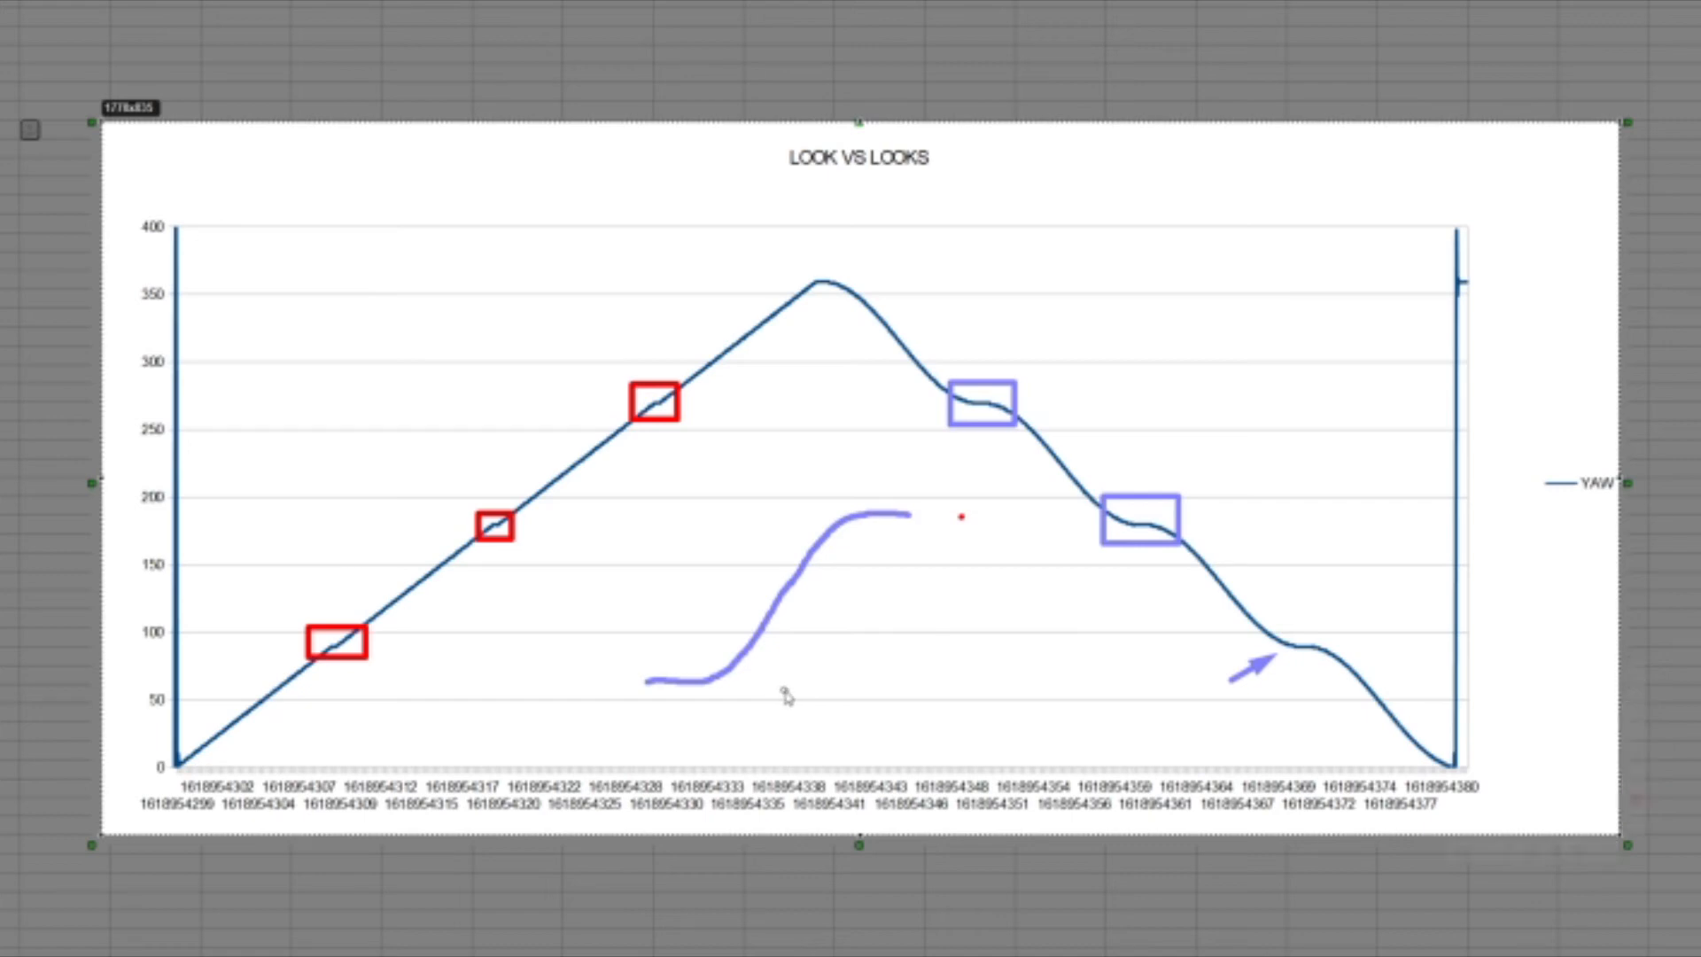
pyautogui.moveTo(596, 679); pyautogui.dragTo(776, 514)
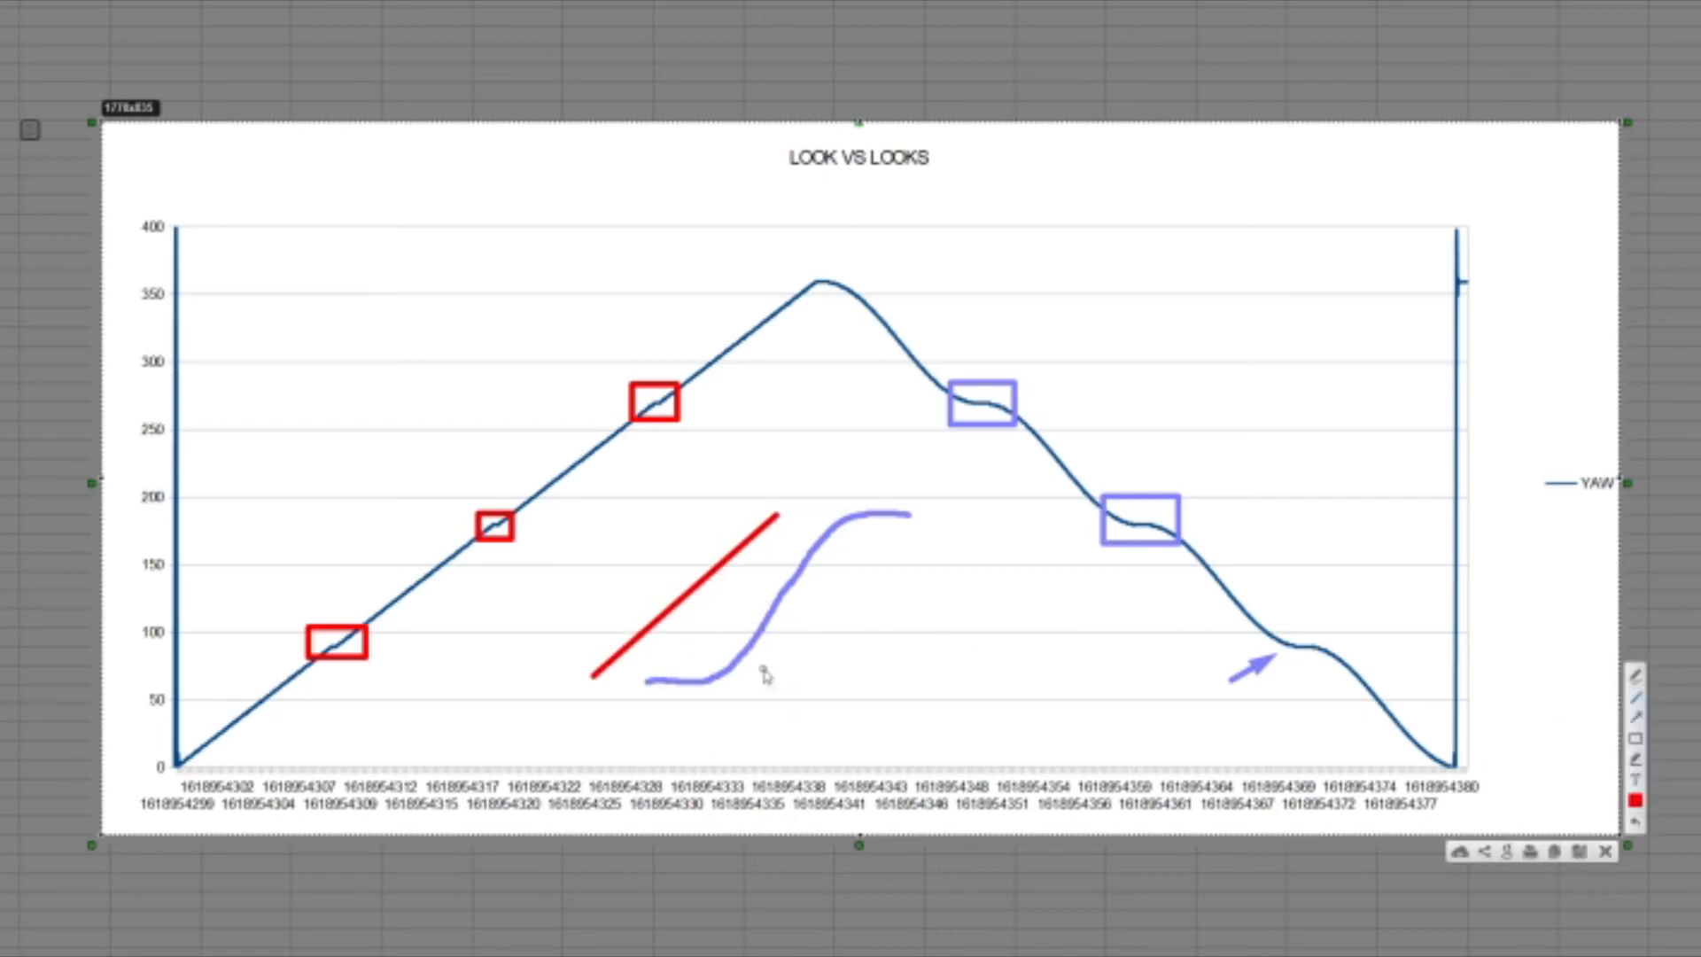
pyautogui.moveTo(562, 534)
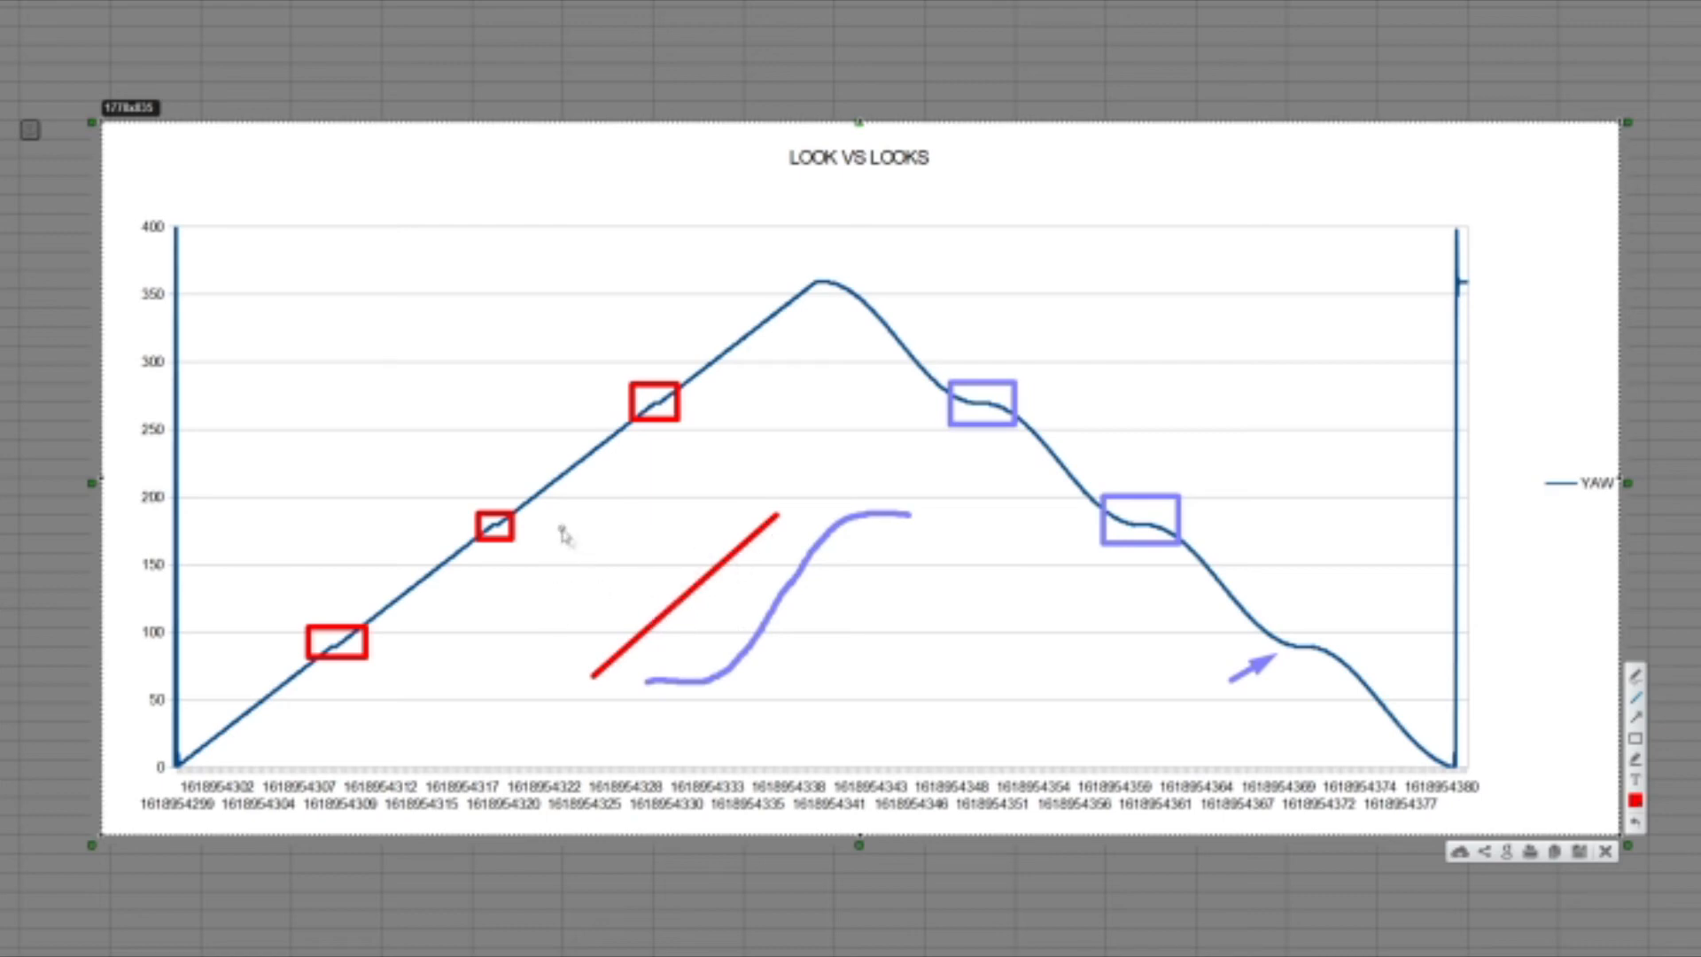
pyautogui.moveTo(765, 702)
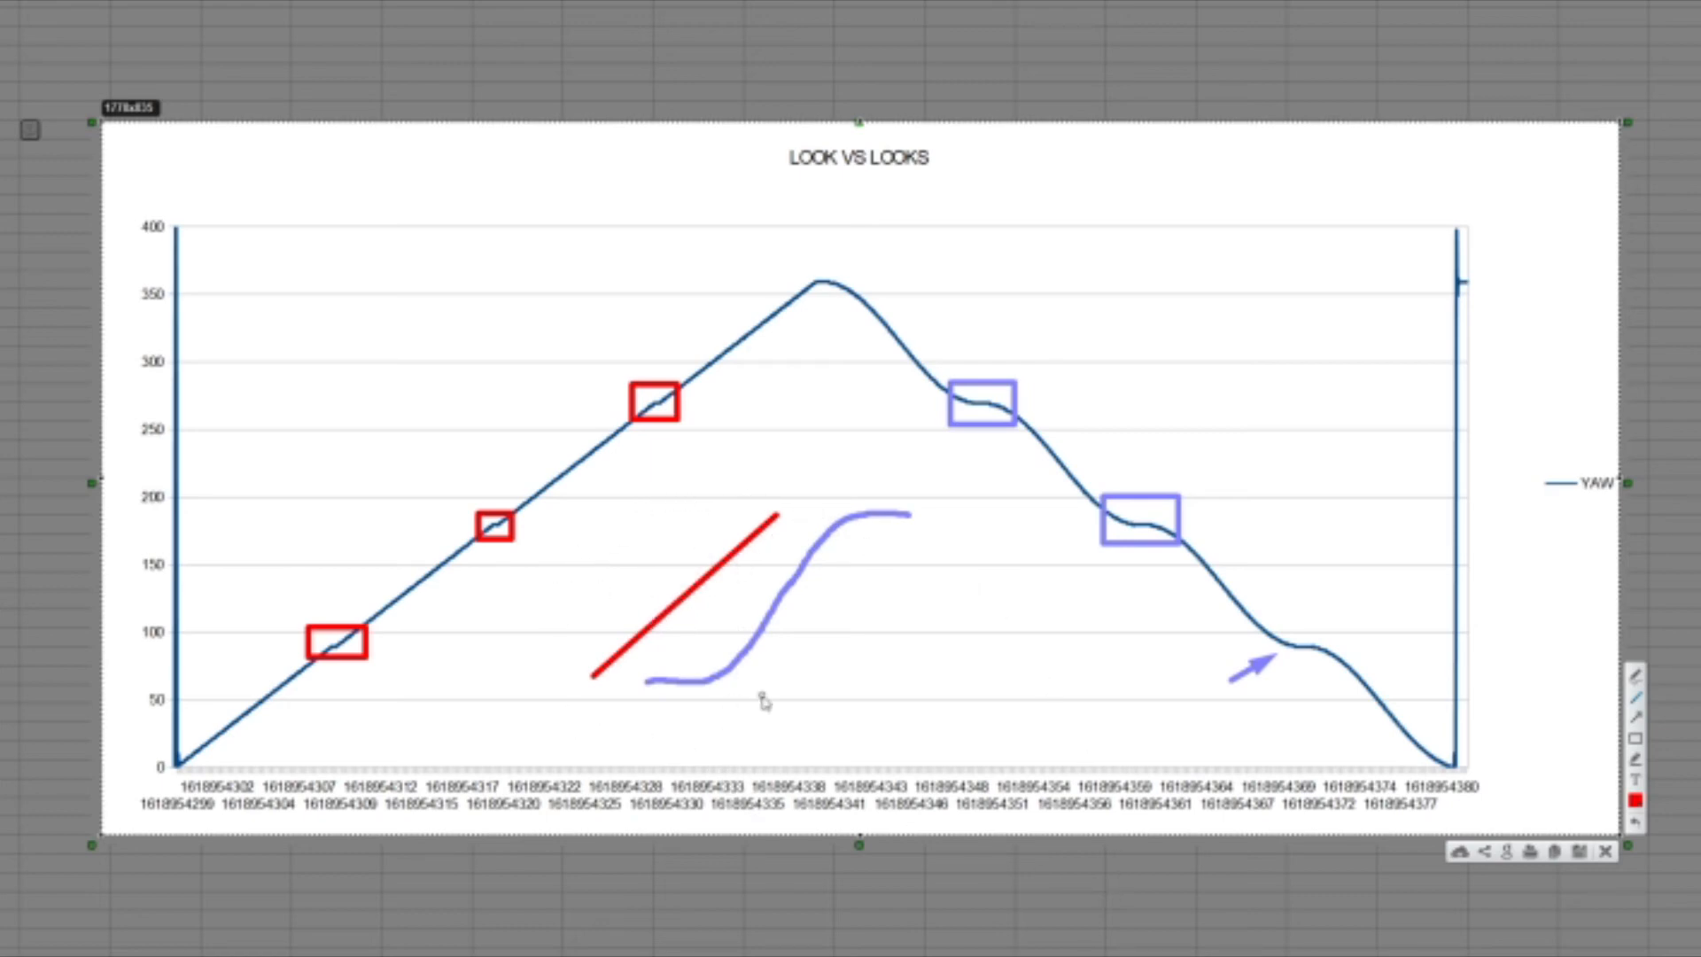
pyautogui.moveTo(948, 525)
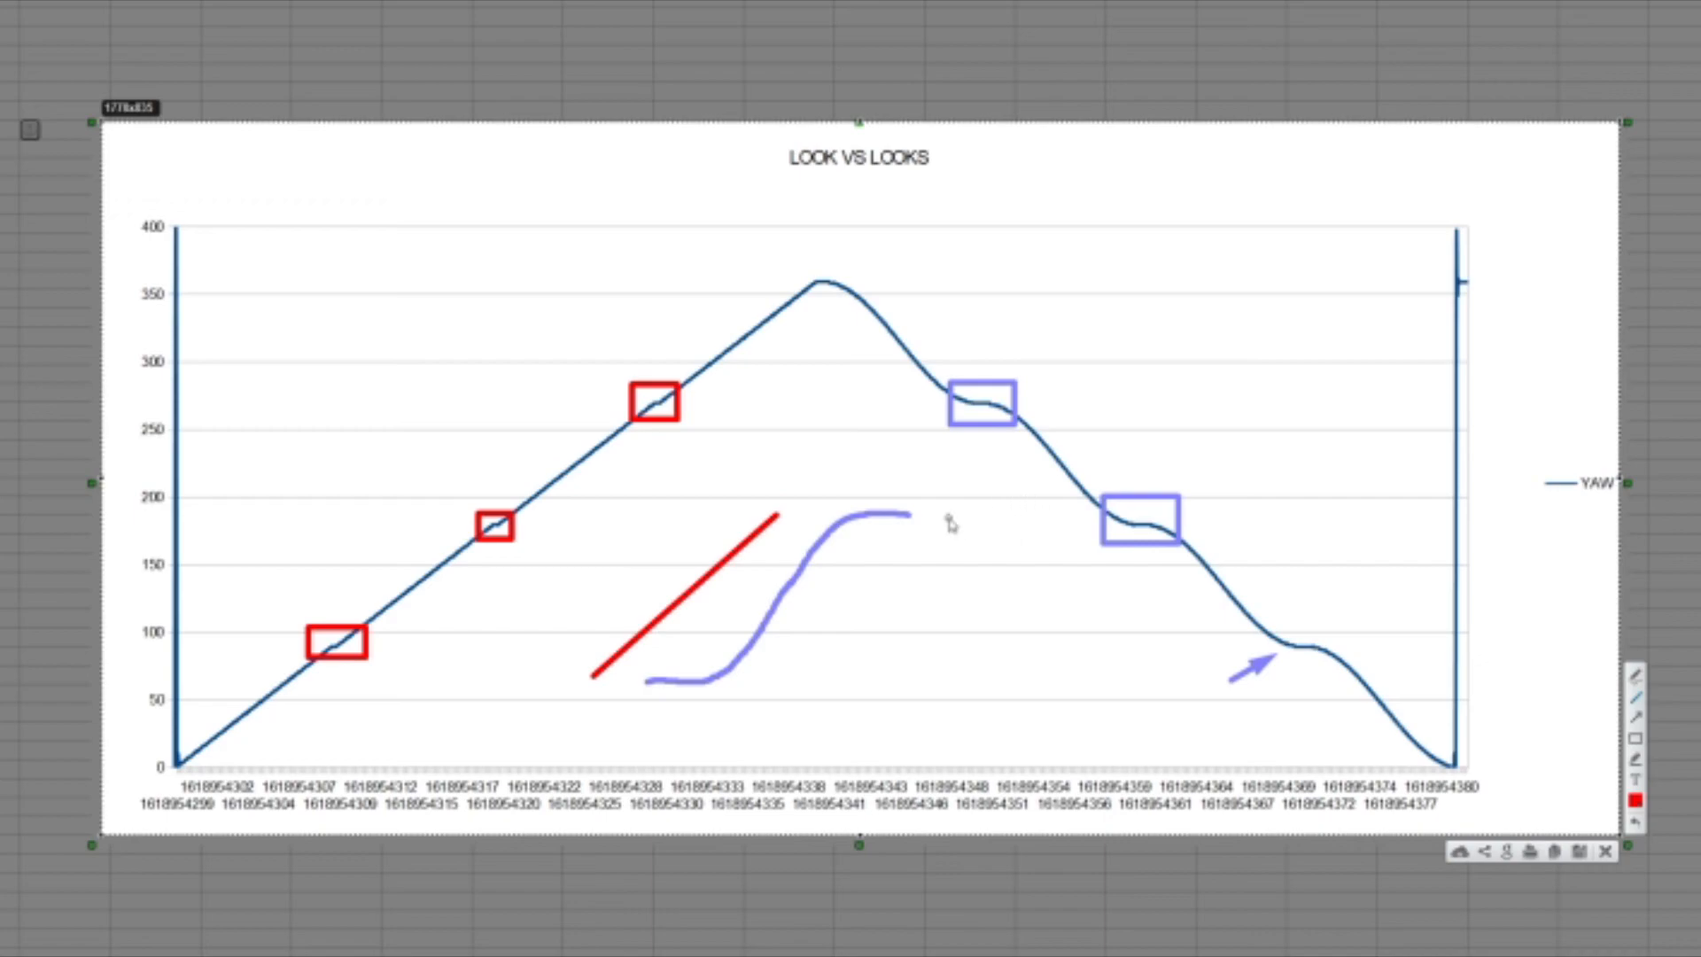
pyautogui.moveTo(1556, 714)
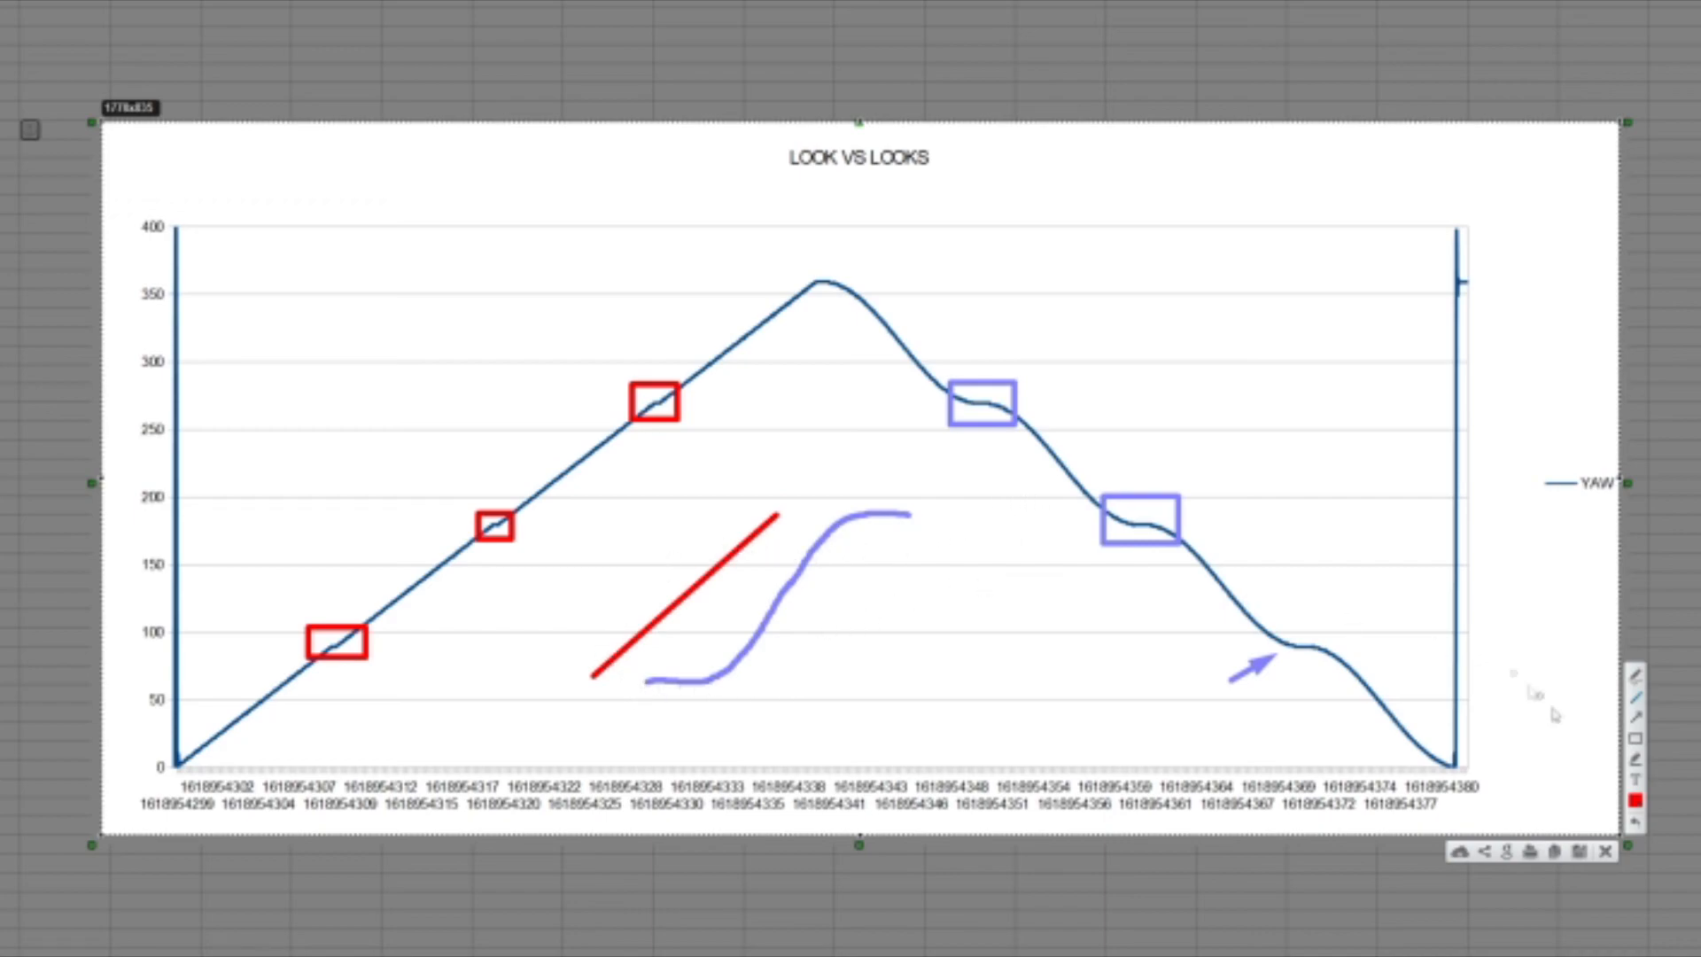
pyautogui.moveTo(606, 302)
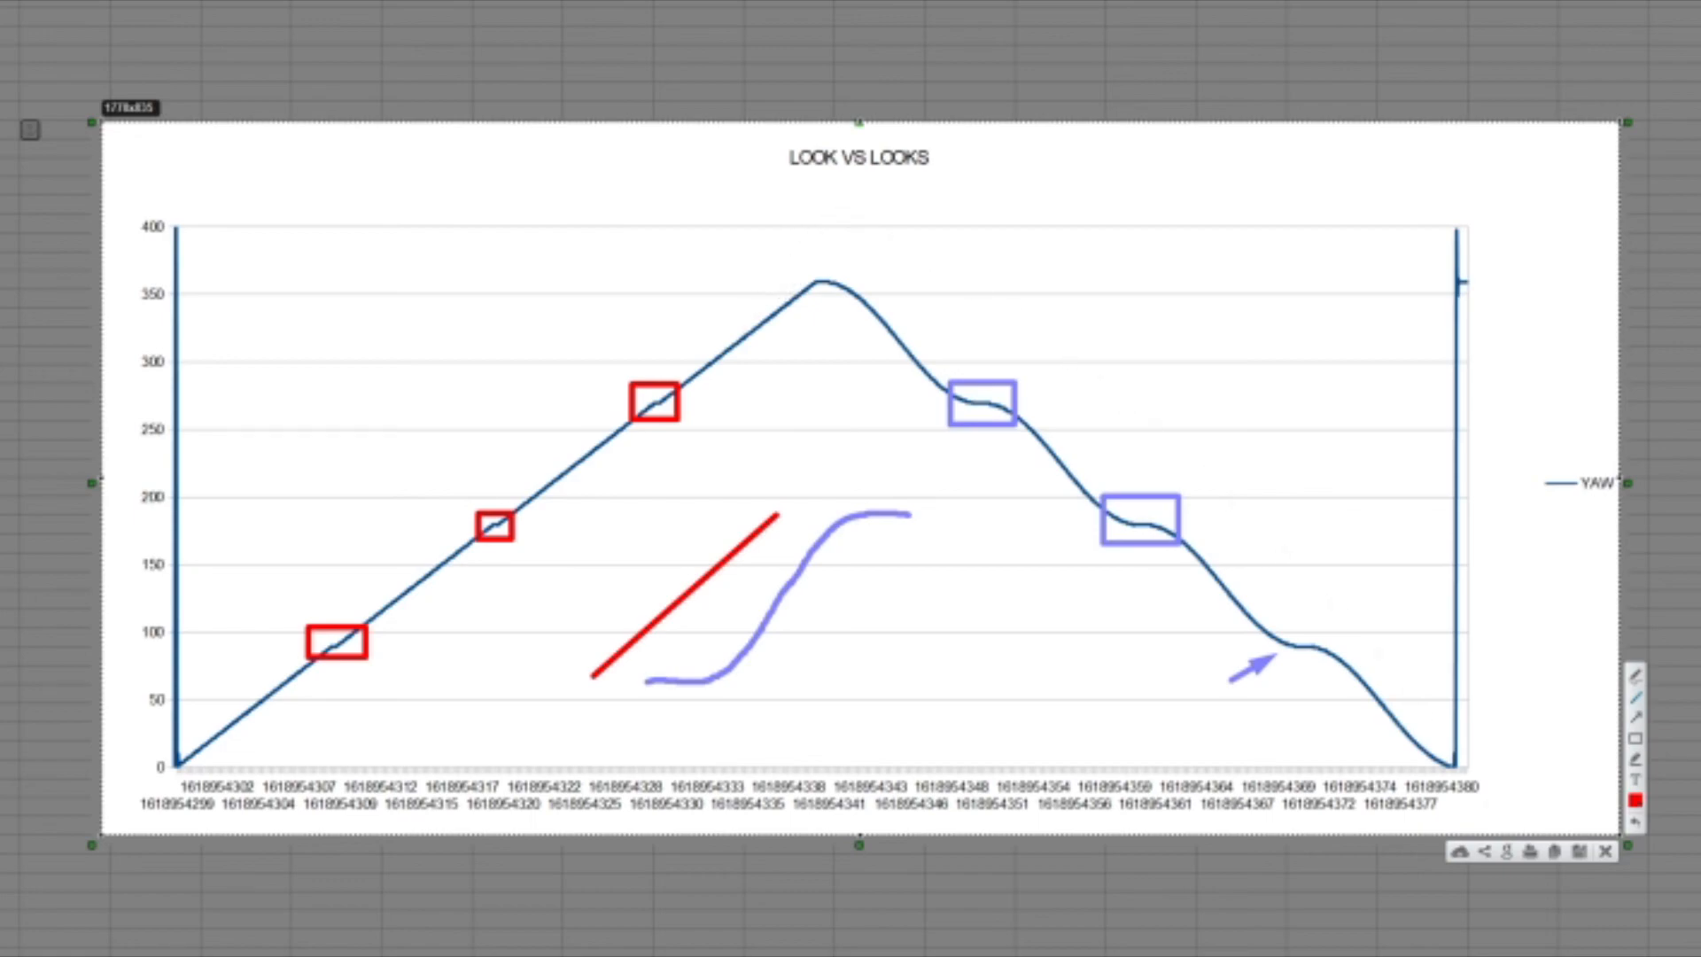
pyautogui.moveTo(913, 264)
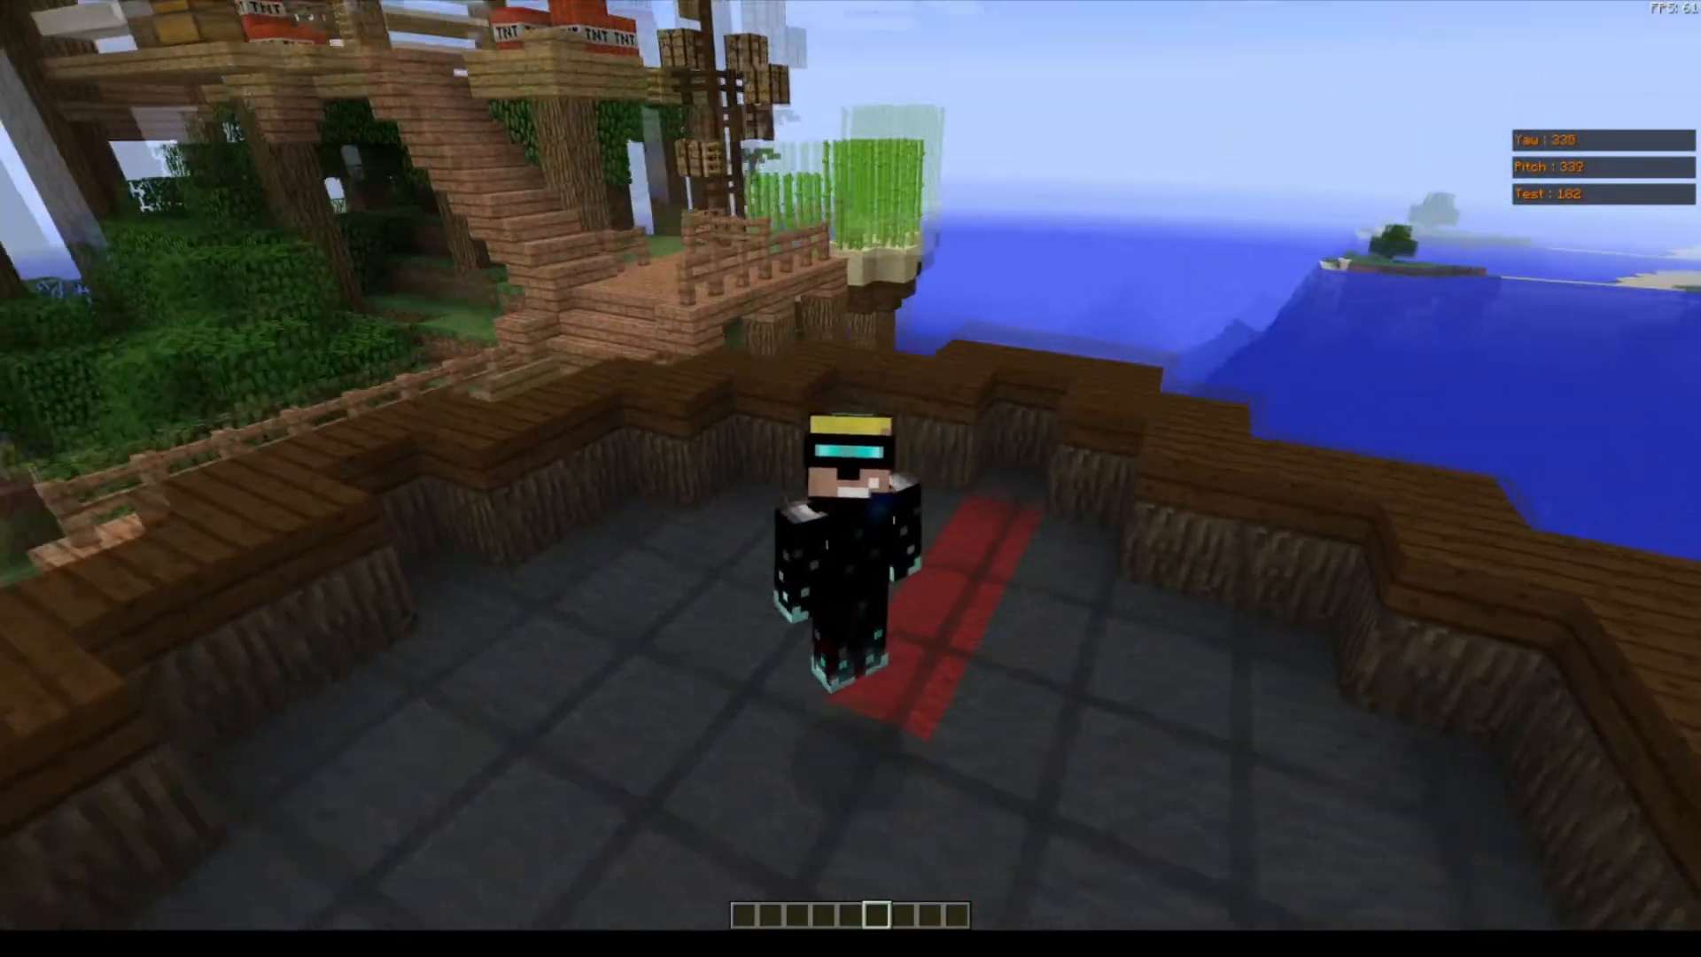
pyautogui.moveTo(851, 479)
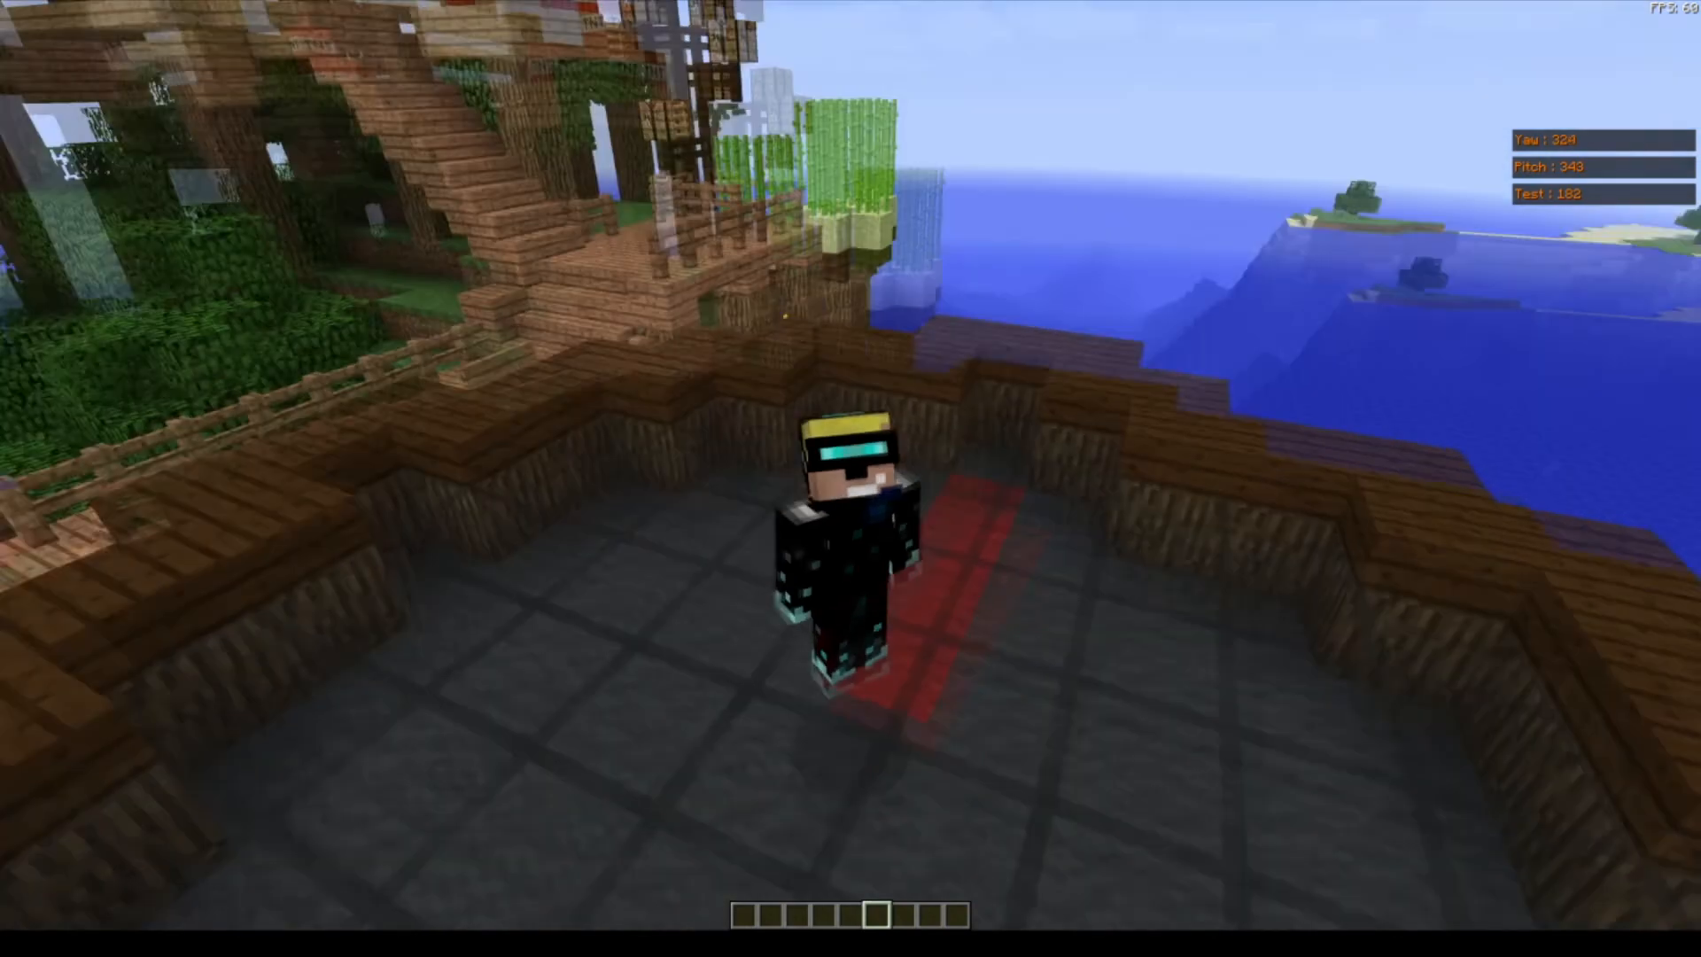
pyautogui.moveTo(850, 479)
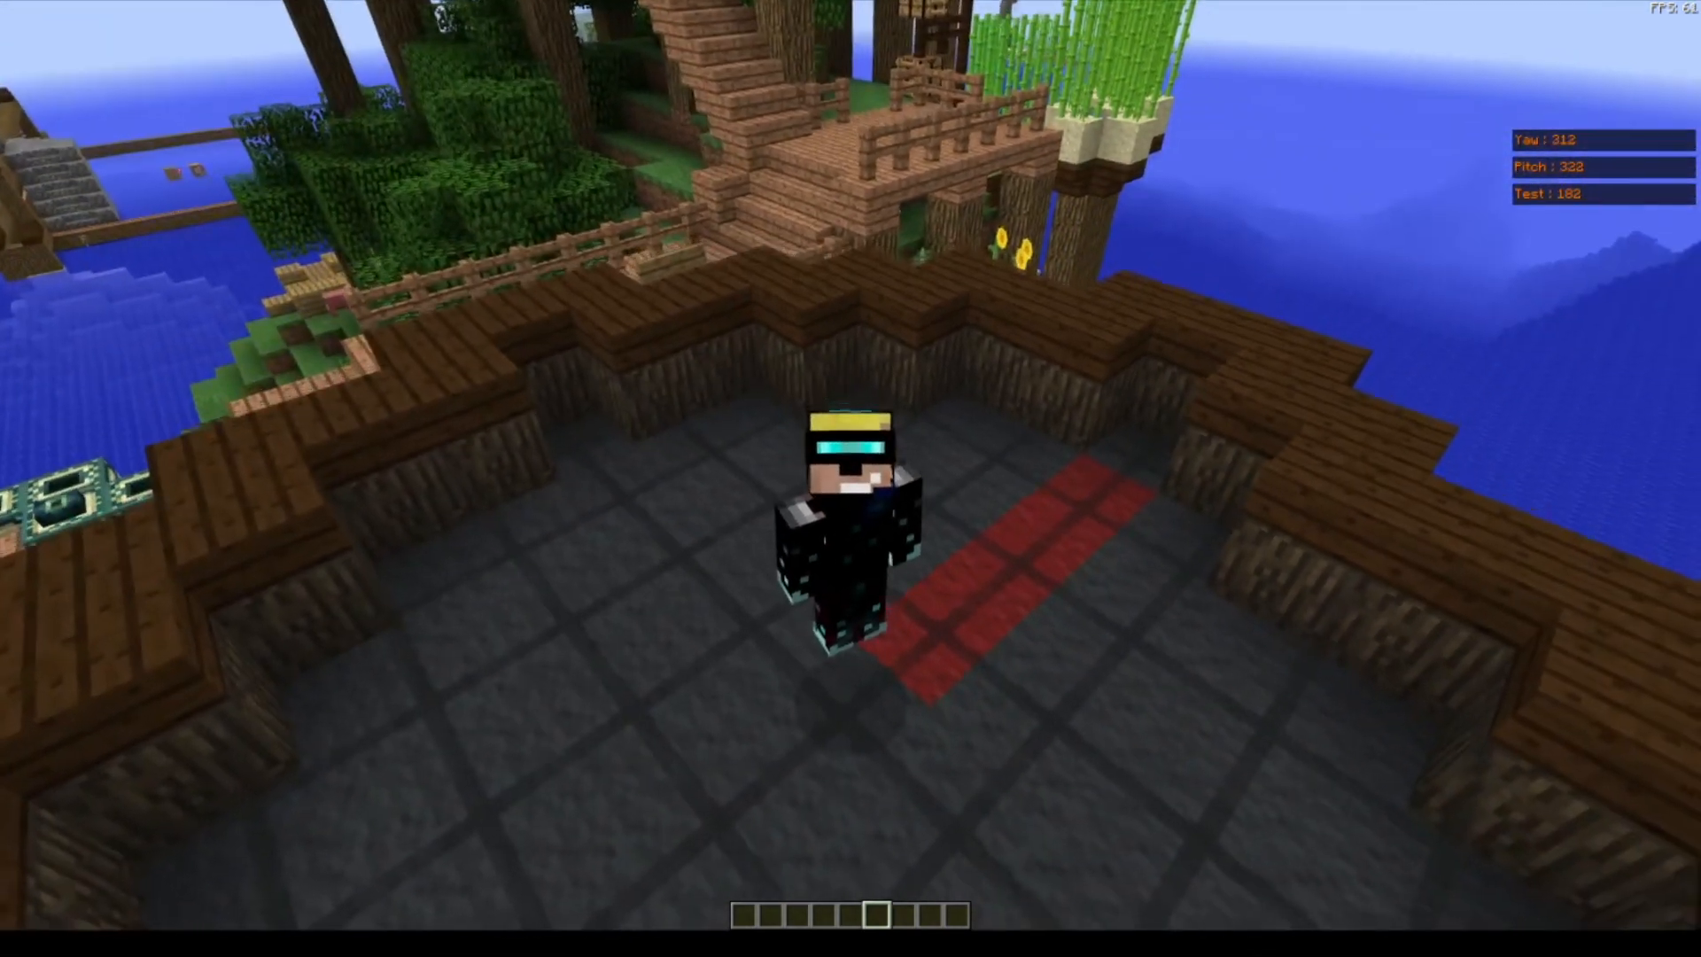